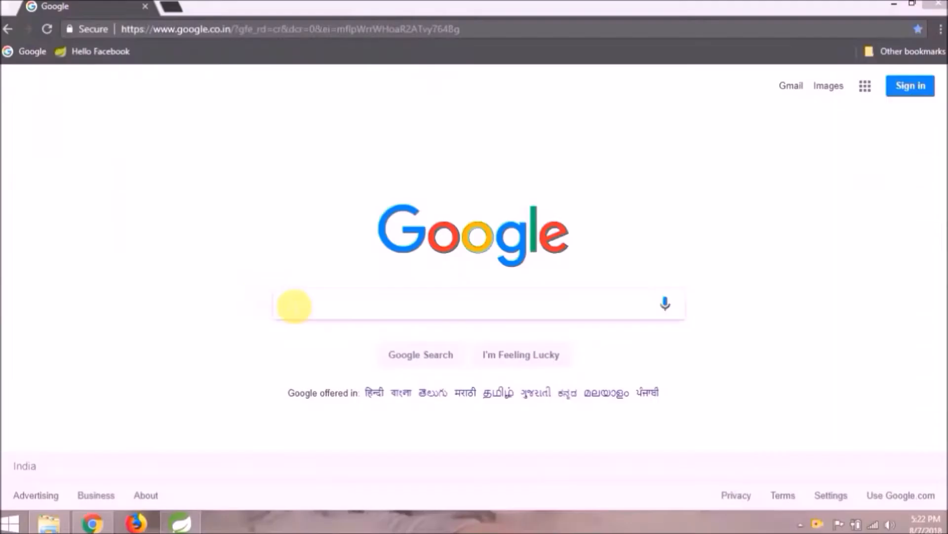
Search Google for the Graph API Explorer and open its Facebook for Developers result.
type("graph api facebook explorer")
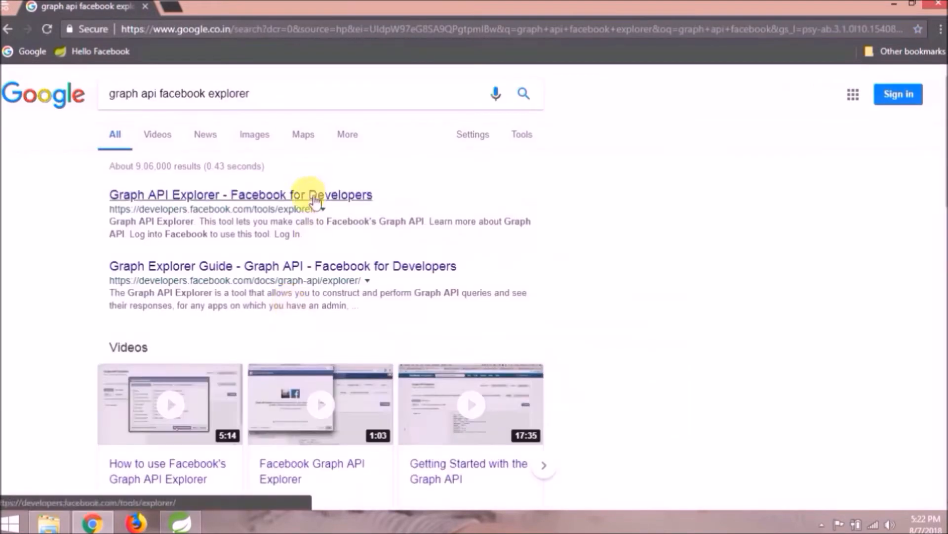
left_click(241, 194)
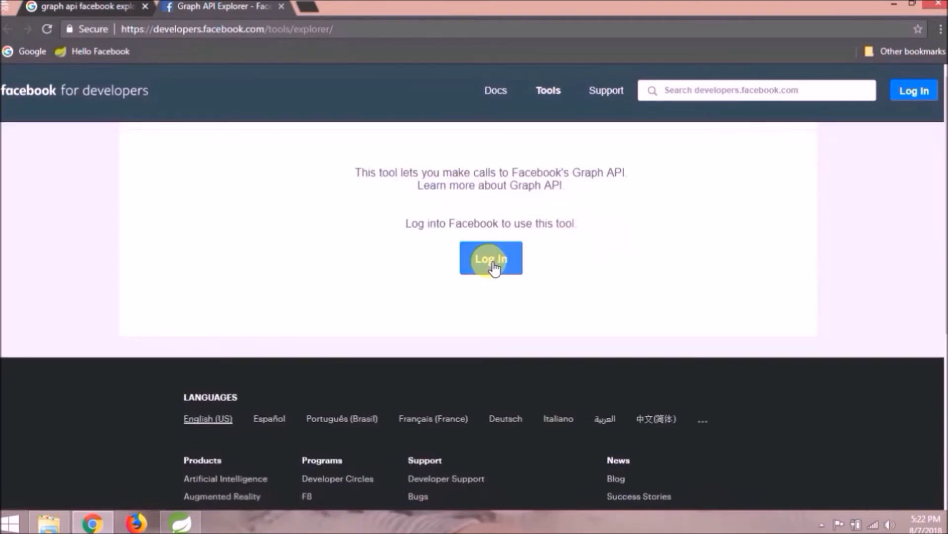
Log in to Facebook with the account credentials to unlock the Graph API Explorer.
left_click(491, 258)
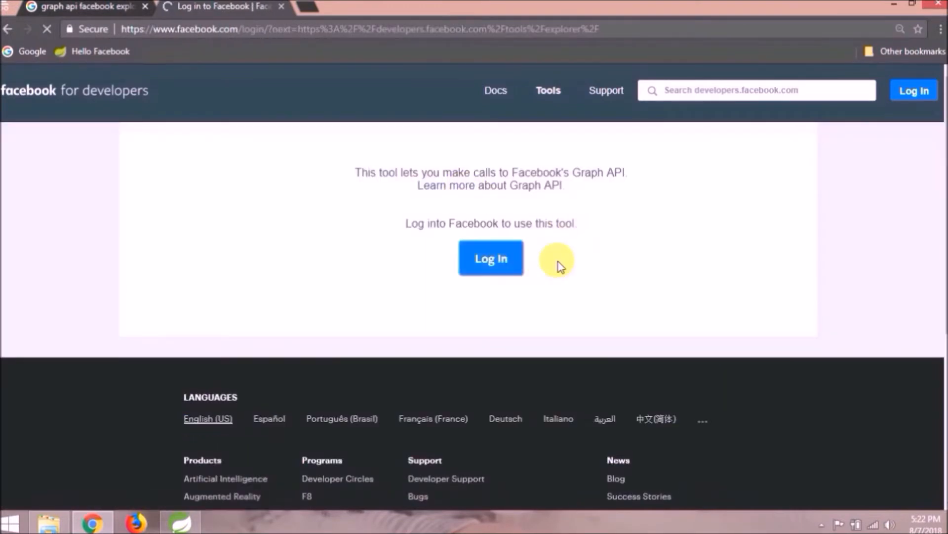
left_click(490, 257)
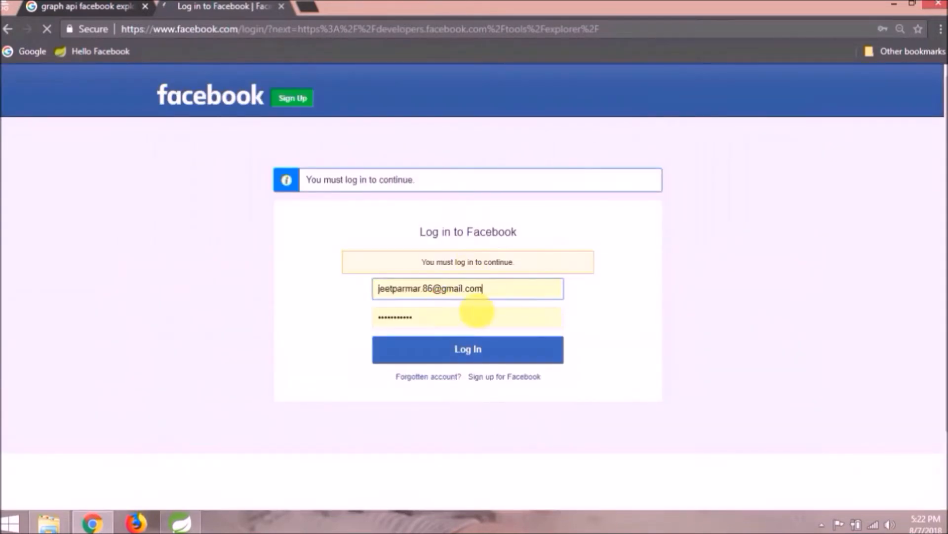
left_click(467, 350)
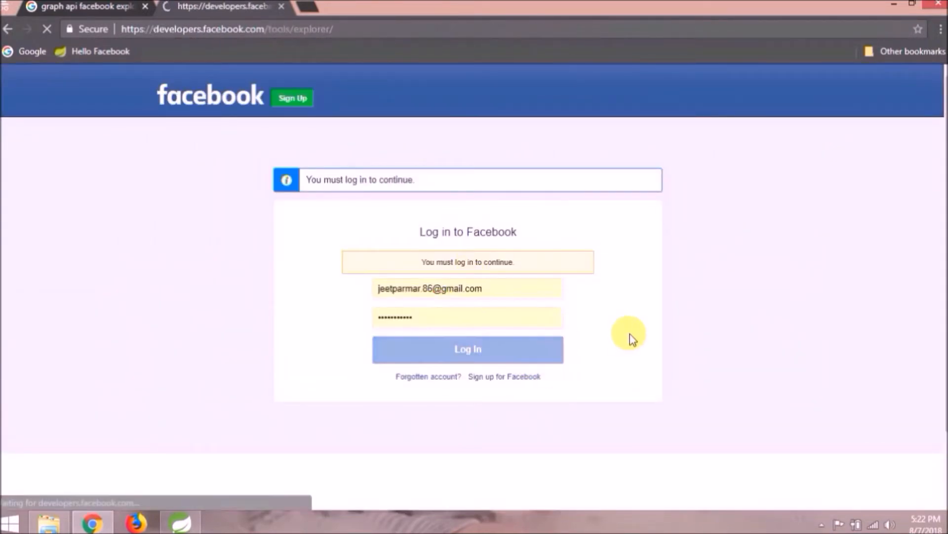
left_click(467, 350)
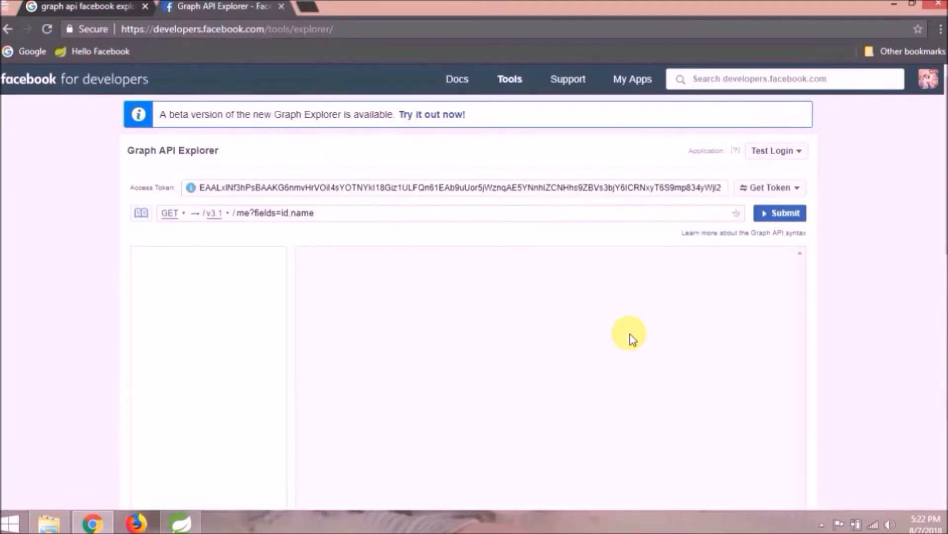
mouse_move(192, 205)
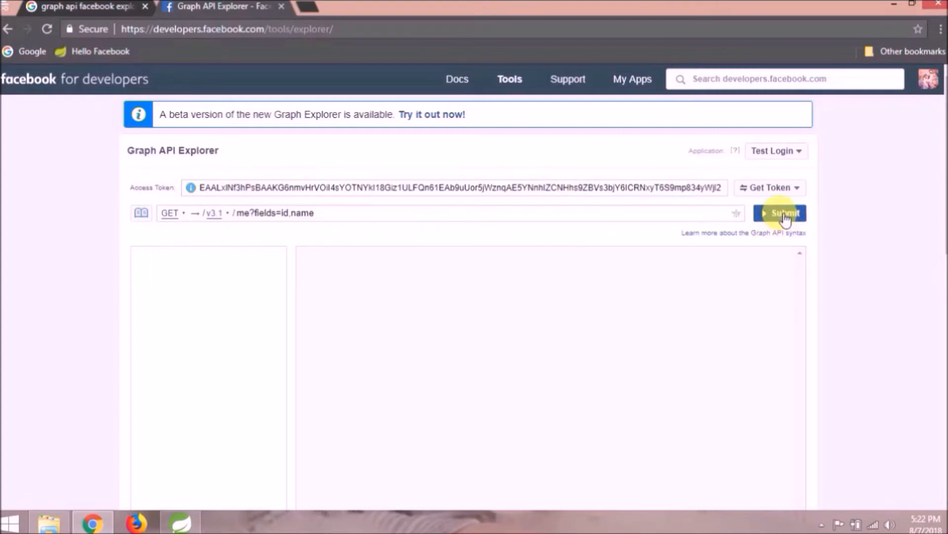
Submit GET me?fields=id,name and review the JSON id and name response.
left_click(784, 213)
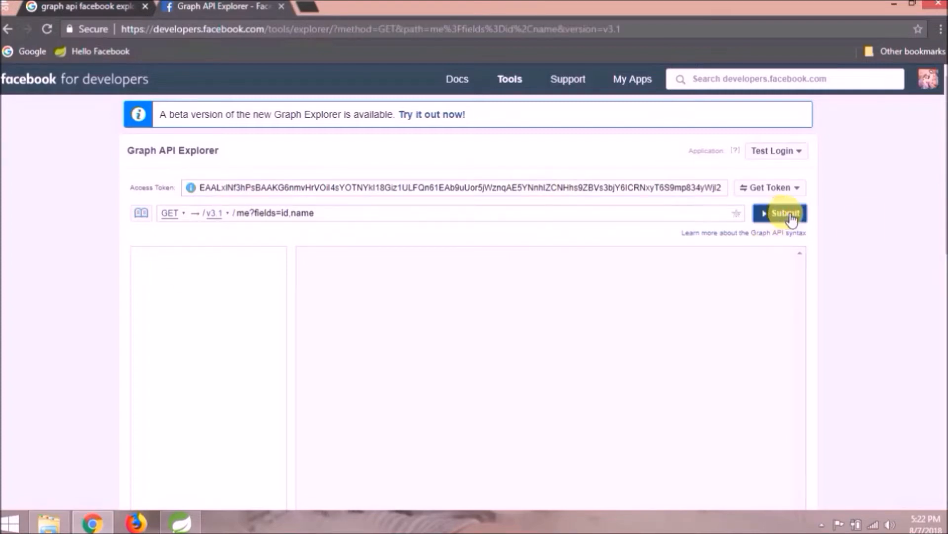
left_click(783, 213)
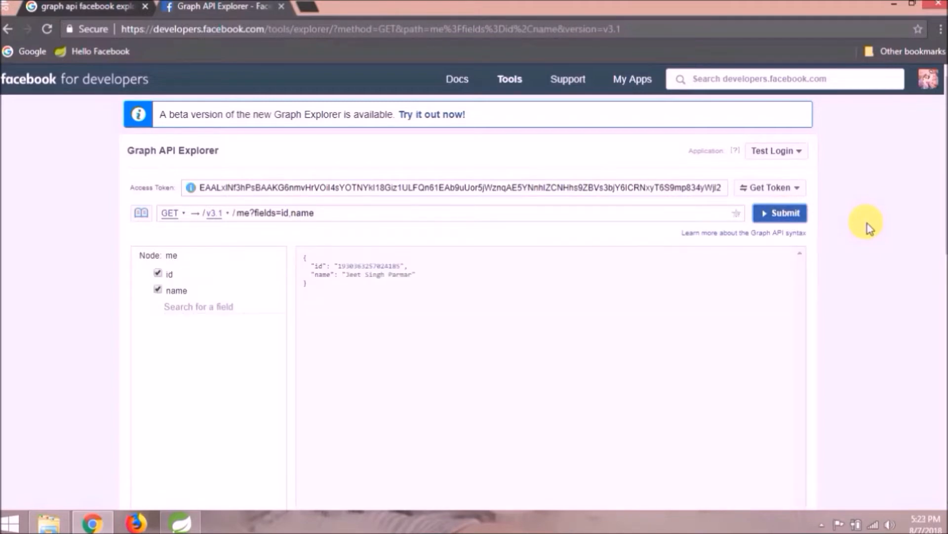
mouse_move(350, 289)
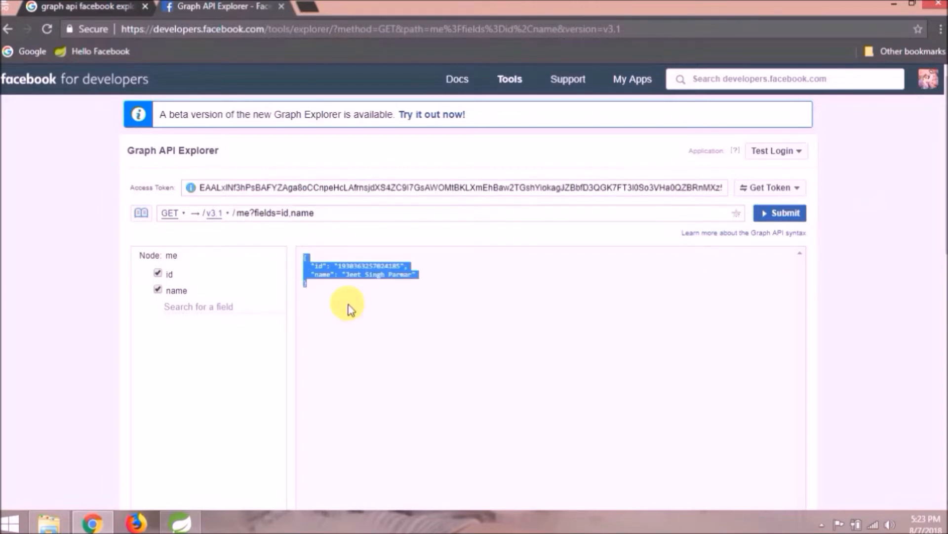
left_click(393, 302)
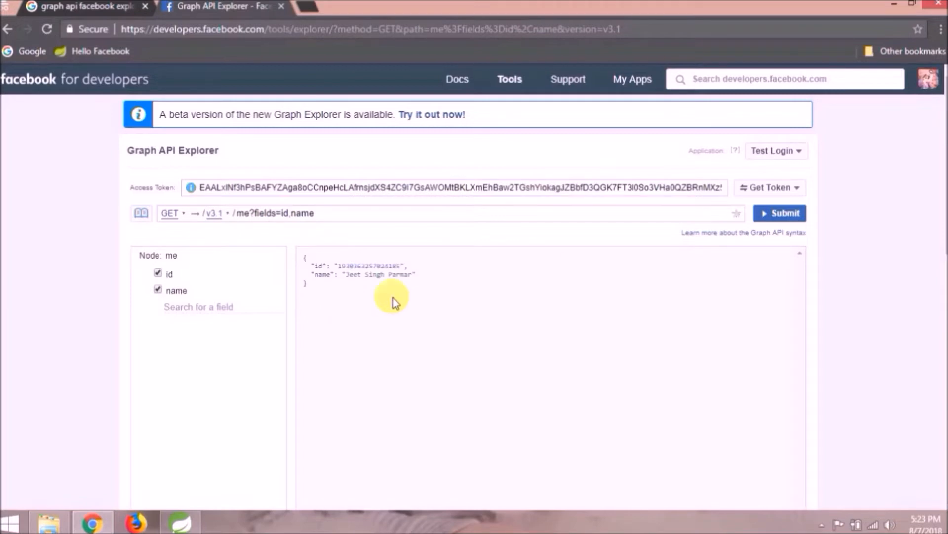
mouse_move(777, 192)
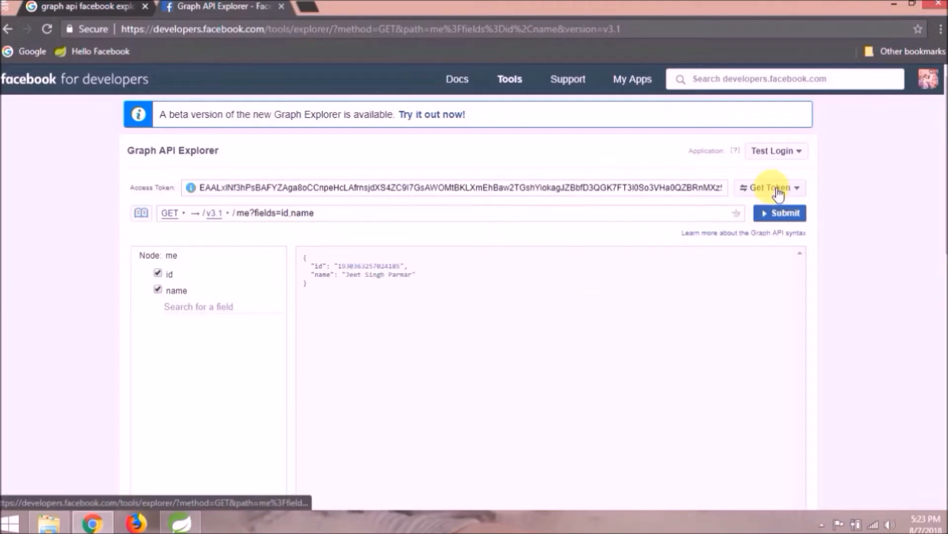
Generate a new user access token with the email permission ticked.
left_click(770, 187)
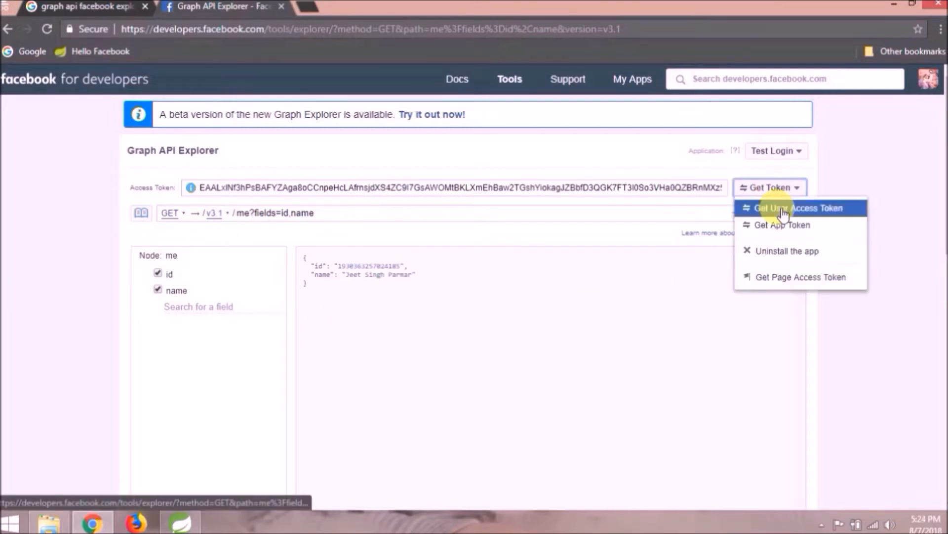
left_click(798, 207)
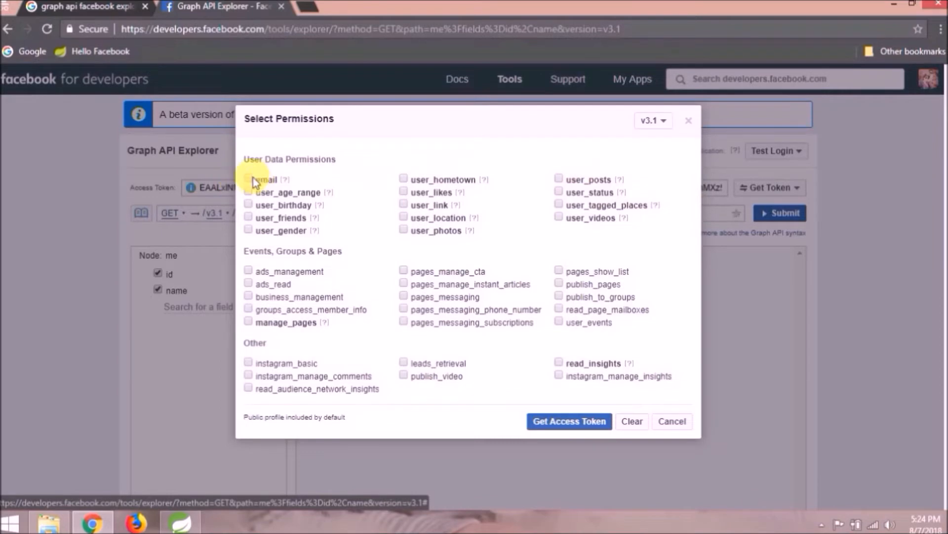
left_click(248, 179)
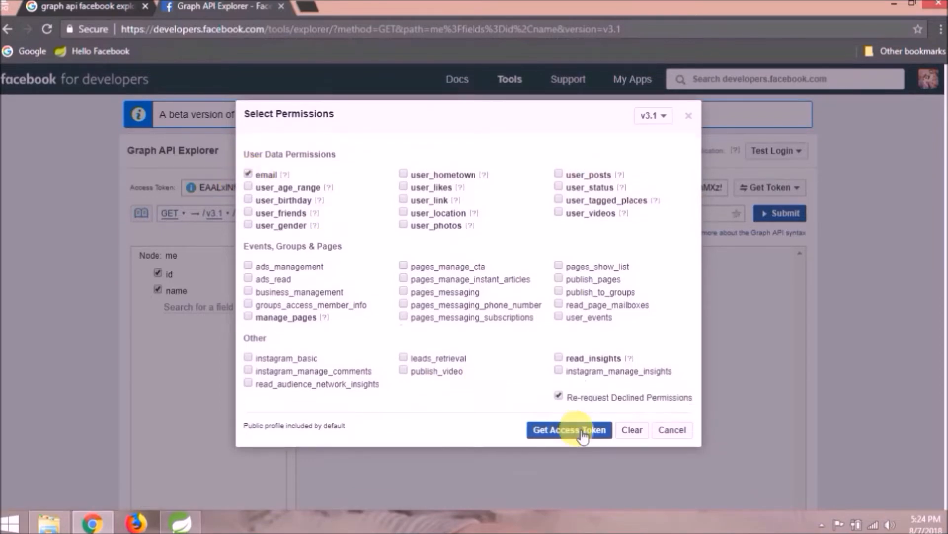
left_click(568, 430)
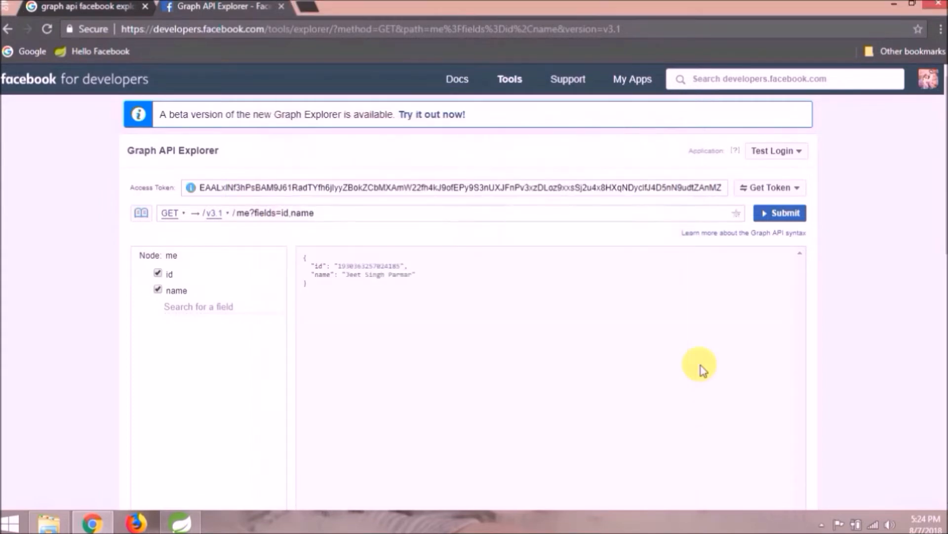
mouse_move(332, 218)
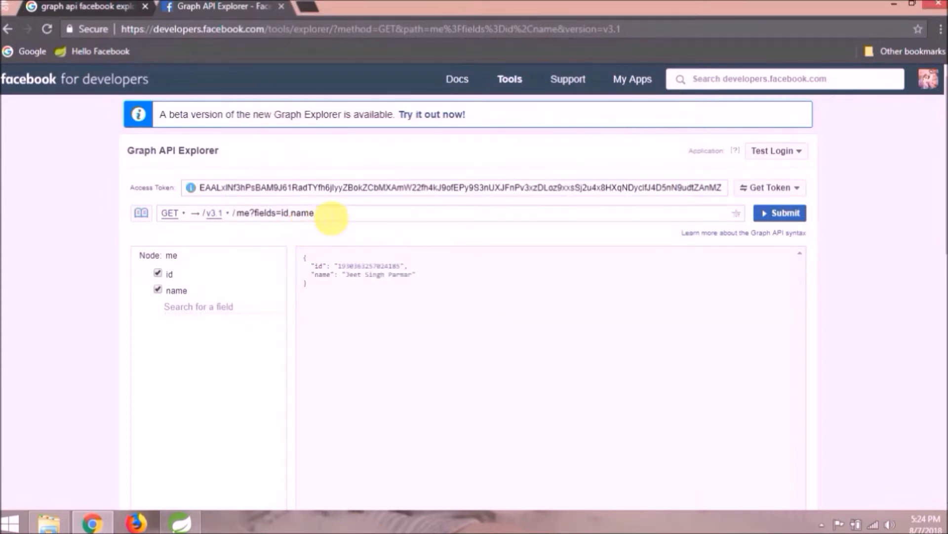
Append ',email' to the me query fields and submit to get the email.
type(",email")
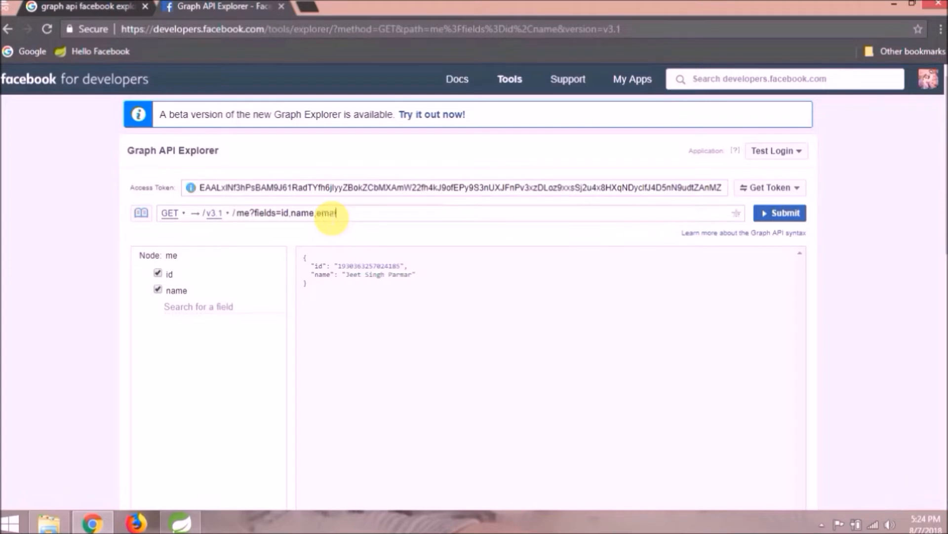
left_click(784, 213)
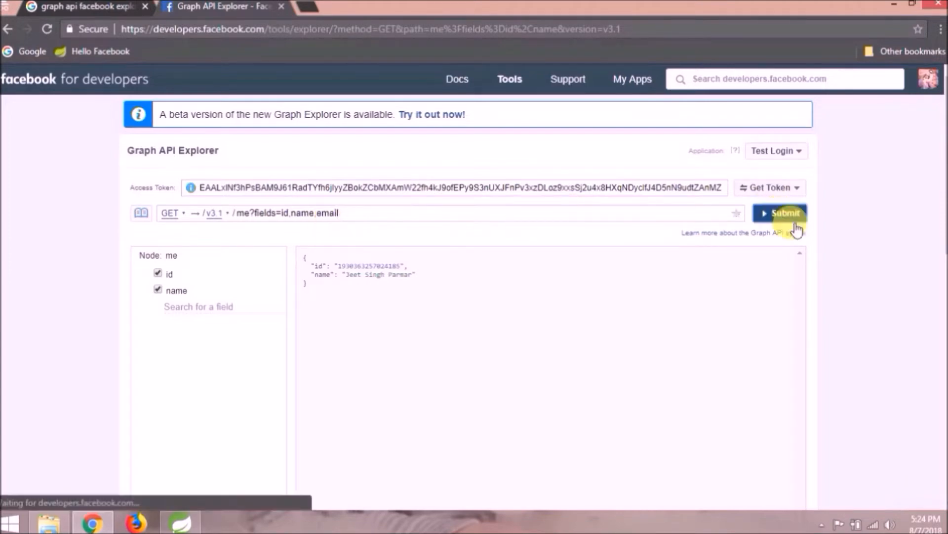
left_click(785, 213)
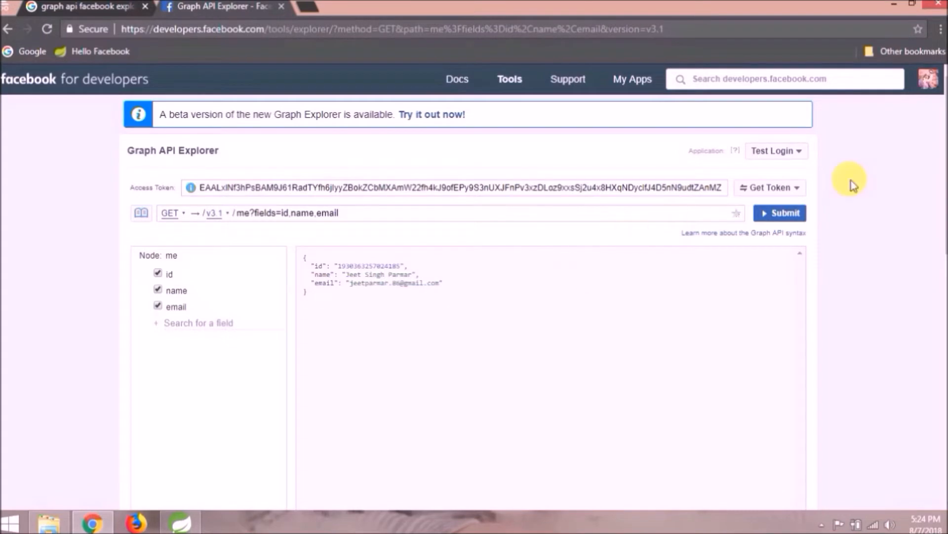
Get a user access token with all User Data Permissions and approve them for Test Login.
left_click(769, 188)
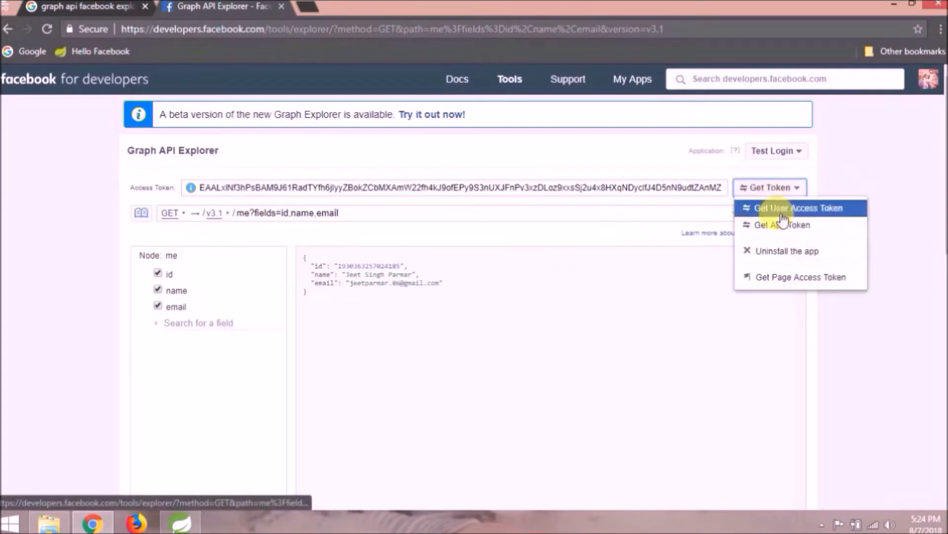
left_click(799, 207)
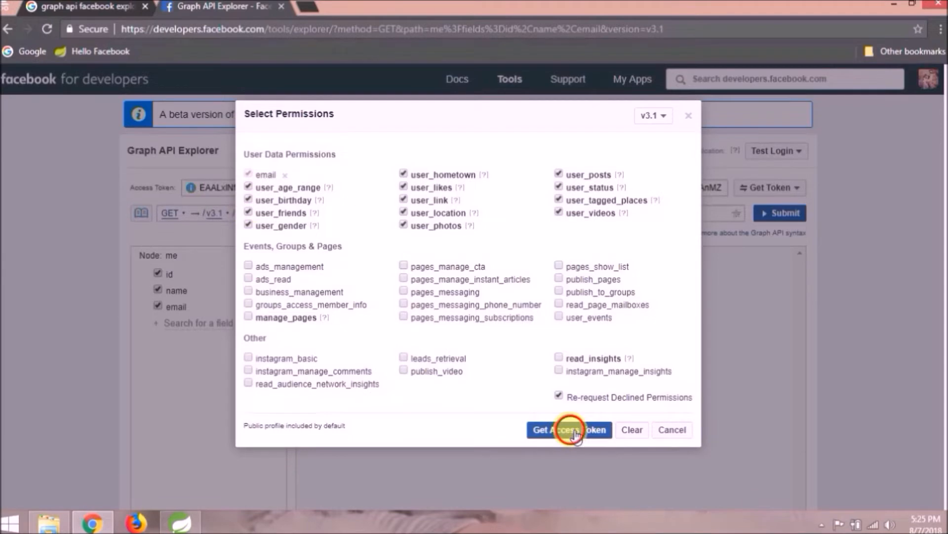
left_click(569, 430)
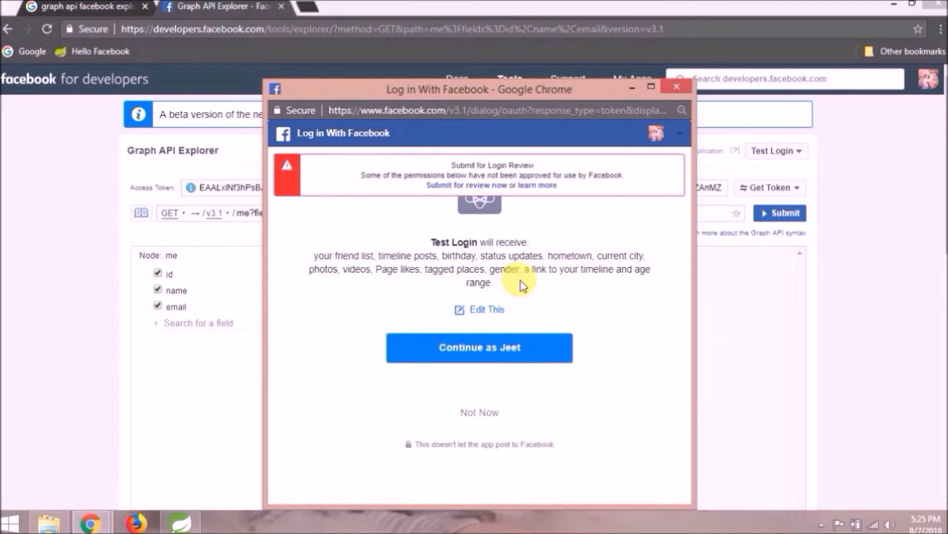
left_click(480, 347)
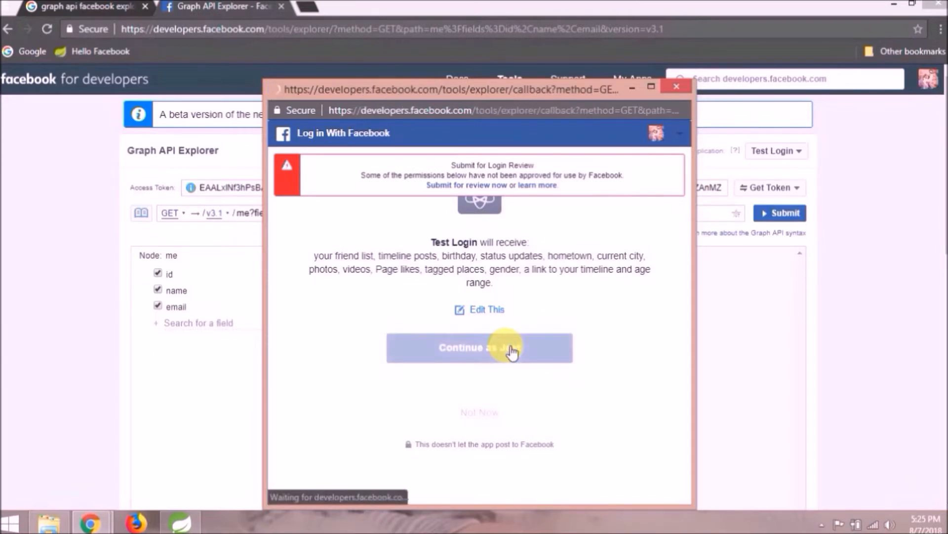
left_click(479, 347)
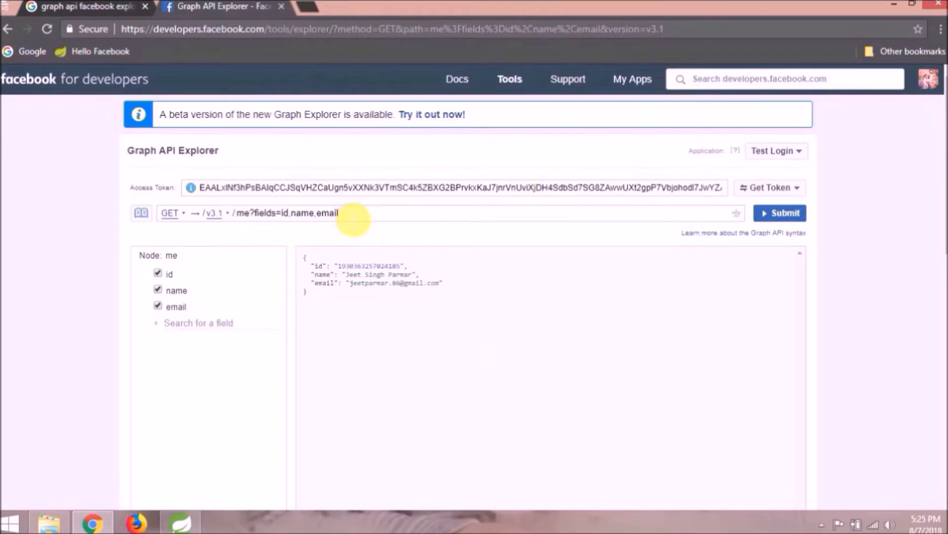
Add gender and birthday to the me query fields and submit it.
type("gender")
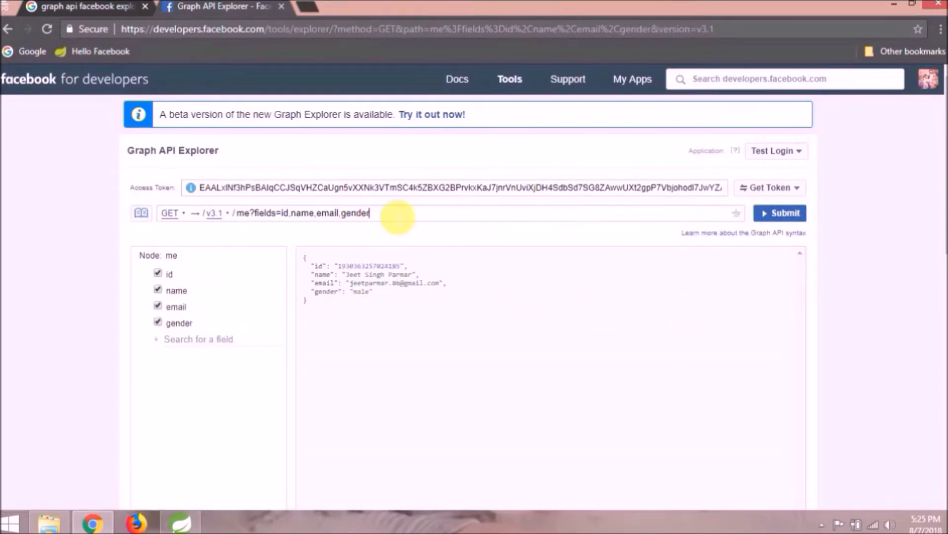
type(",birthday")
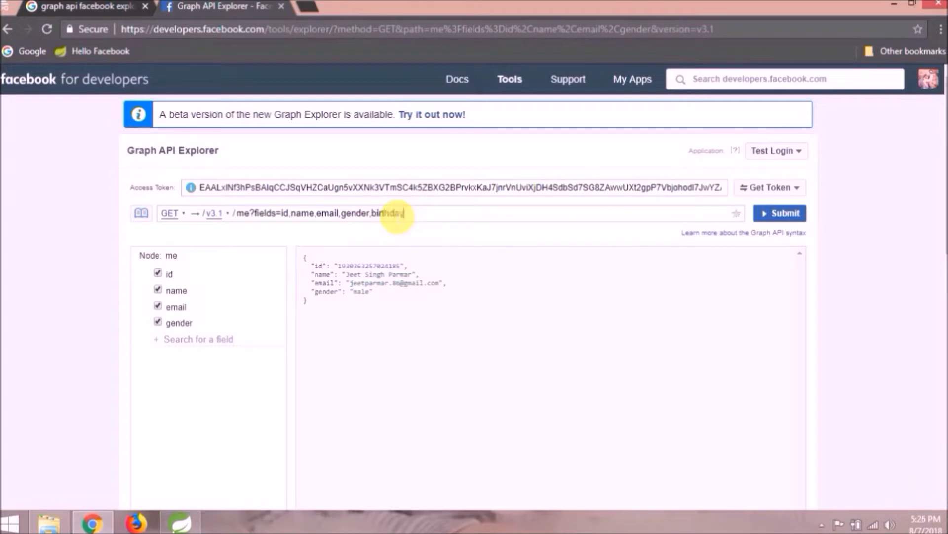
left_click(779, 212)
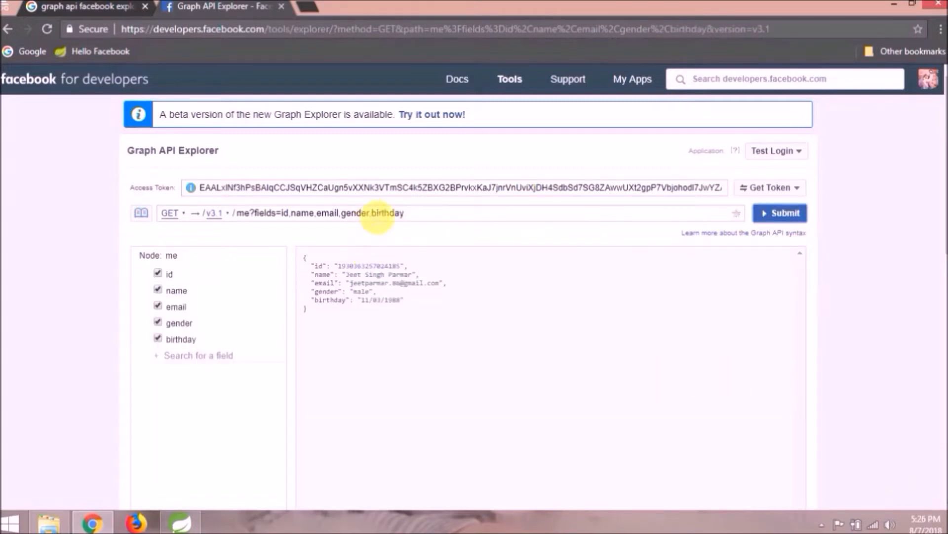
Replace hometown with age_range in the fields and append ',user_posts'.
type("hometown")
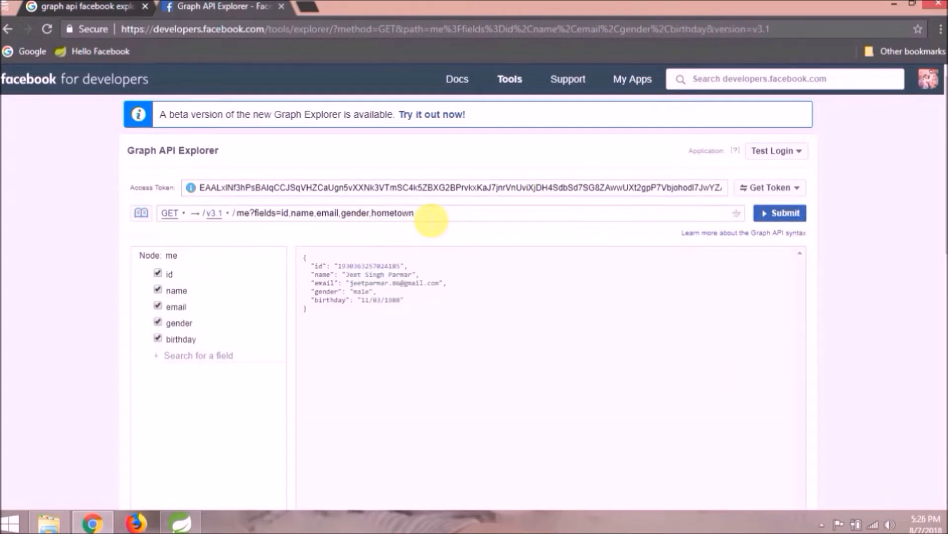
left_click(780, 212)
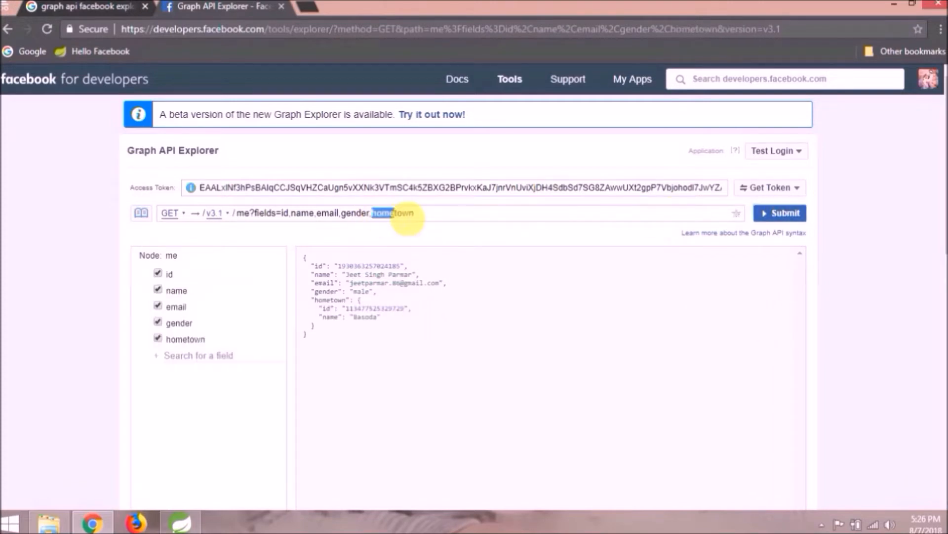
type("age_range")
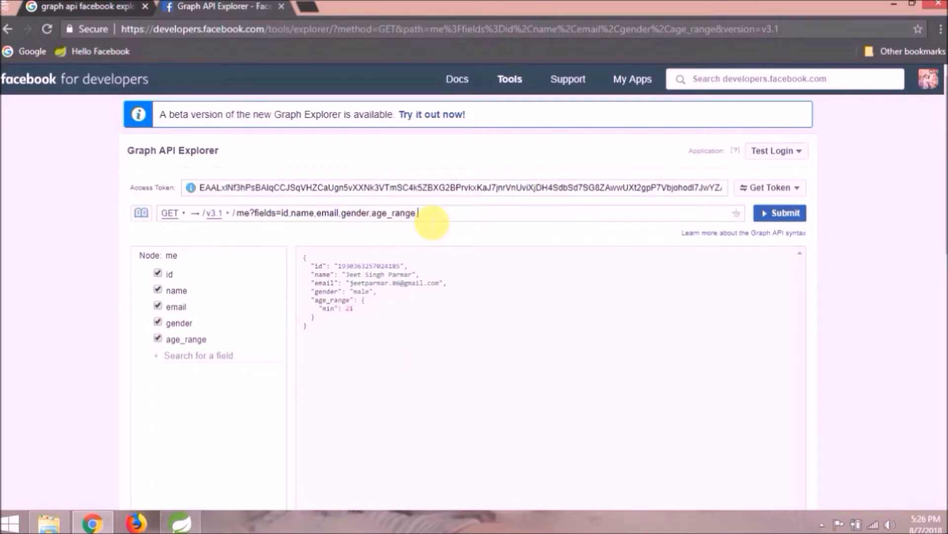
type(",user_posts")
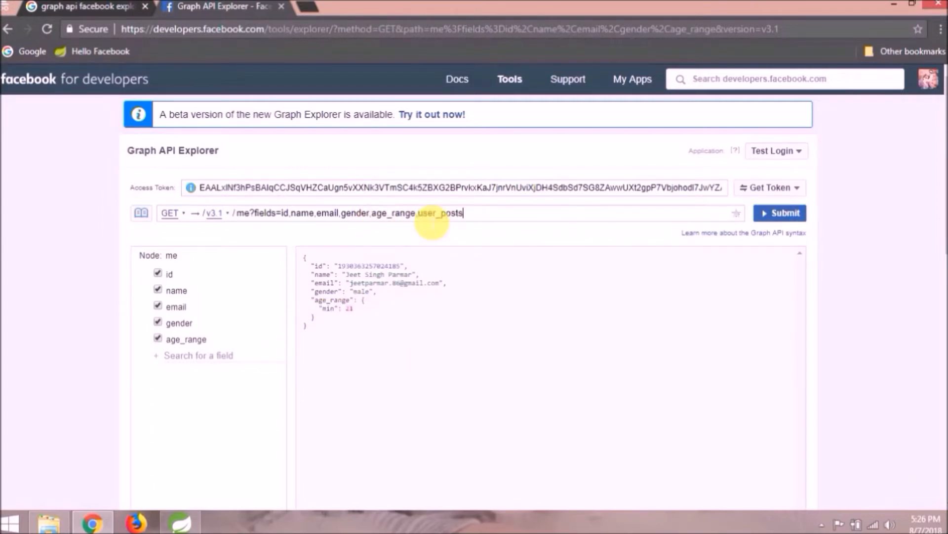
Submit the user_posts query, hit the nonexisting-field error, and uncheck fields back to /me.
left_click(780, 212)
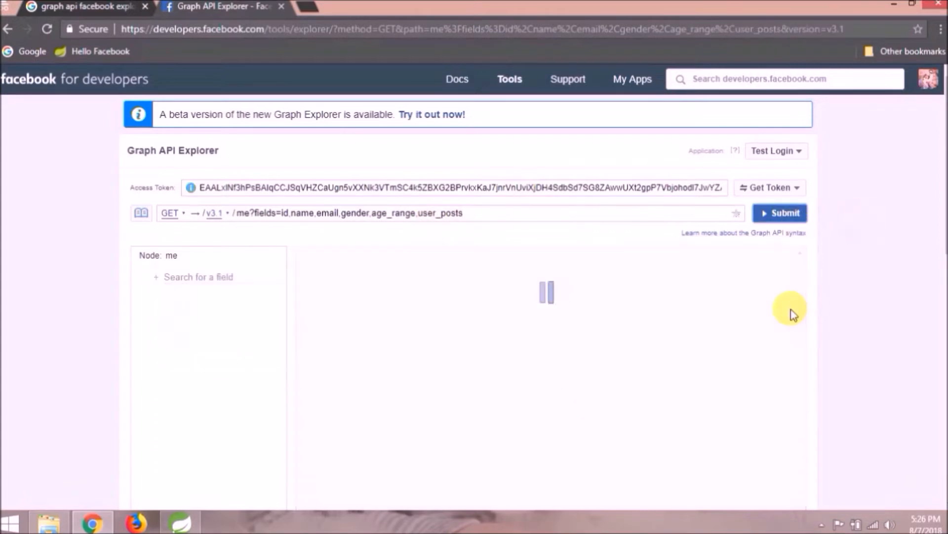
left_click(785, 213)
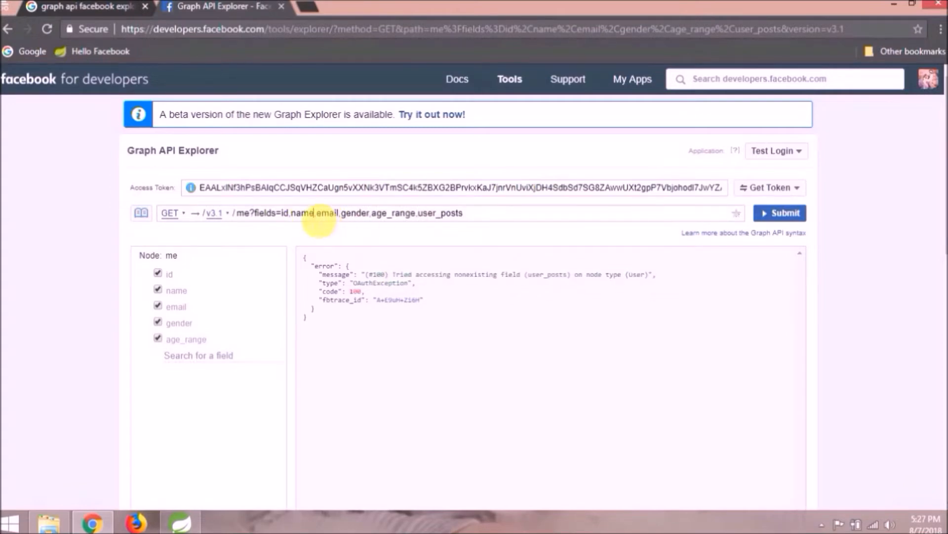
left_click(158, 322)
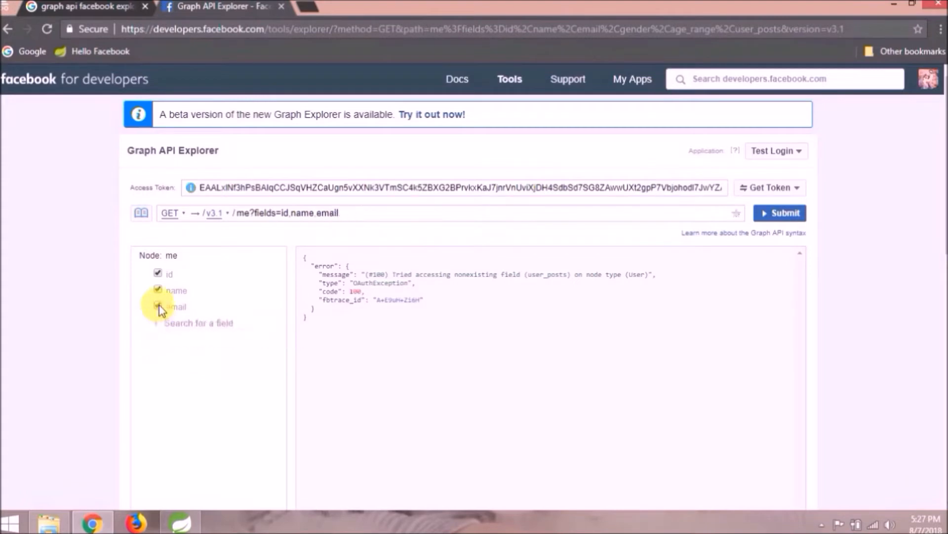
left_click(157, 307)
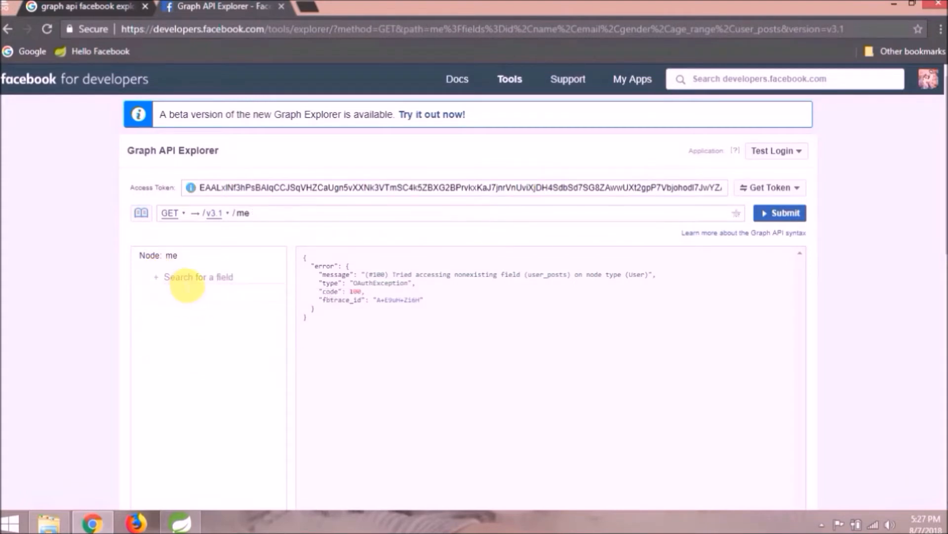
left_click(199, 277)
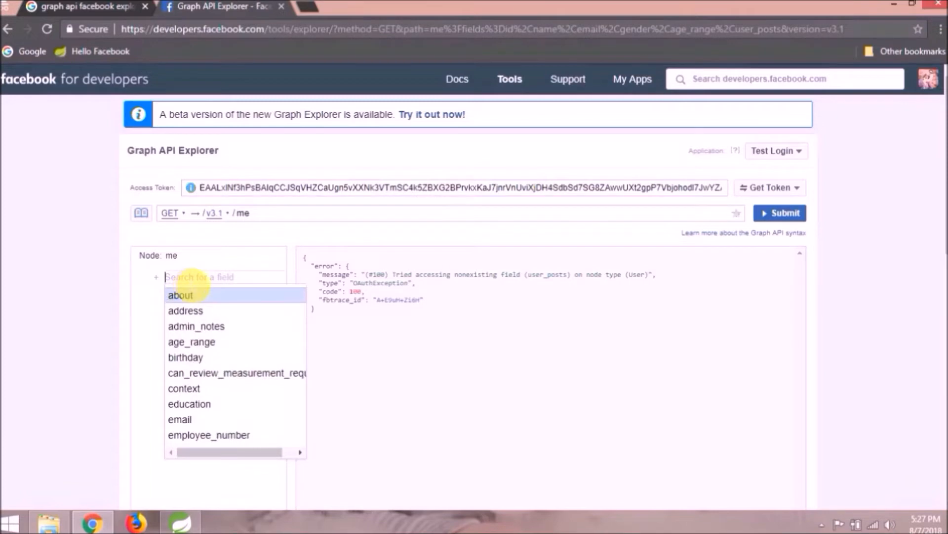
Add the posts field, submit, and scroll through the returned posts.
type("p")
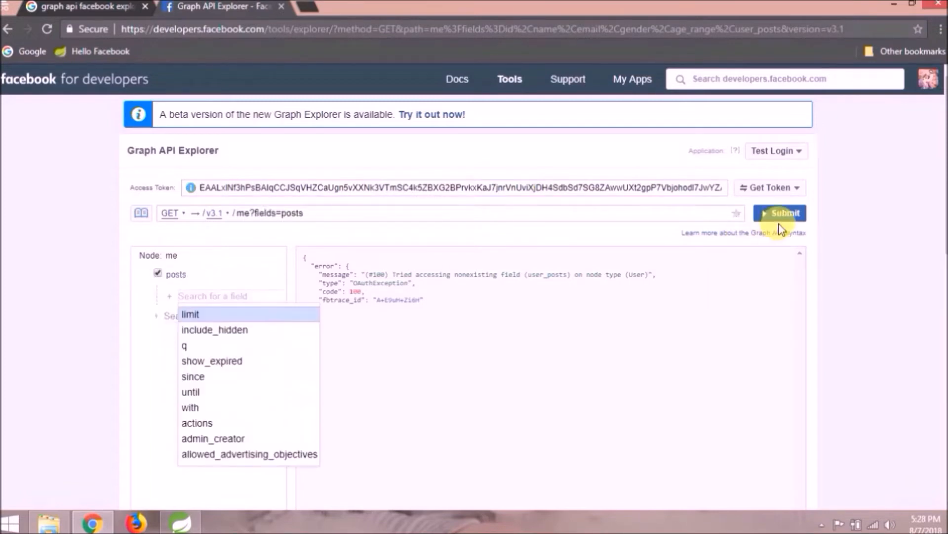
left_click(784, 213)
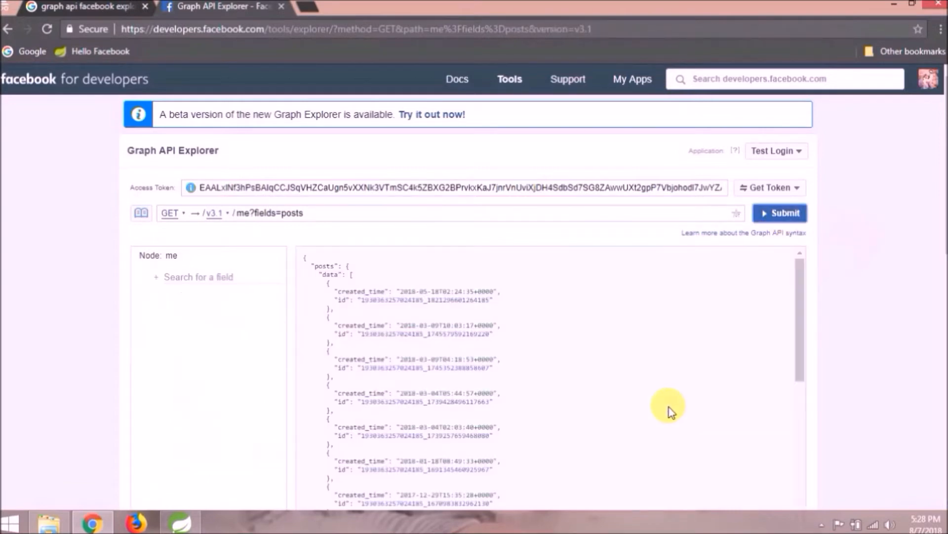
scroll("down", 3)
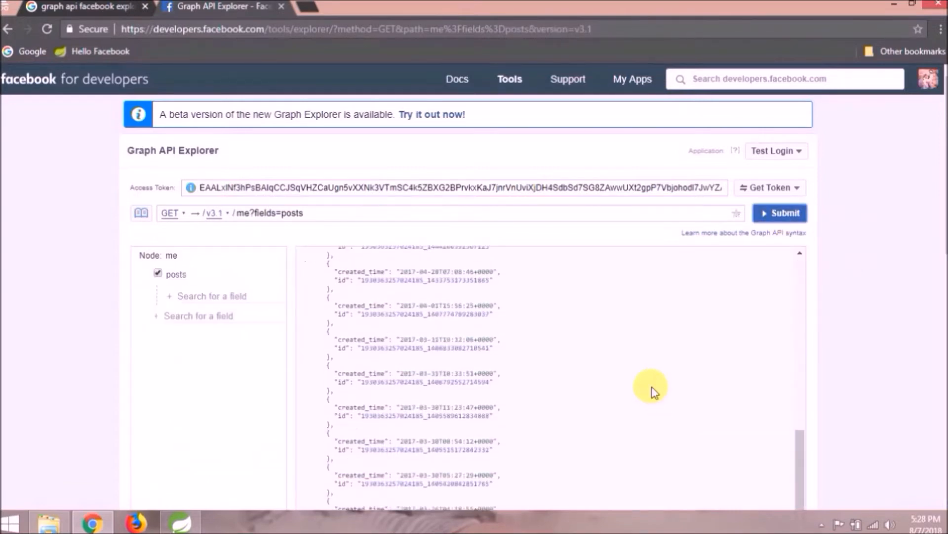
scroll("up", 3)
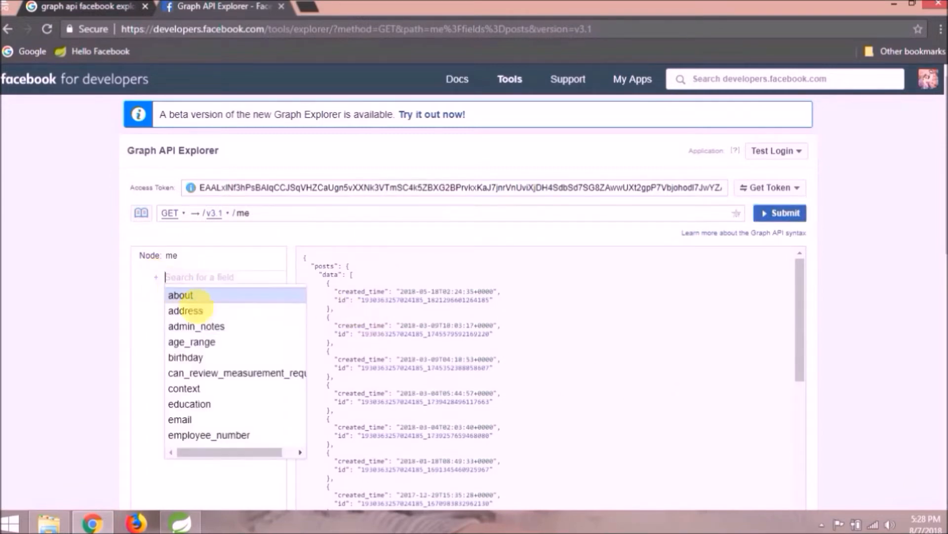
Swap posts for inspirational_people and run that request.
type("ins")
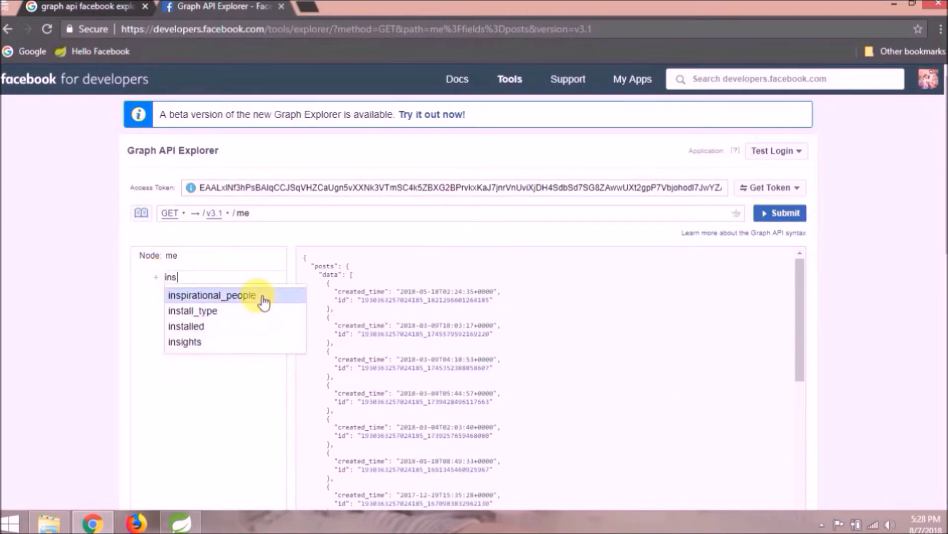
left_click(213, 295)
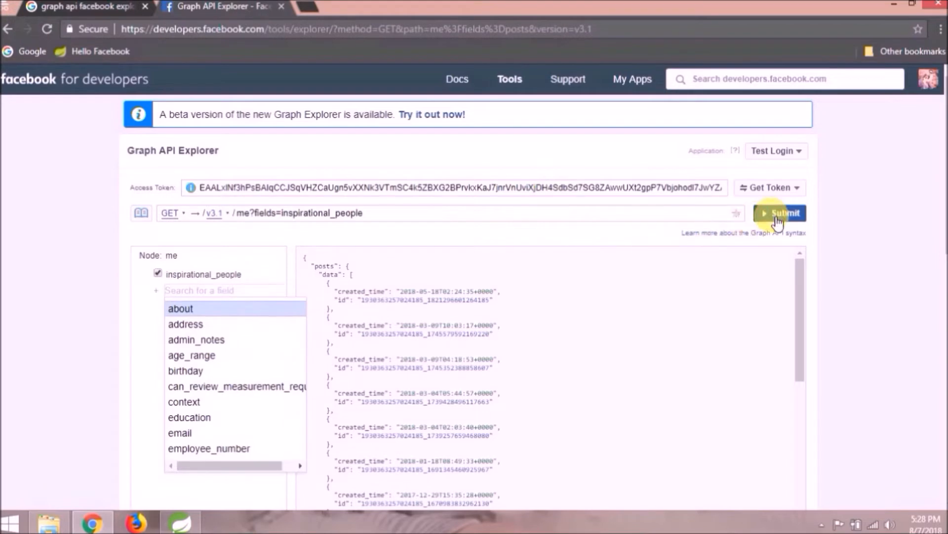
left_click(782, 212)
type("pr")
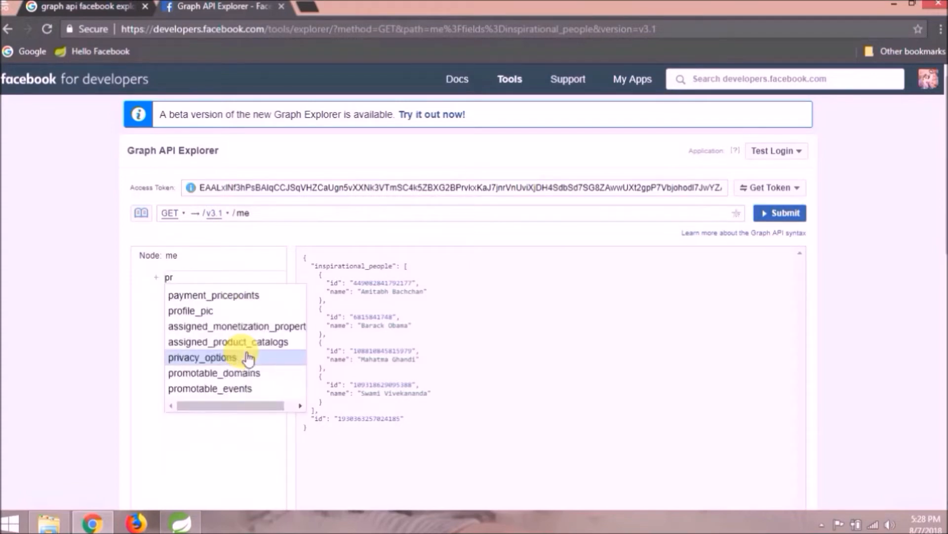
Request profile_pic, get the Page access token error, then remove profile_pic from the query.
left_click(190, 311)
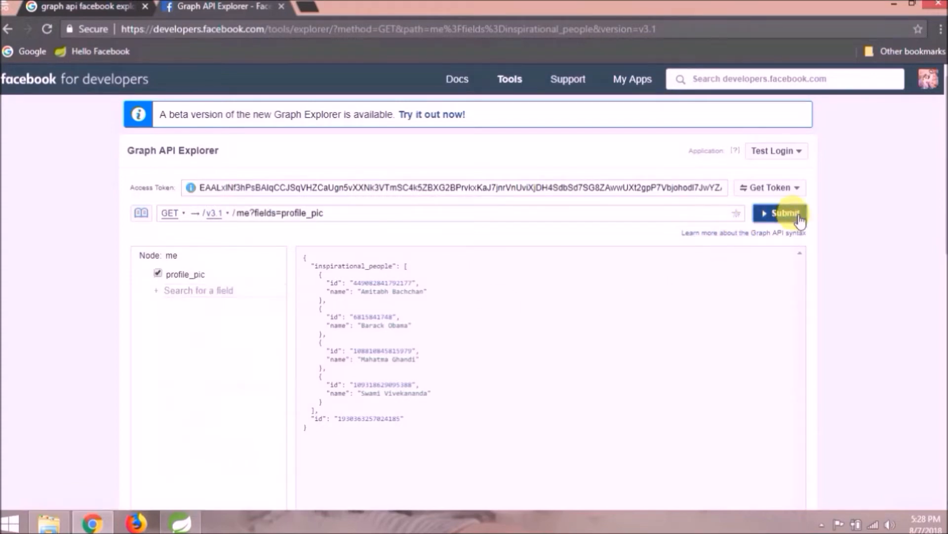
left_click(782, 212)
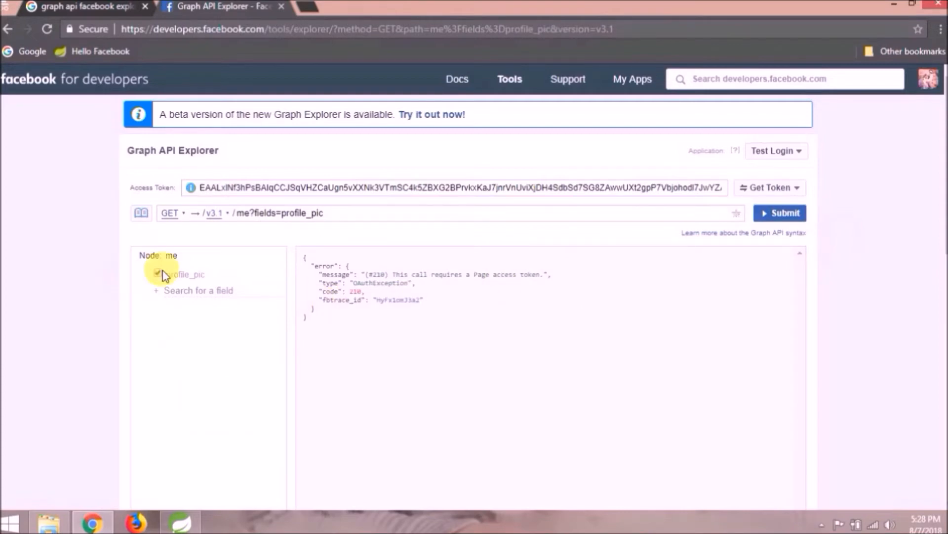
left_click(159, 274)
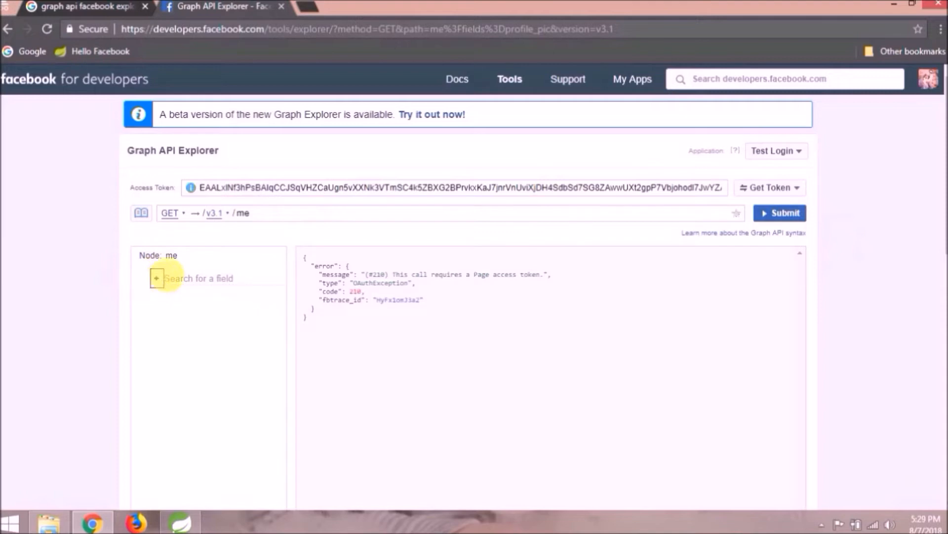
left_click(200, 278)
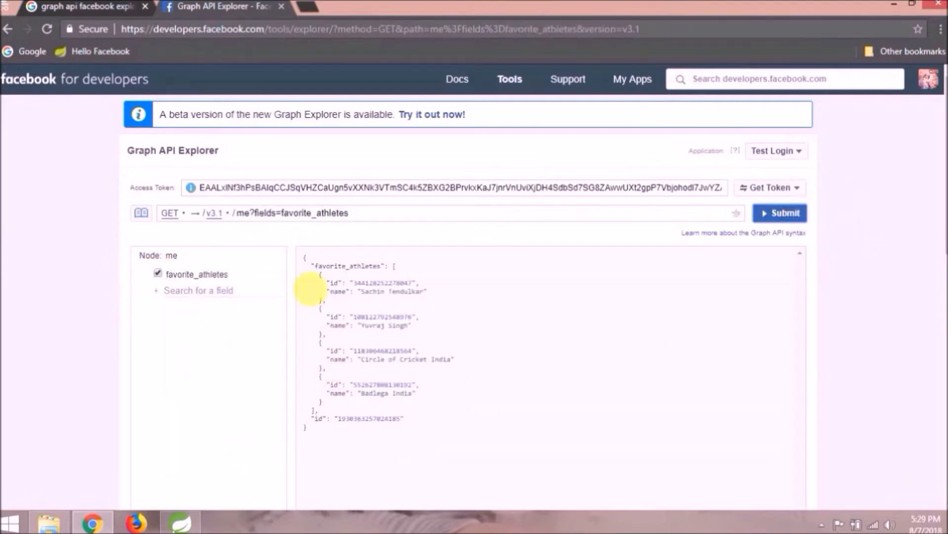
Try several Graph API Explorer fields such as context, favorite_teams, games and quotes.
type("b")
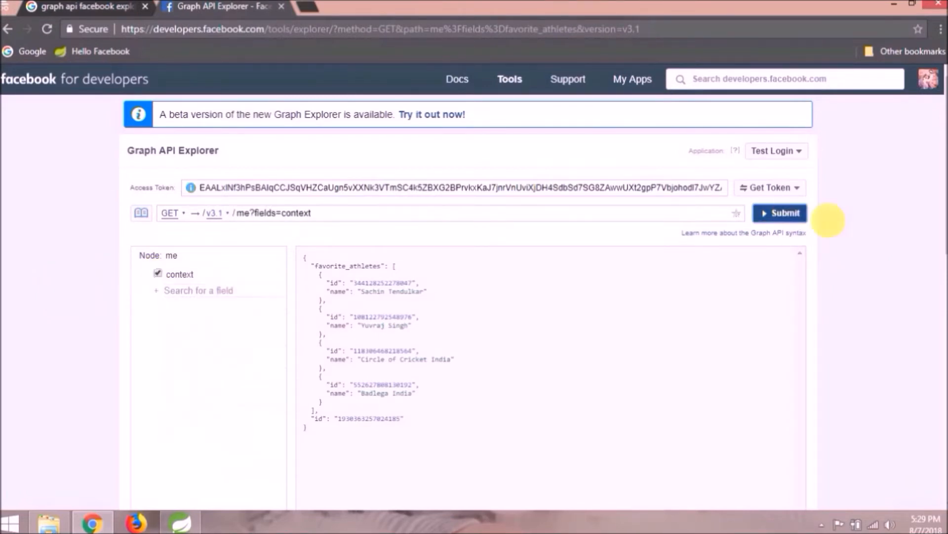
left_click(779, 212)
type("f")
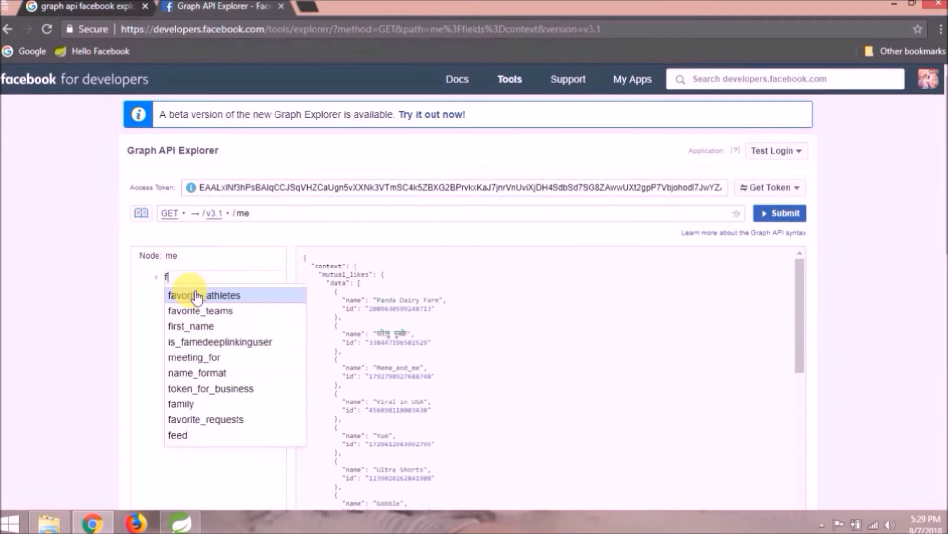
left_click(200, 310)
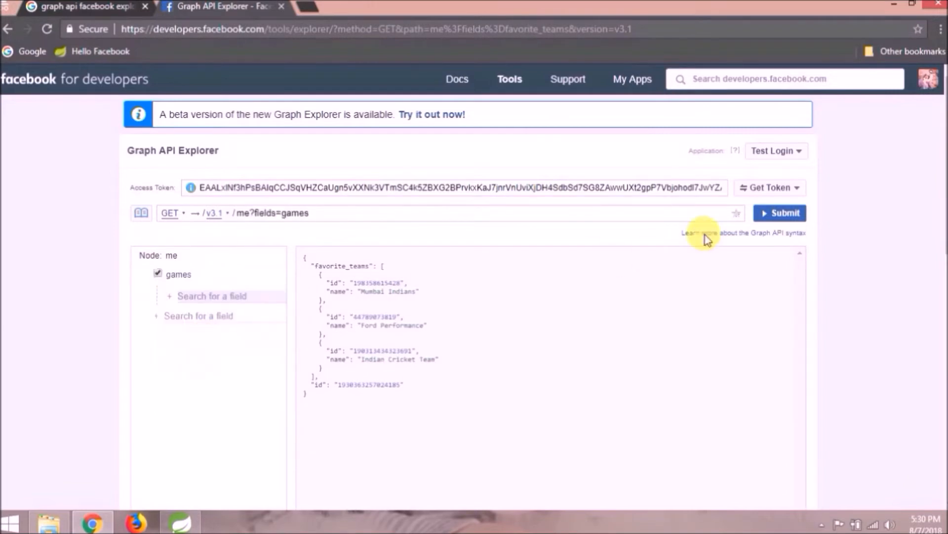
left_click(157, 274)
type("l")
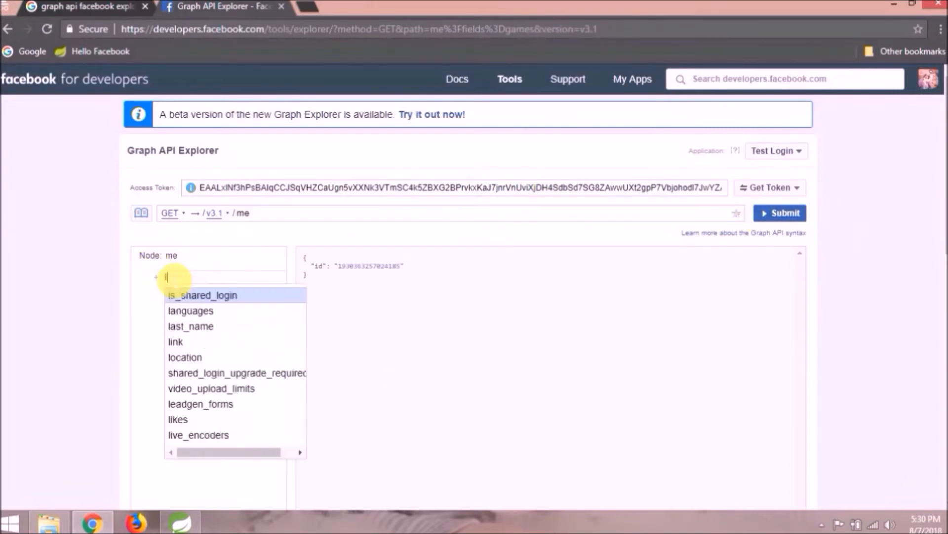
type("m")
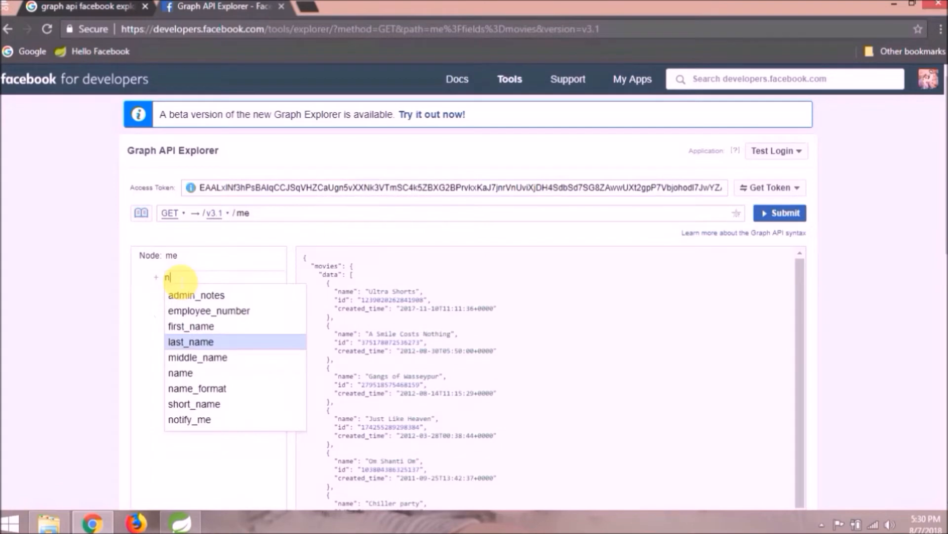
type("p")
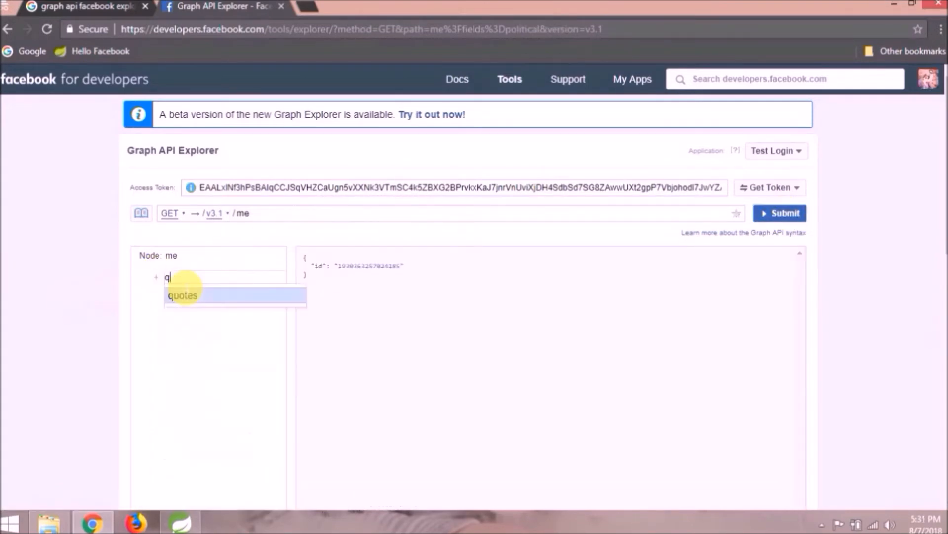
left_click(183, 294)
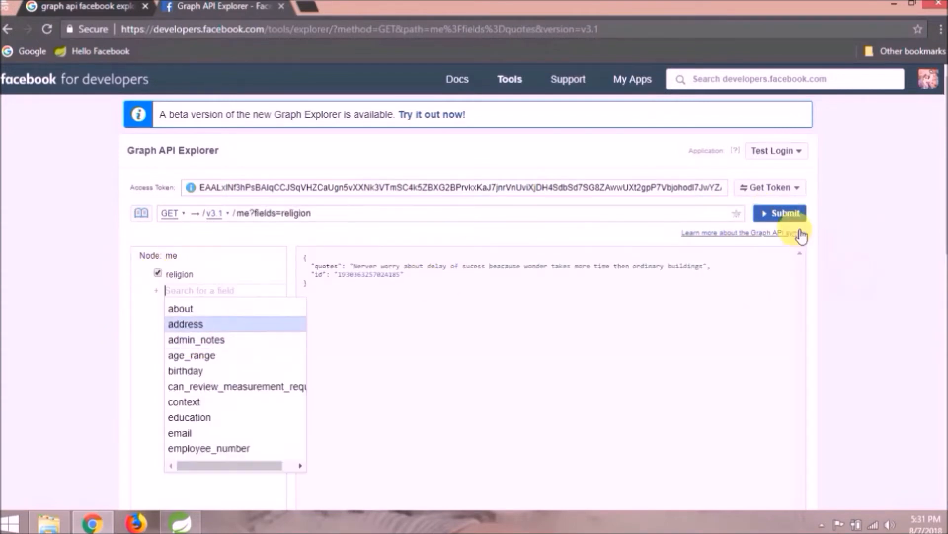
Add the about field to the me query and submit it, returning only the id.
type("s")
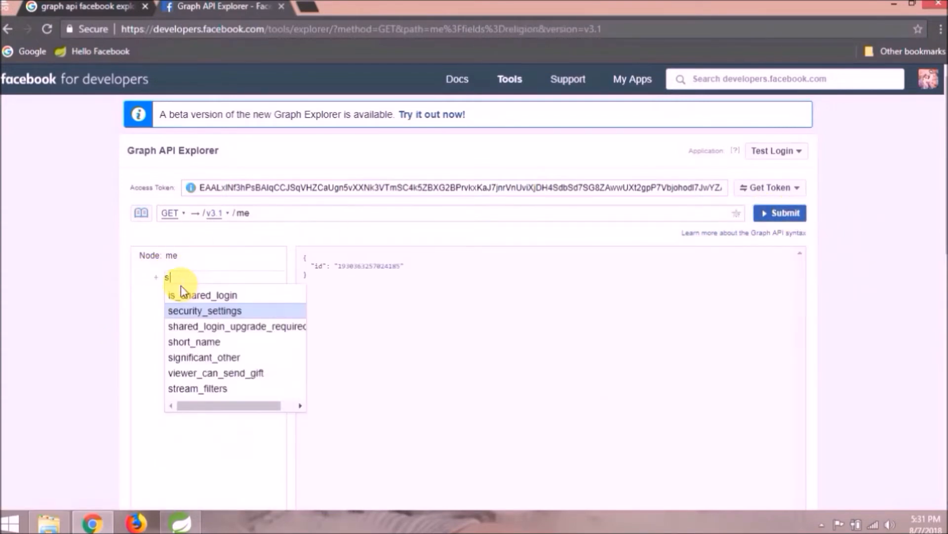
left_click(193, 341)
type("u")
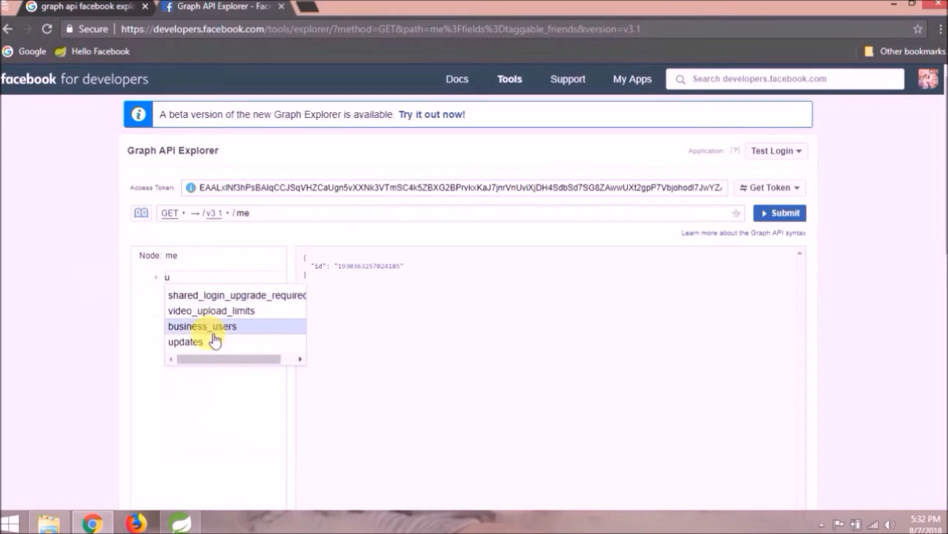
type("v")
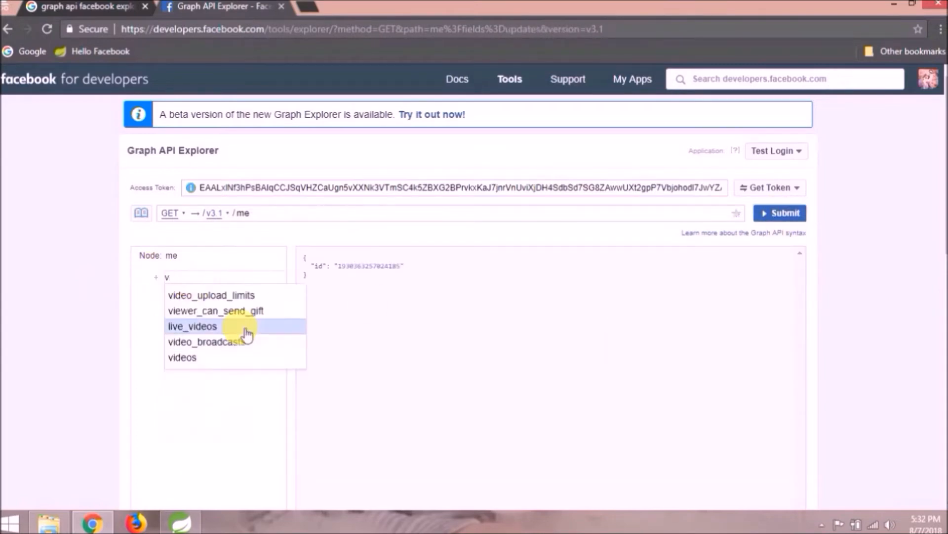
type("w")
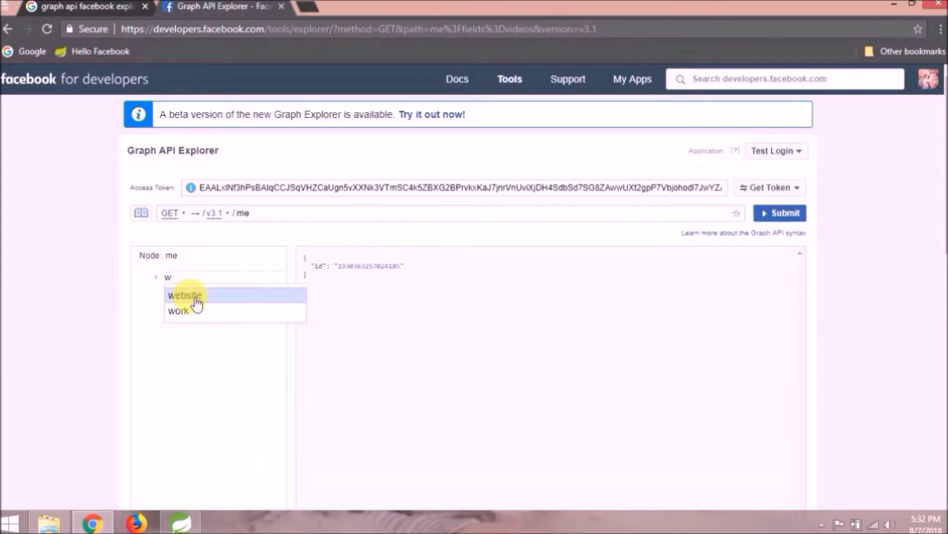
left_click(179, 310)
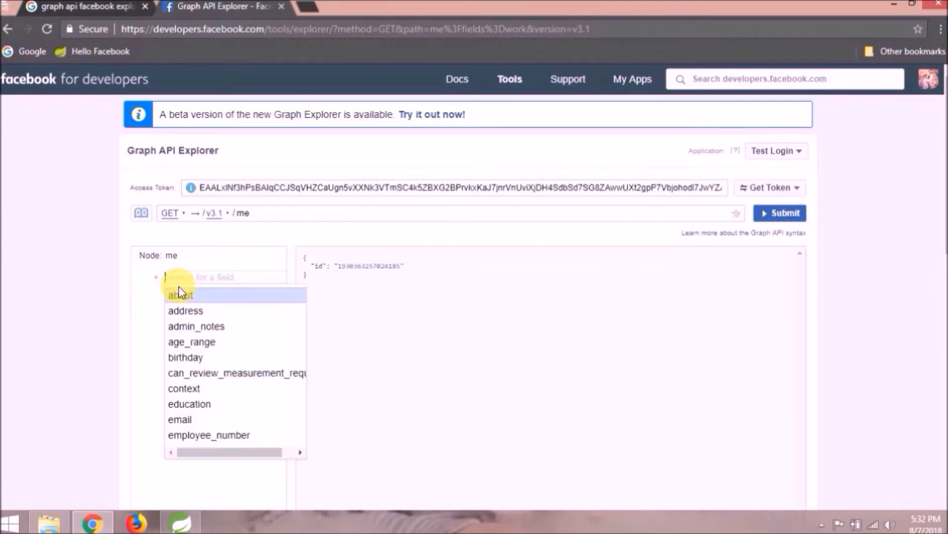
left_click(180, 294)
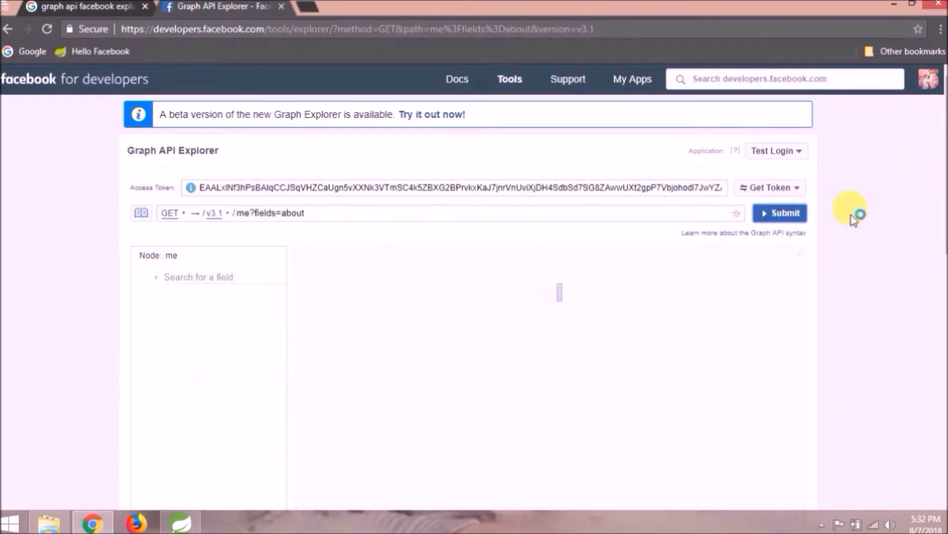
left_click(782, 213)
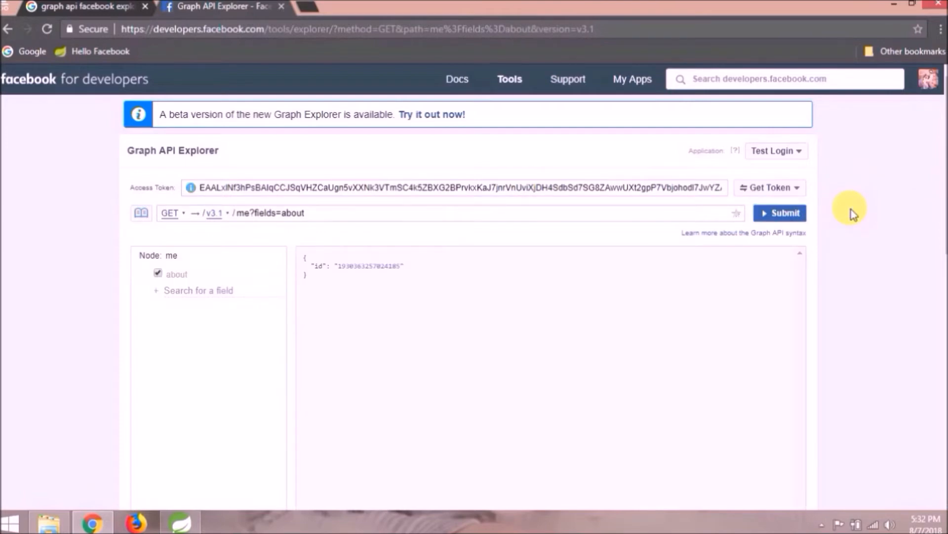
left_click(180, 522)
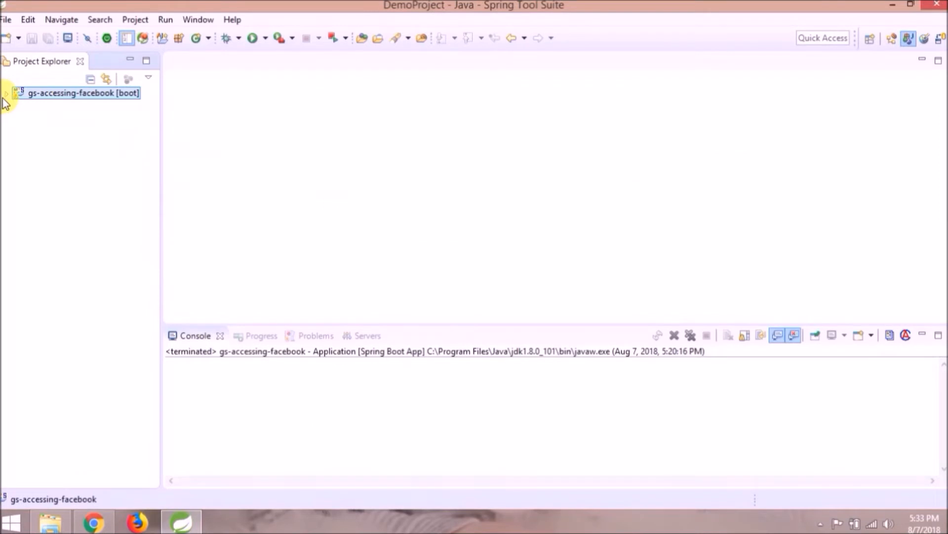
Run gs-accessing-facebook as a Spring Boot App so Tomcat starts on port 8080.
right_click(83, 92)
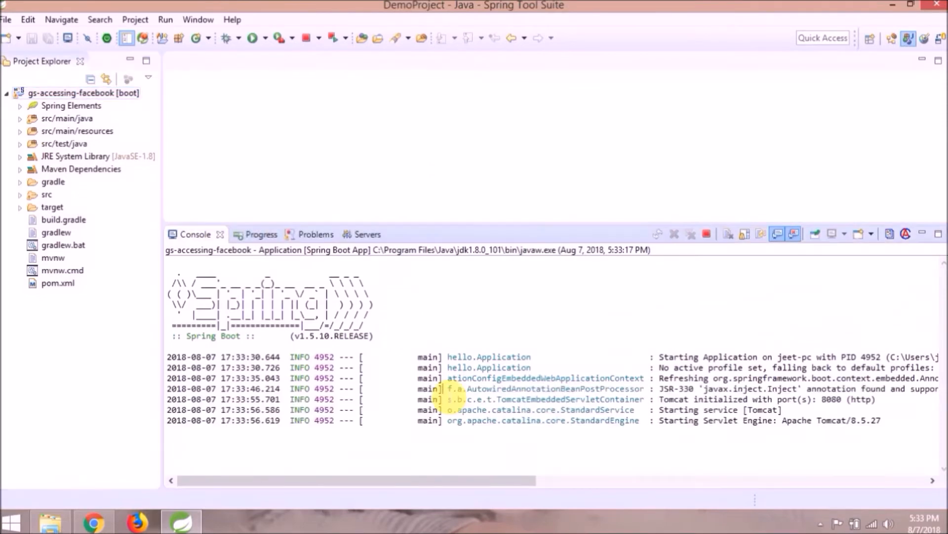
scroll("down", 3)
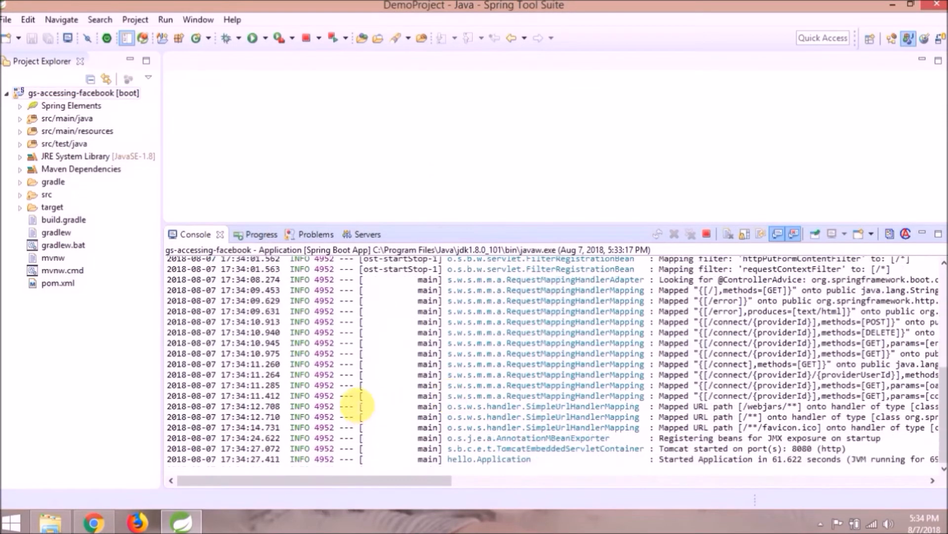
left_click(93, 520)
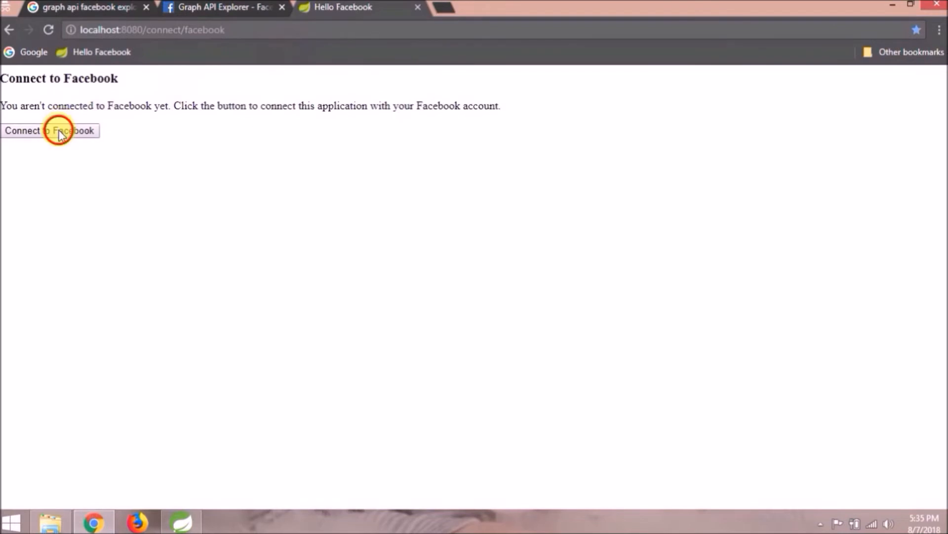
Connect the app to Facebook, then follow the 'here' link to the feed entries page.
left_click(49, 130)
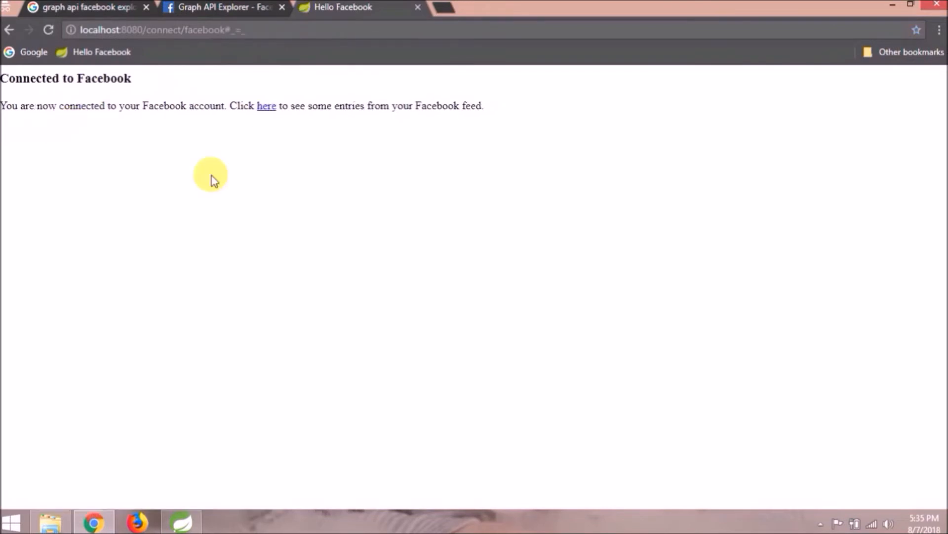
mouse_move(267, 105)
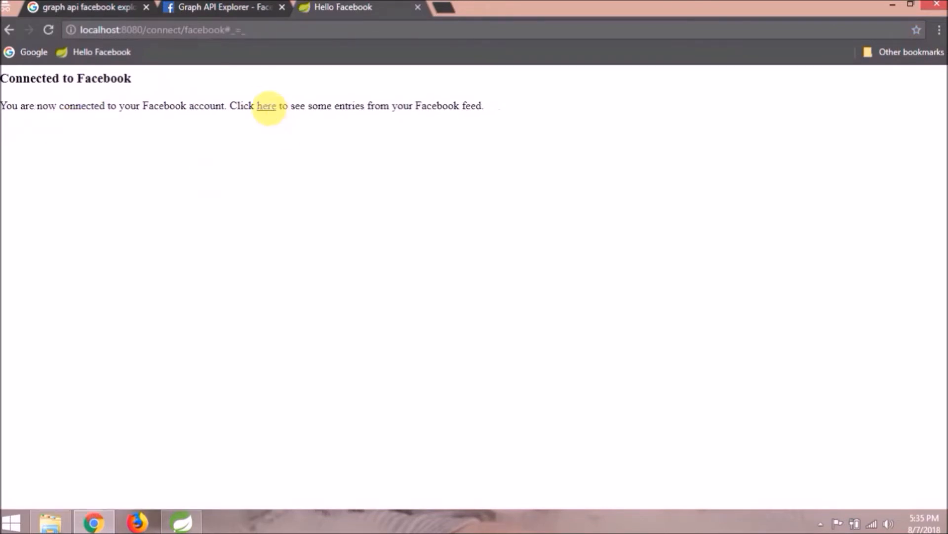
left_click(266, 106)
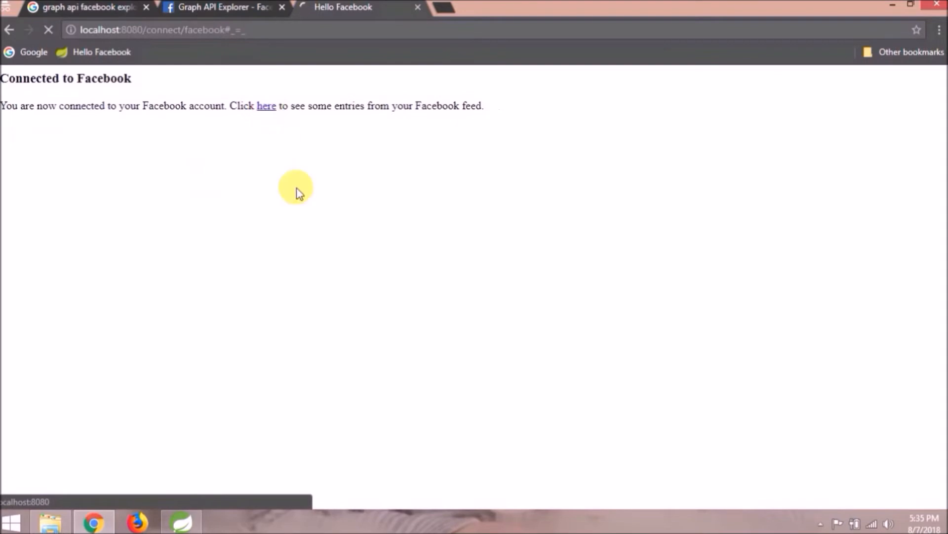
left_click(266, 105)
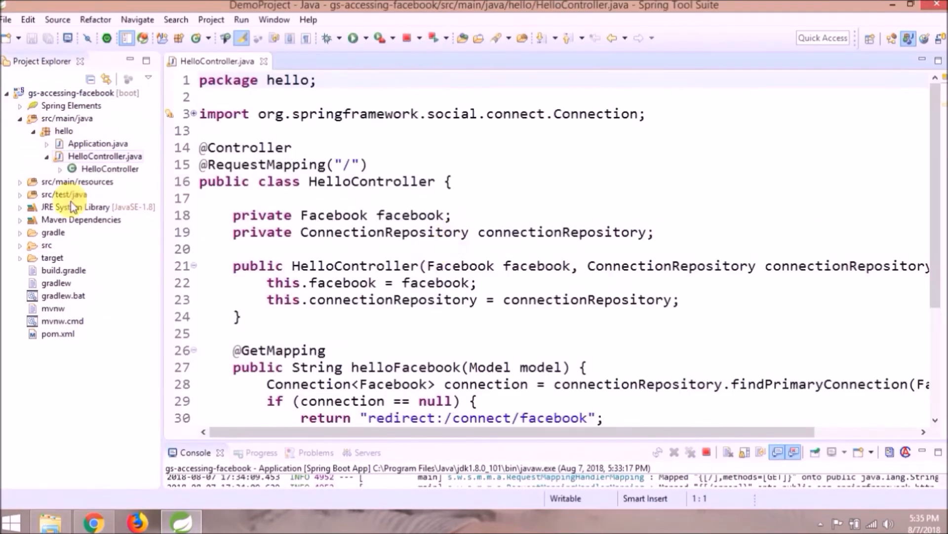
Rename the model attribute to userProfile and add an empty token String.
double_click(86, 218)
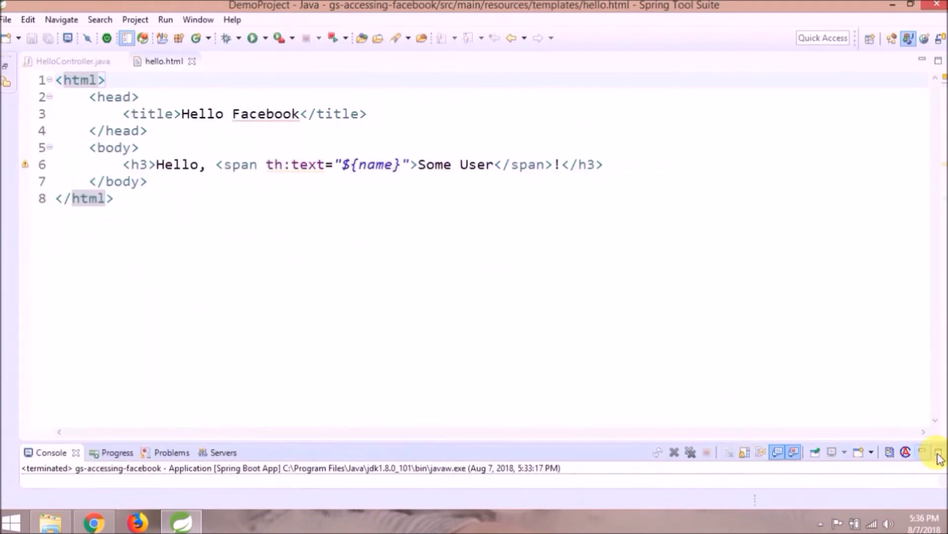
left_click(69, 60)
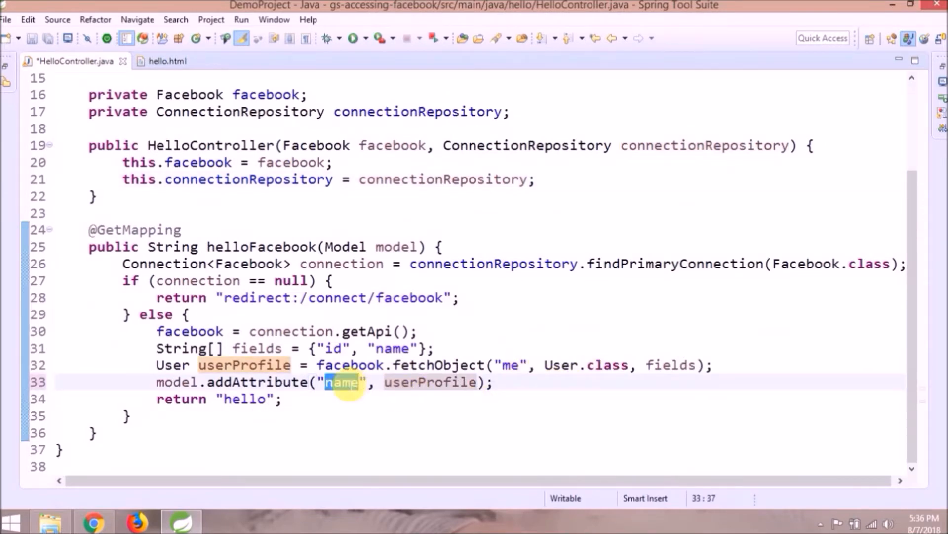
type("userProfil")
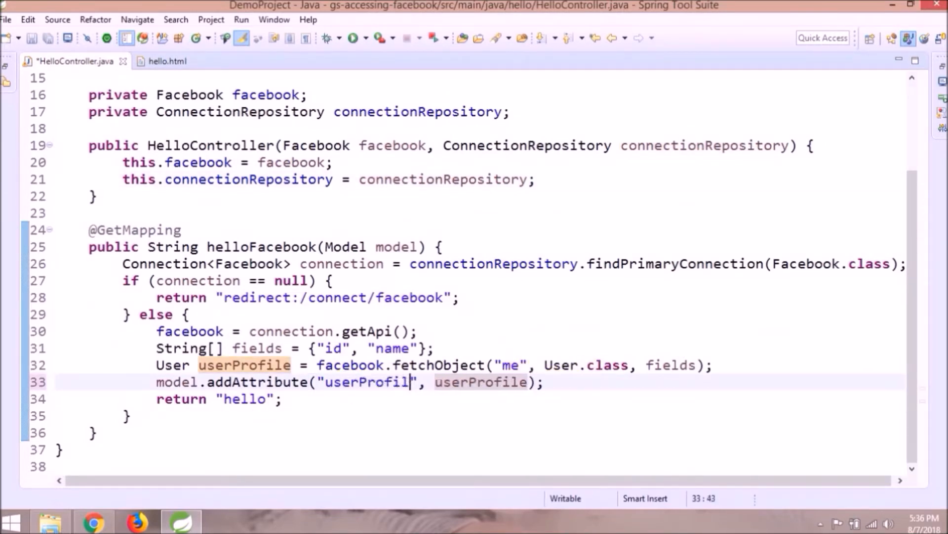
double_click(371, 382)
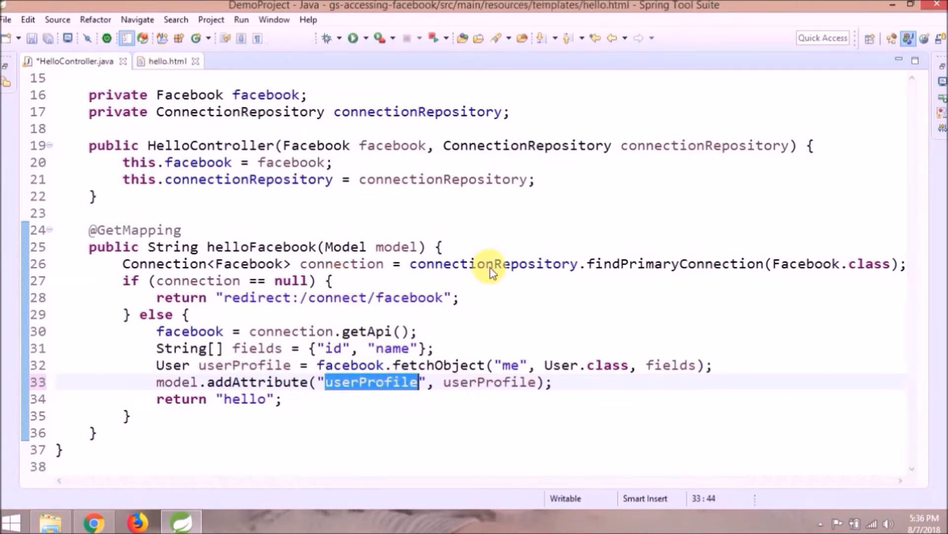
left_click(166, 60)
type("String token =")
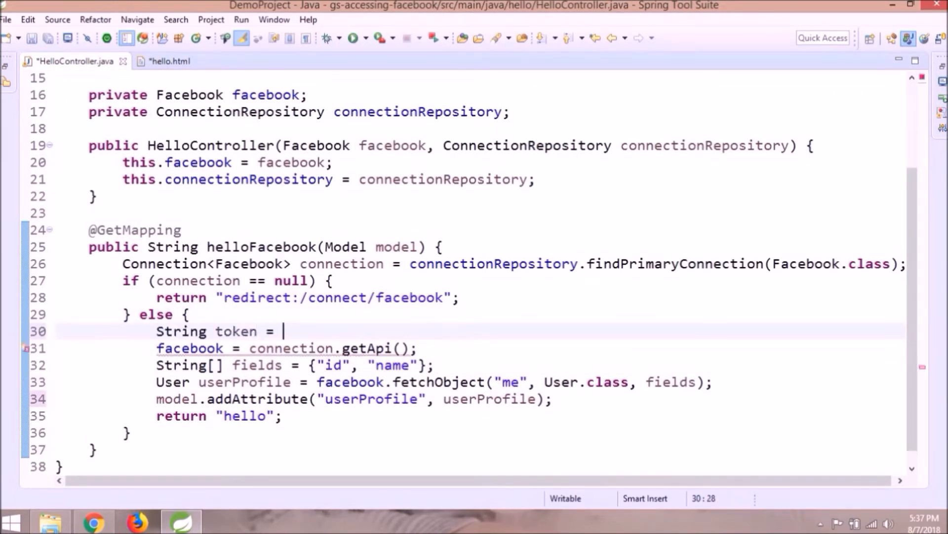
type("\"\";")
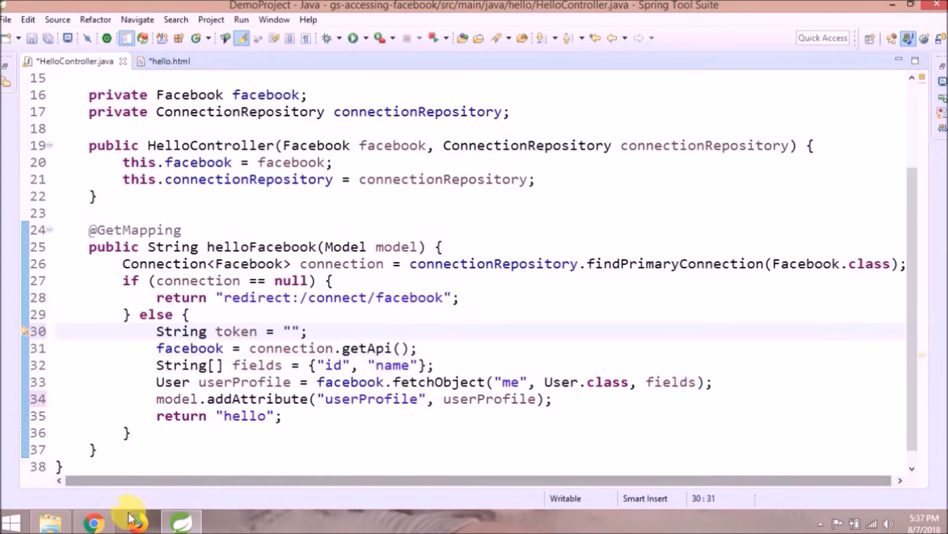
Build new FacebookTemplate(token) and add birthday, gender and inspirational_people to the fields array.
left_click(92, 520)
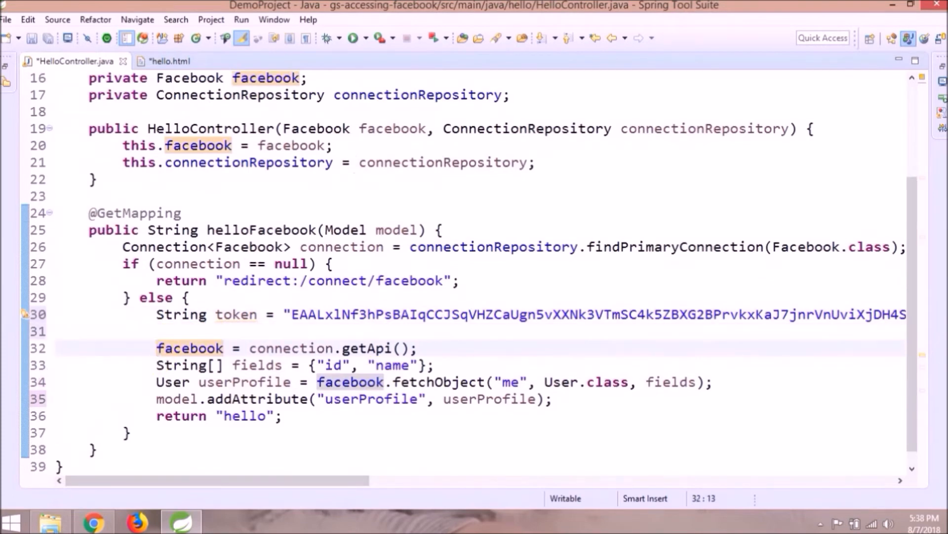
type("new Fa;")
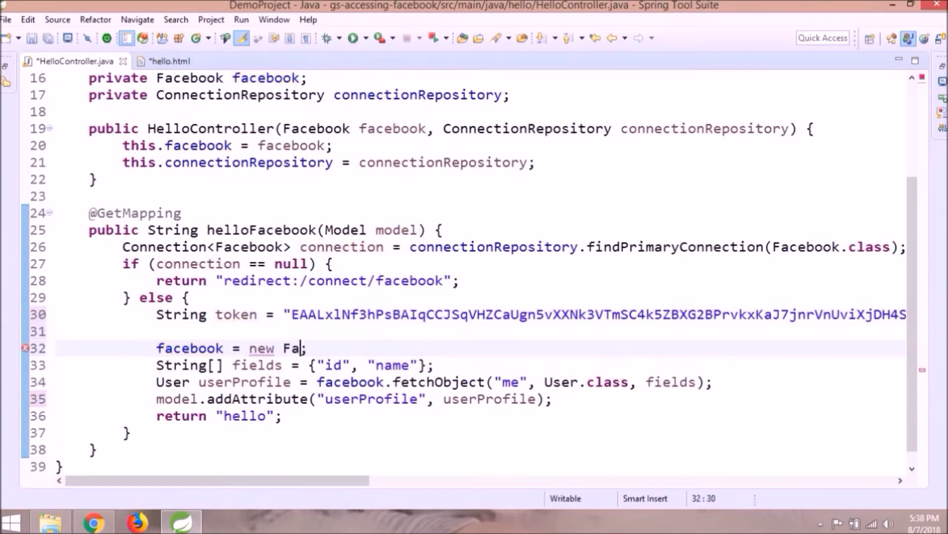
type("cebookTemplate(token")
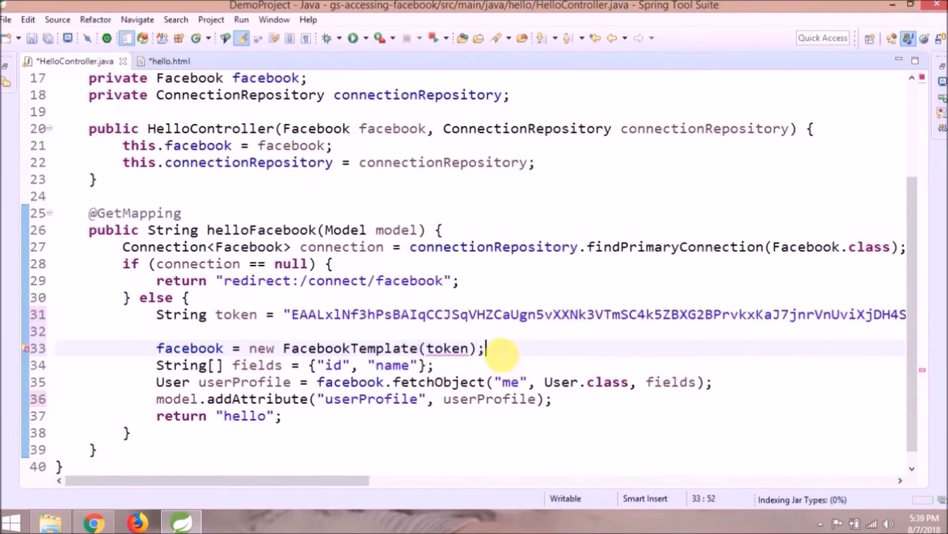
double_click(189, 347)
type(" \"")
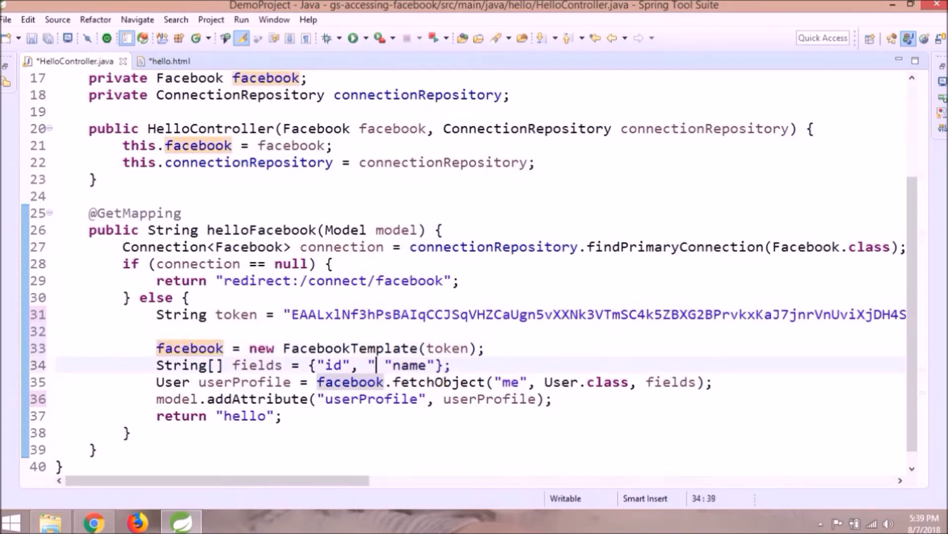
type("first_name\"")
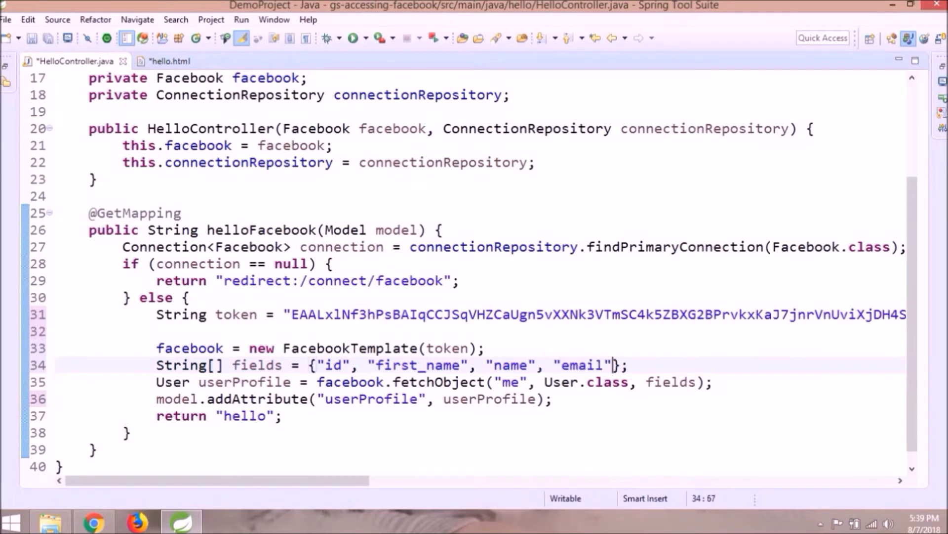
type(", \"birthday\", \"gender\", \"age_range")
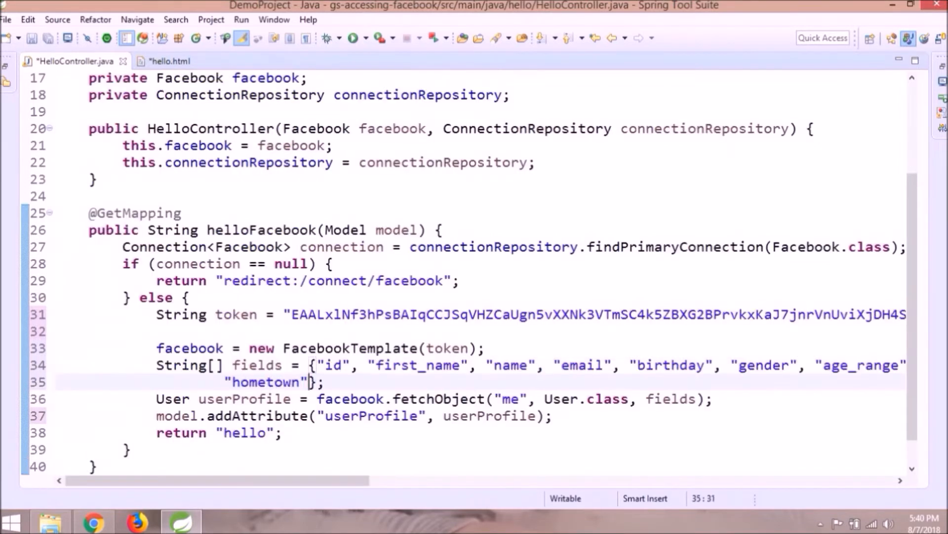
type(", \"inspirational_people\"")
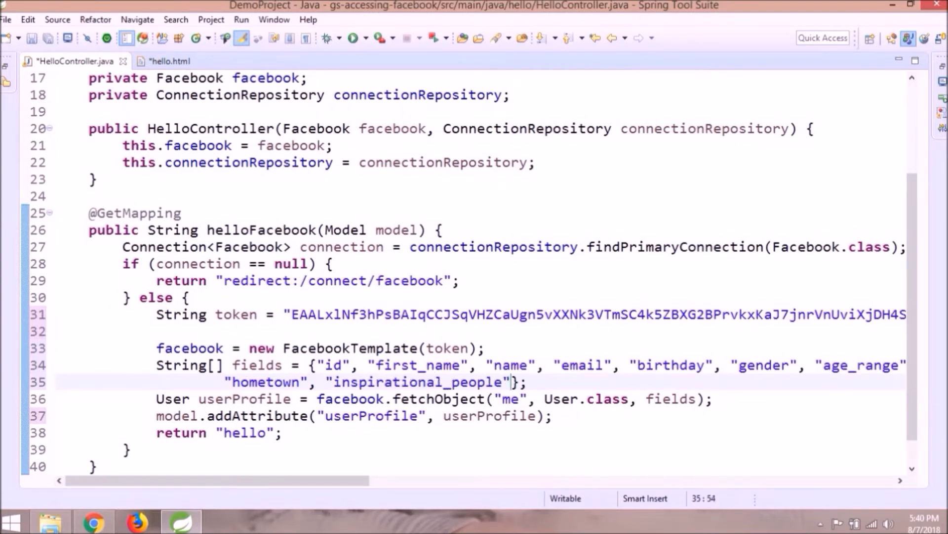
left_click(170, 61)
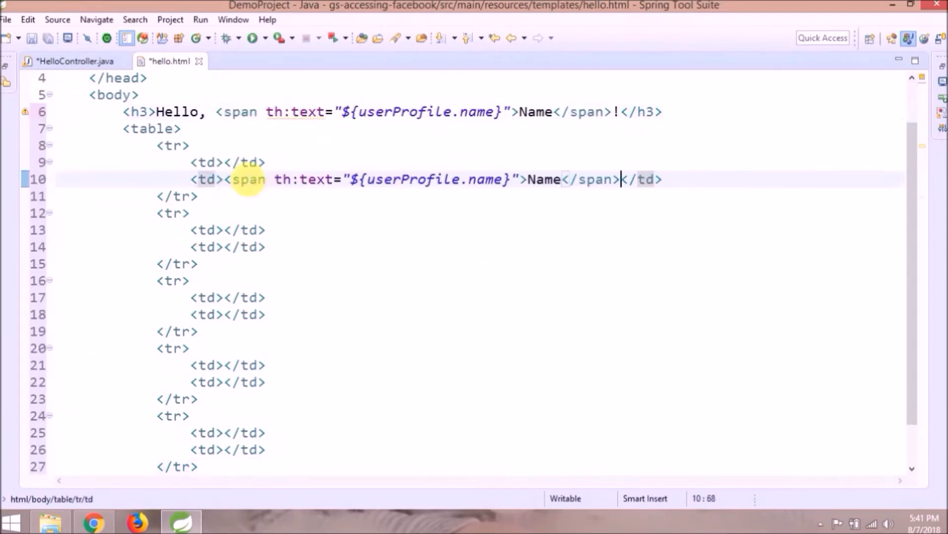
Add First Name, Gender, Email, Birthday, Age Range and Home Town rows bound to userProfile properties.
type("First Name")
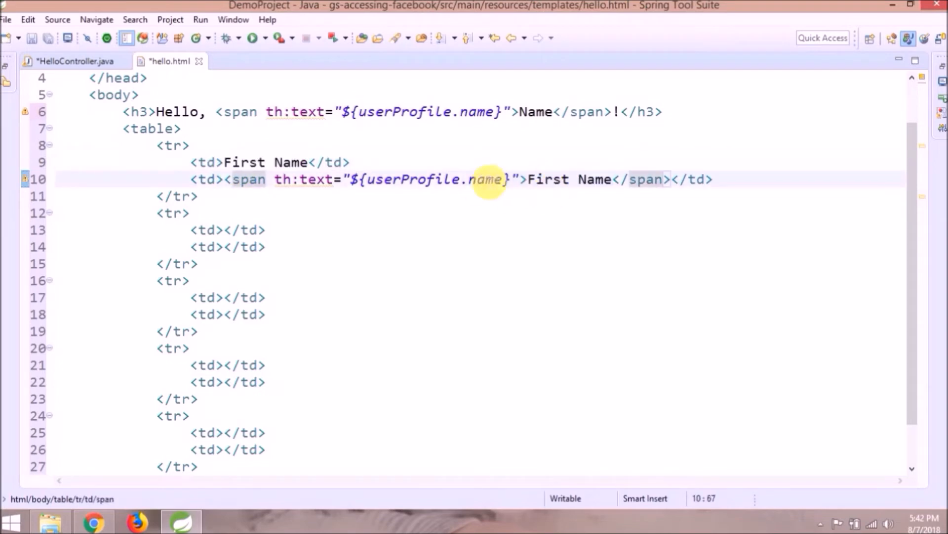
type("first")
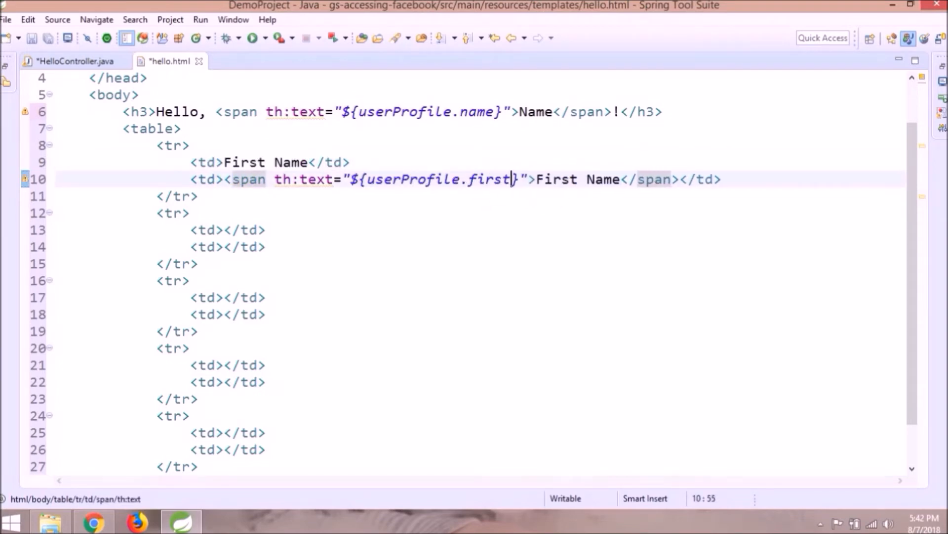
type("Name")
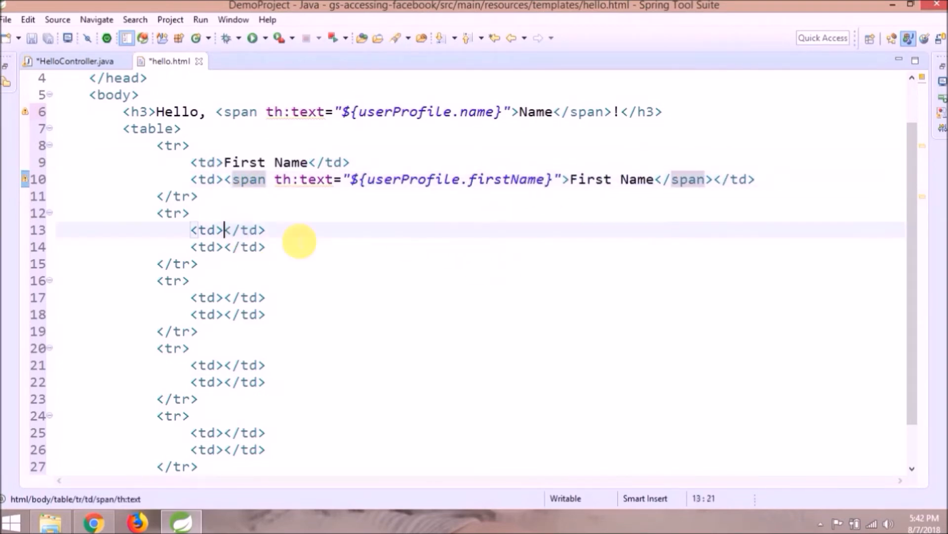
type("Gender")
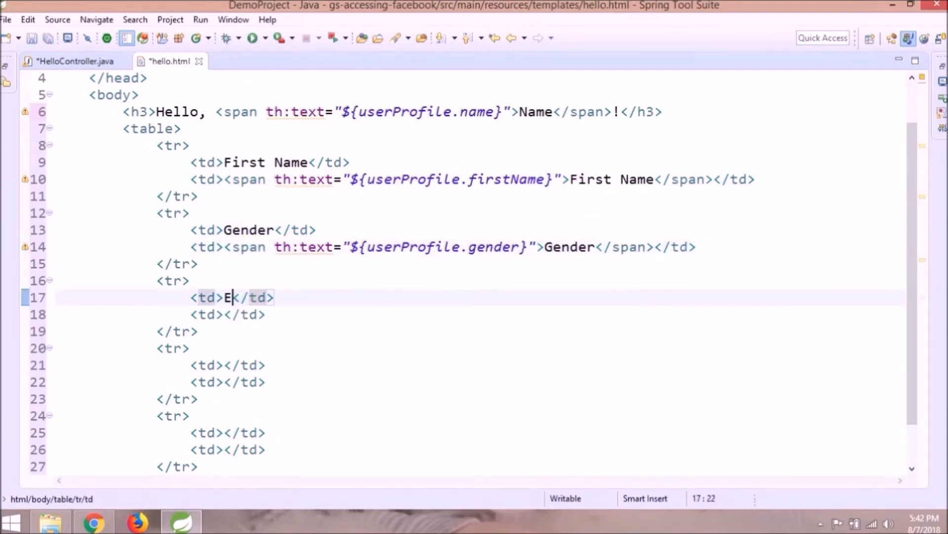
type("mail")
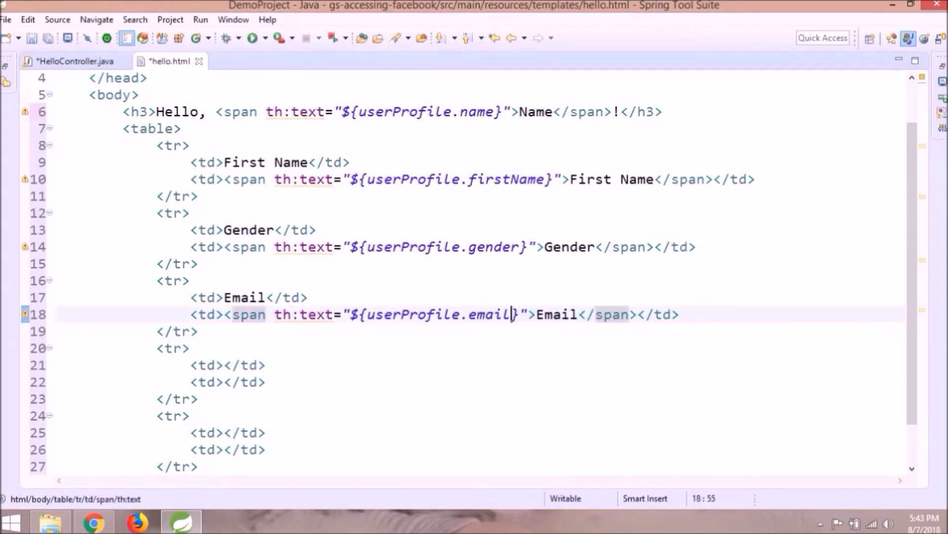
type("Birthday</span")
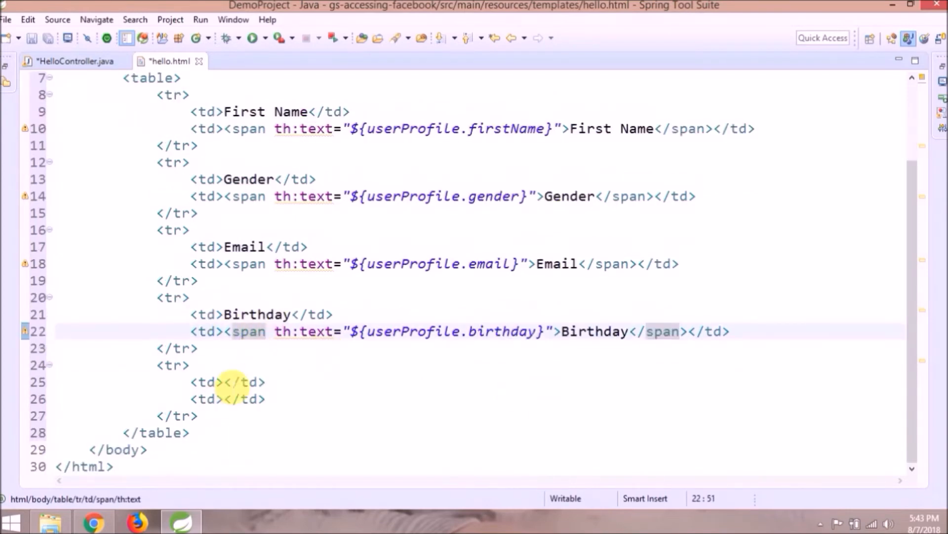
type("Age Range")
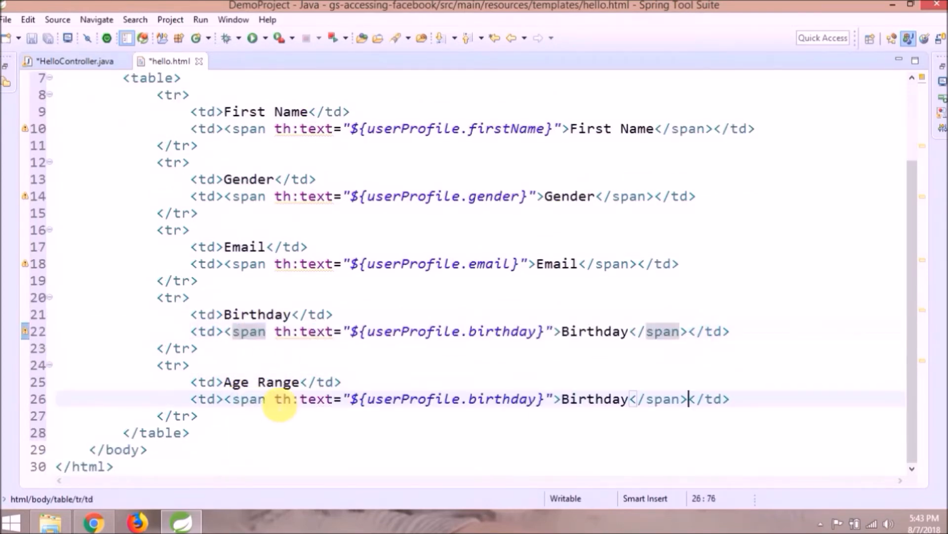
double_click(593, 399)
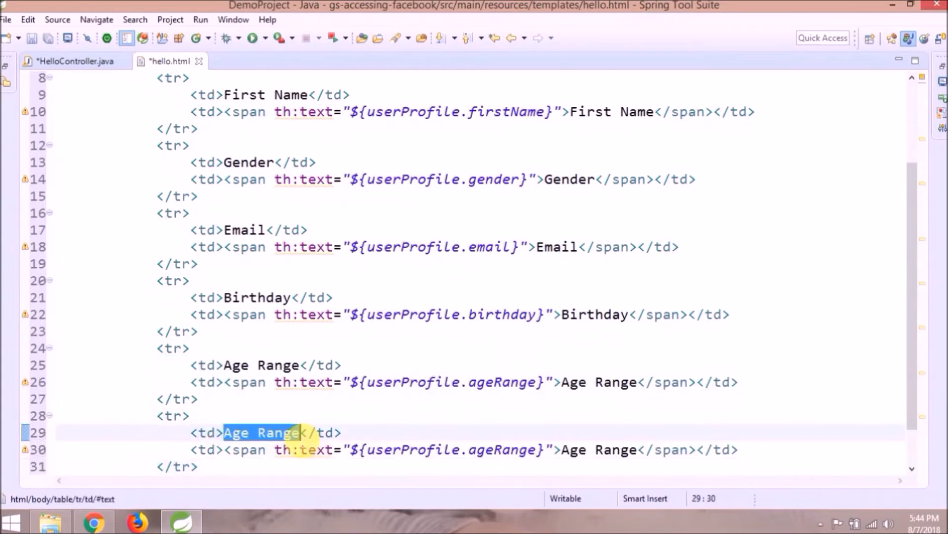
type("Home Town")
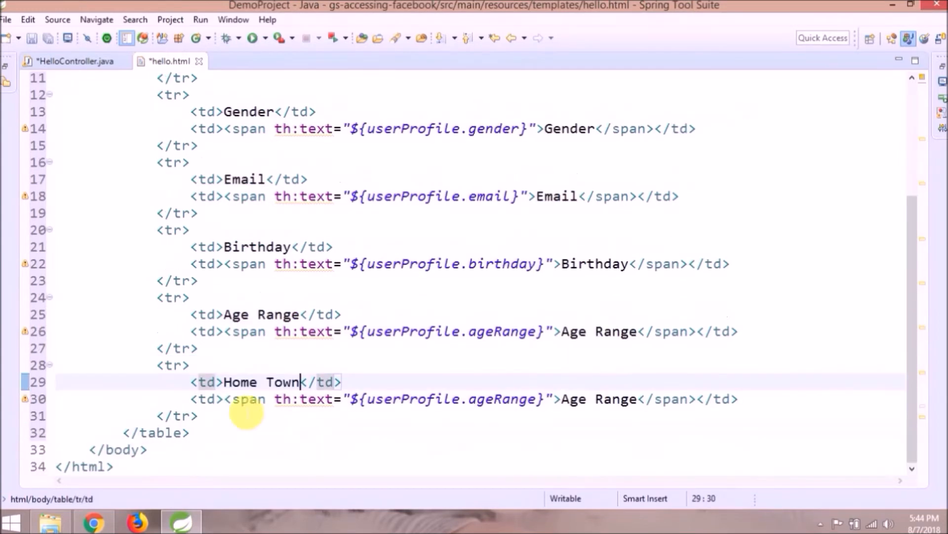
double_click(599, 399)
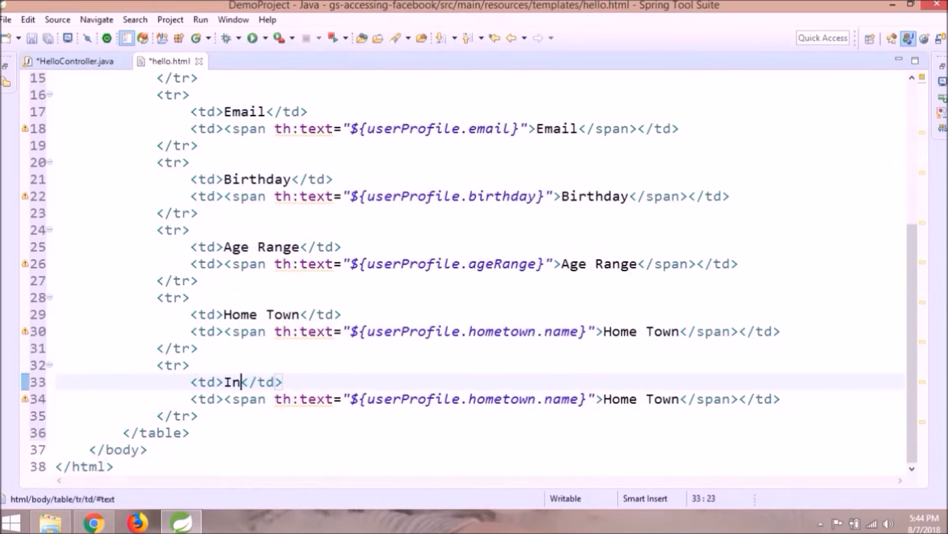
Add an Inspirational People row with a th:each list over userProfile.inspirationalPeople showing each name.
type("spirational")
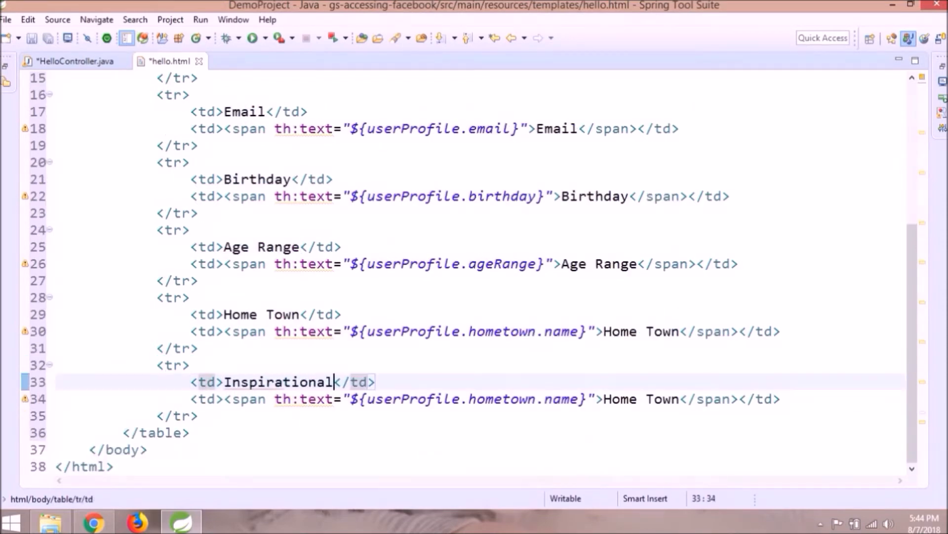
type("People")
type("<")
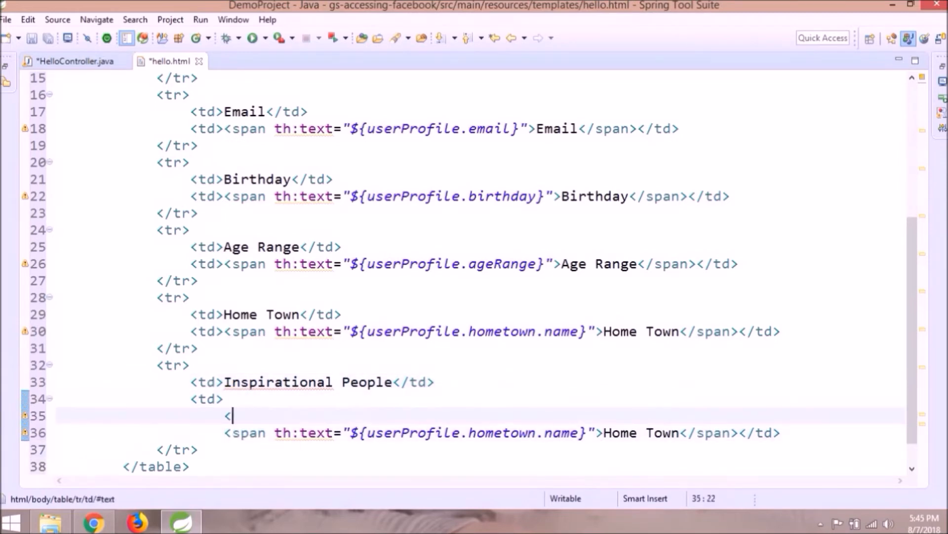
type("ul>")
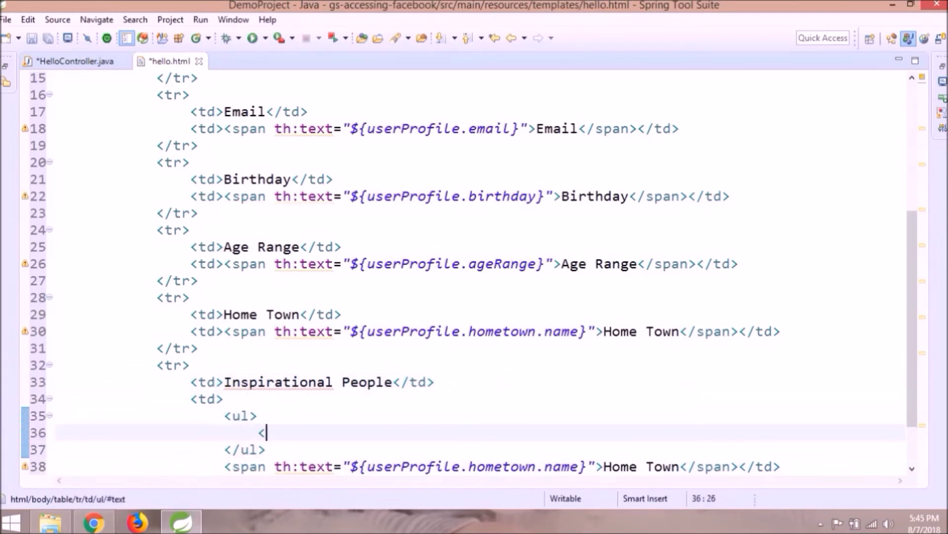
type("li>")
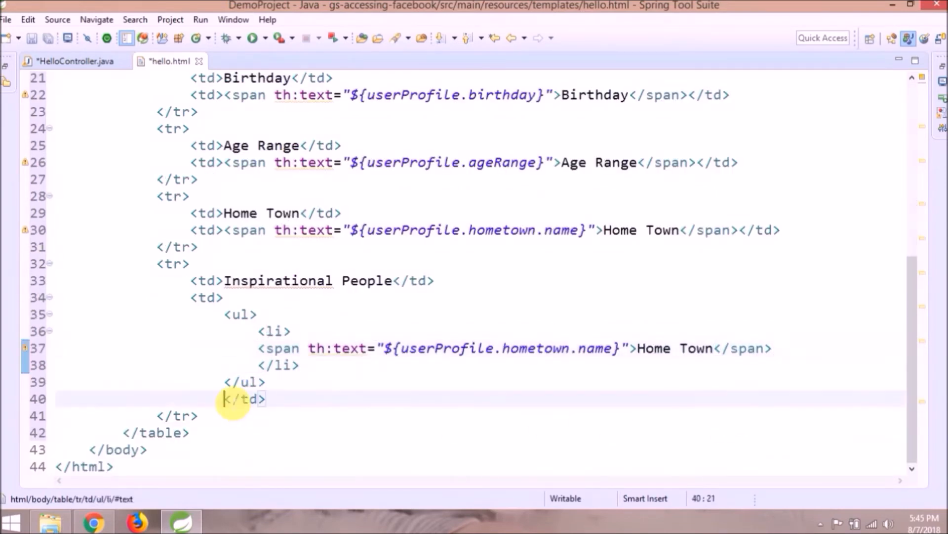
type("th")
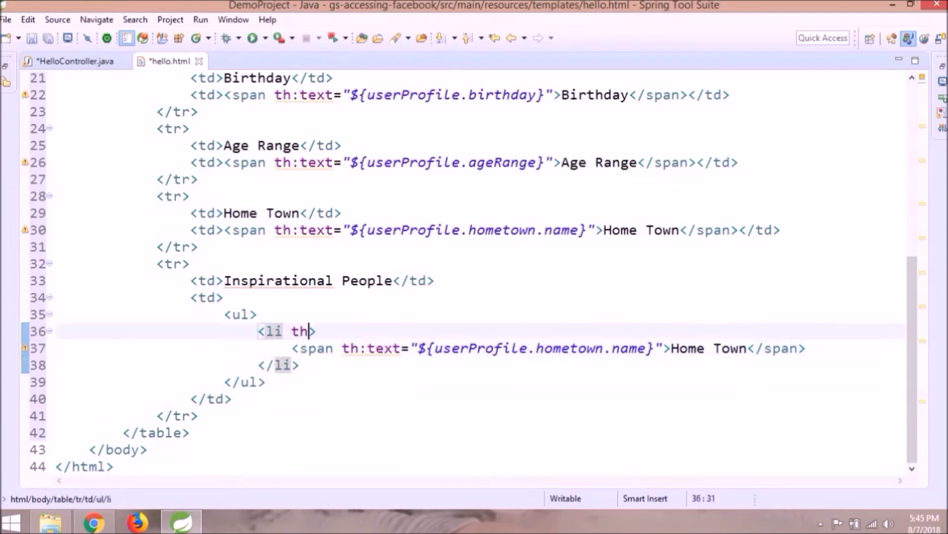
type(":each=\"ip\"")
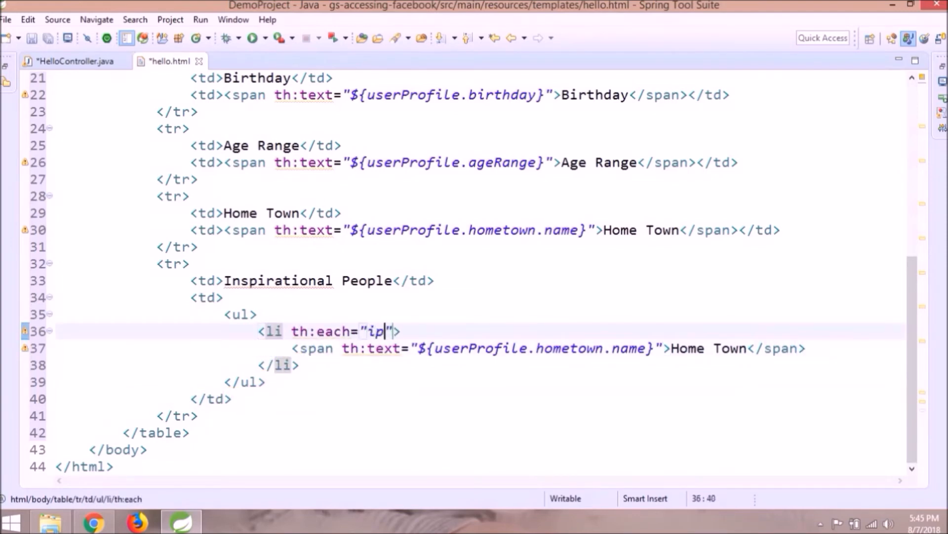
type(": ${}")
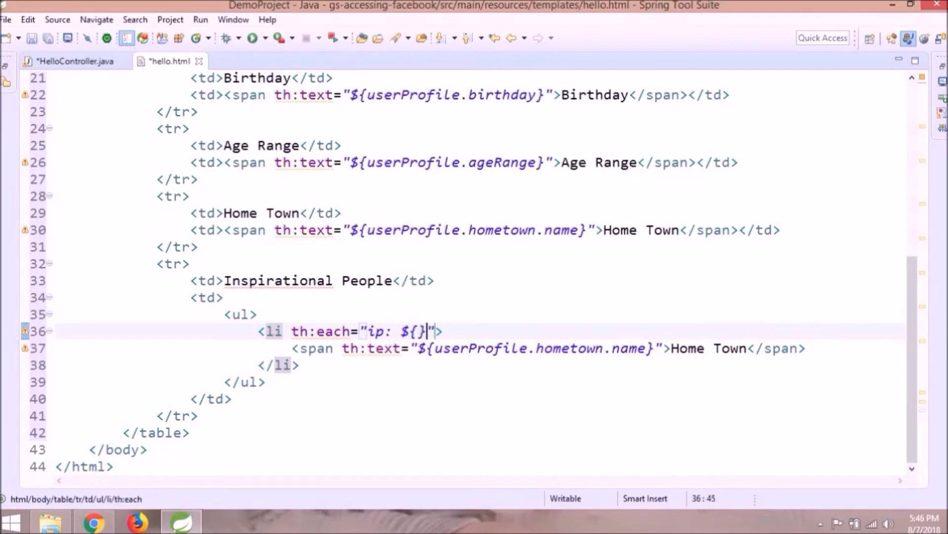
type("userProfile")
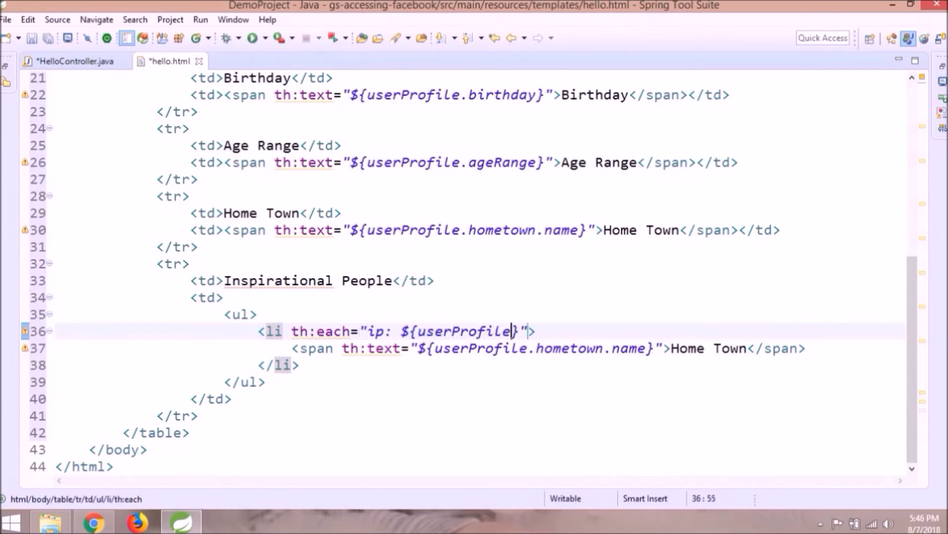
type("inspirationalPeople")
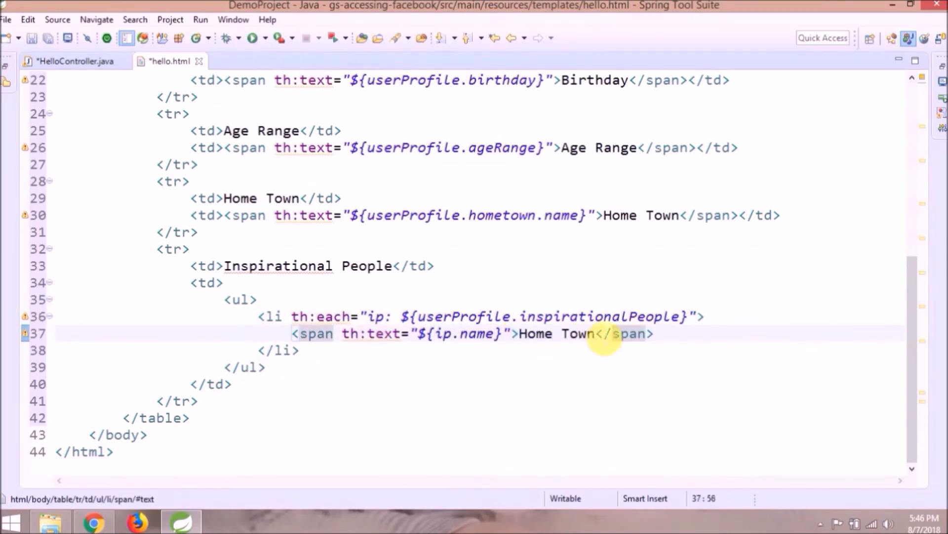
type("Name")
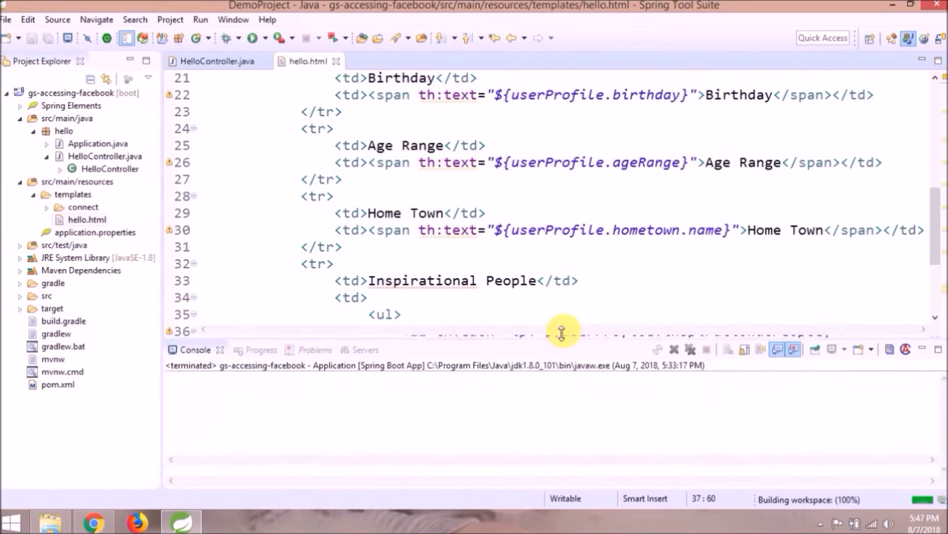
Run the project again as a Spring Boot App until Tomcat reports port 8080.
right_click(60, 92)
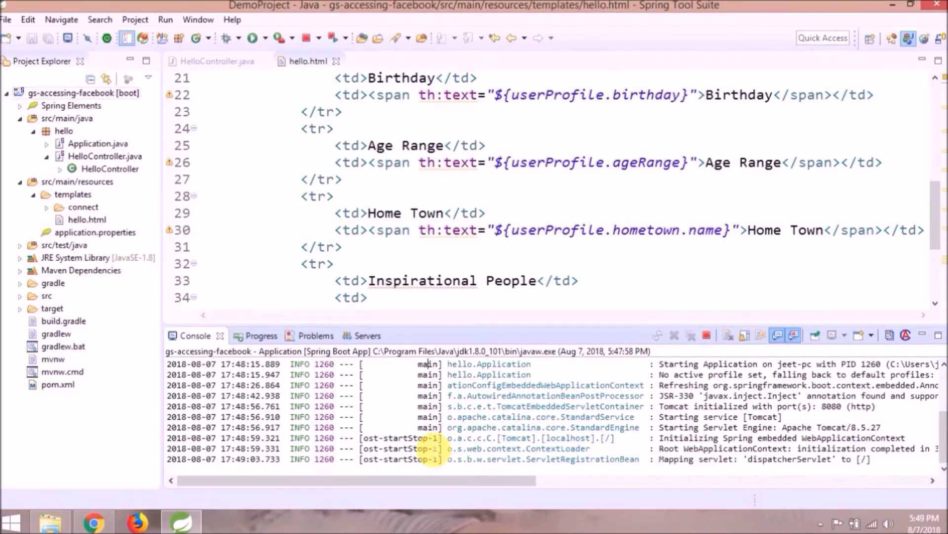
scroll("down", 3)
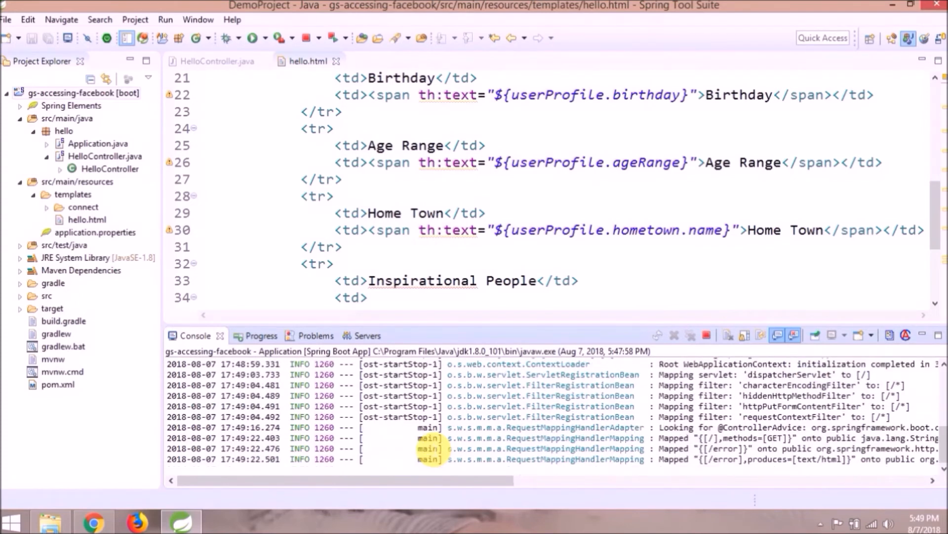
scroll("down", 3)
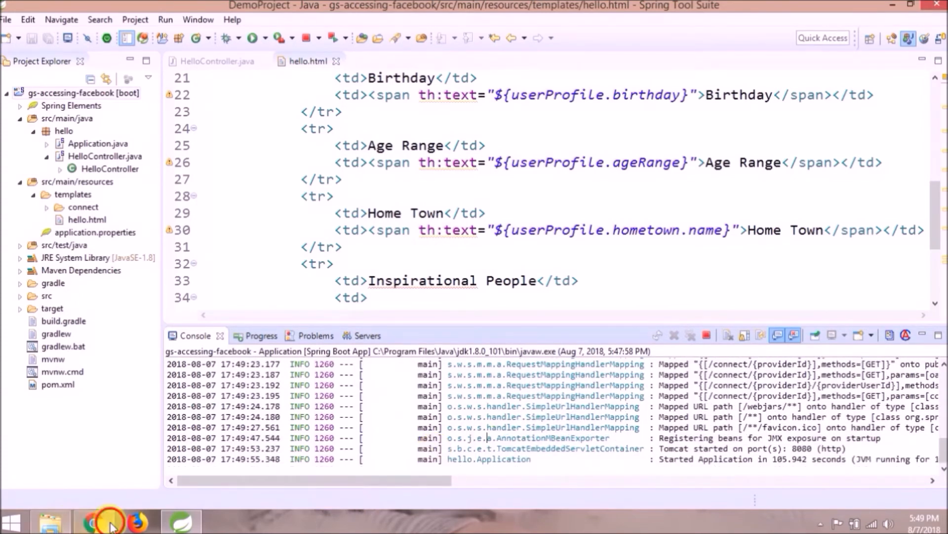
Reload localhost:8080 in Chrome, reconnect to Facebook and check the Inspirational People profile table.
left_click(89, 520)
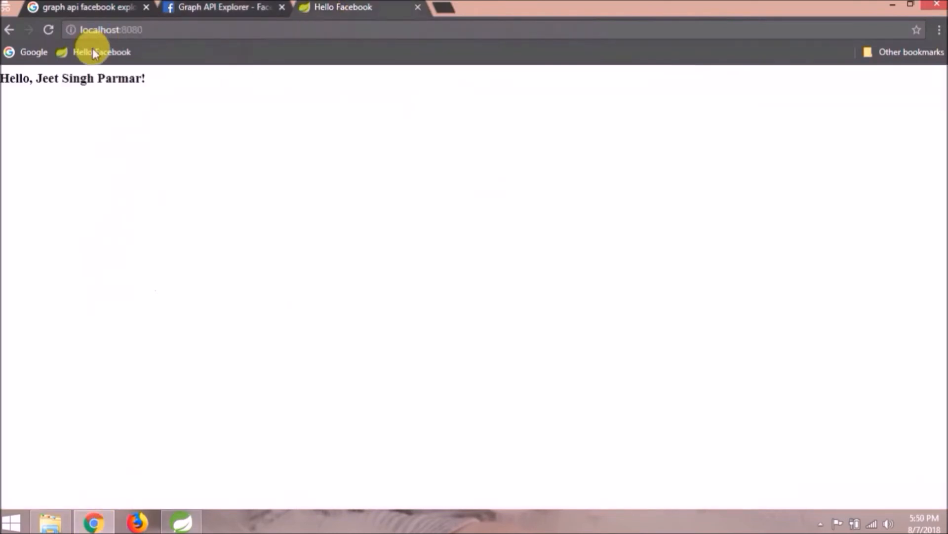
left_click(101, 52)
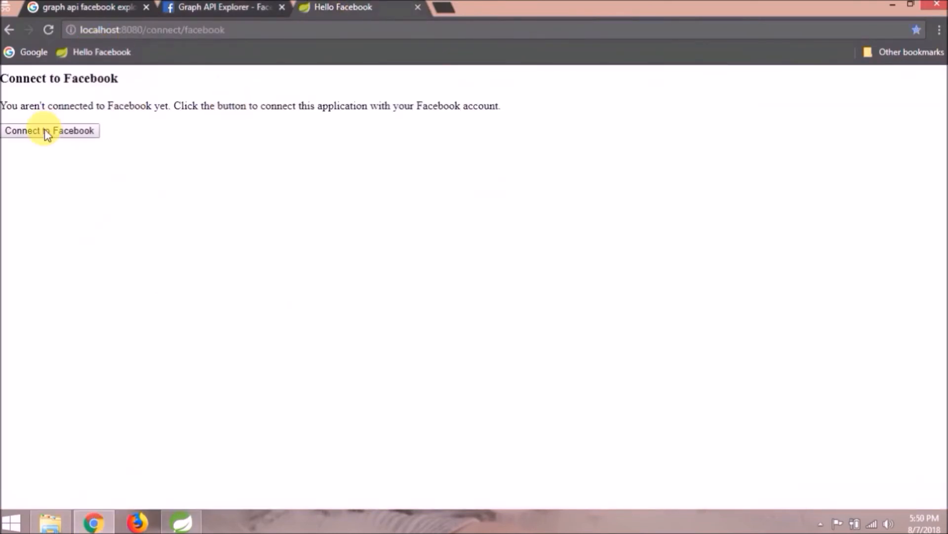
left_click(50, 130)
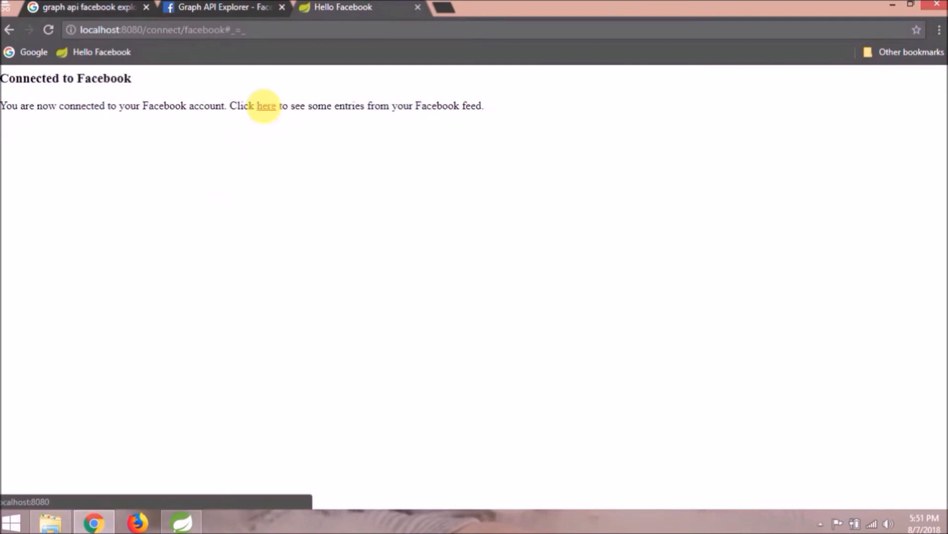
left_click(266, 105)
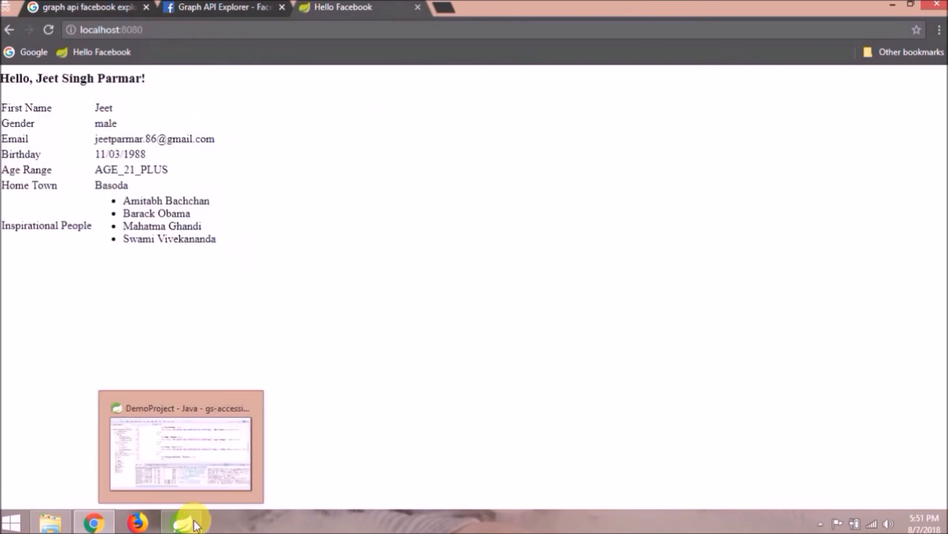
left_click(180, 445)
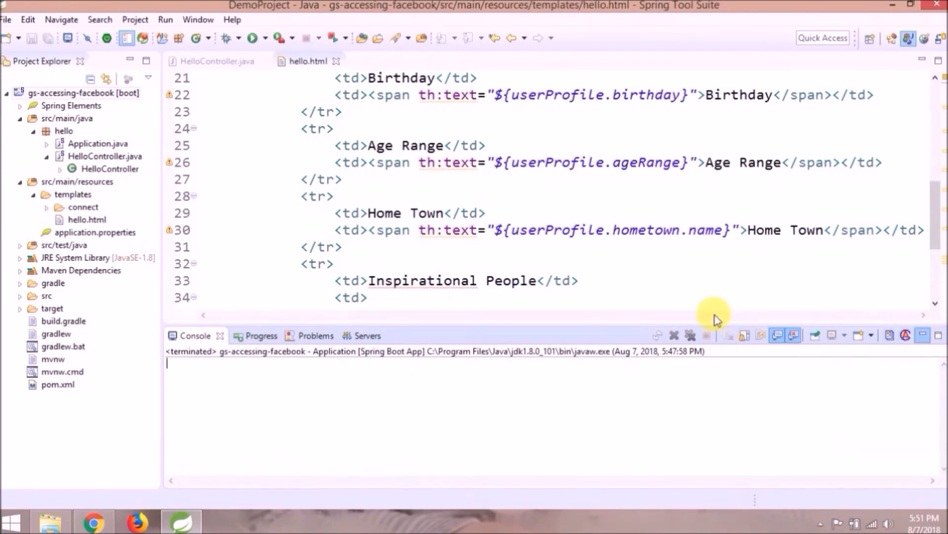
Add a feeds model attribute from facebook.feedOperations().getFeed() in HelloController.
left_click(215, 60)
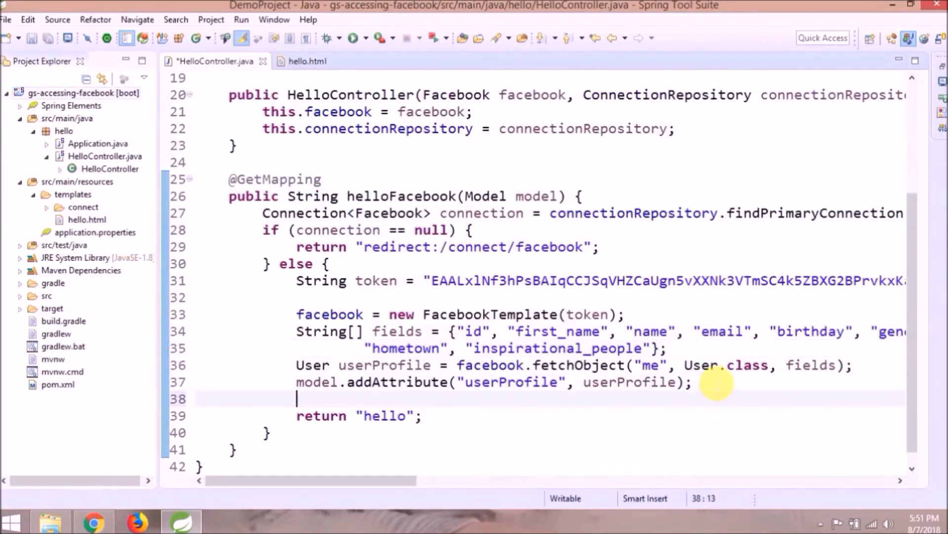
type("model.add")
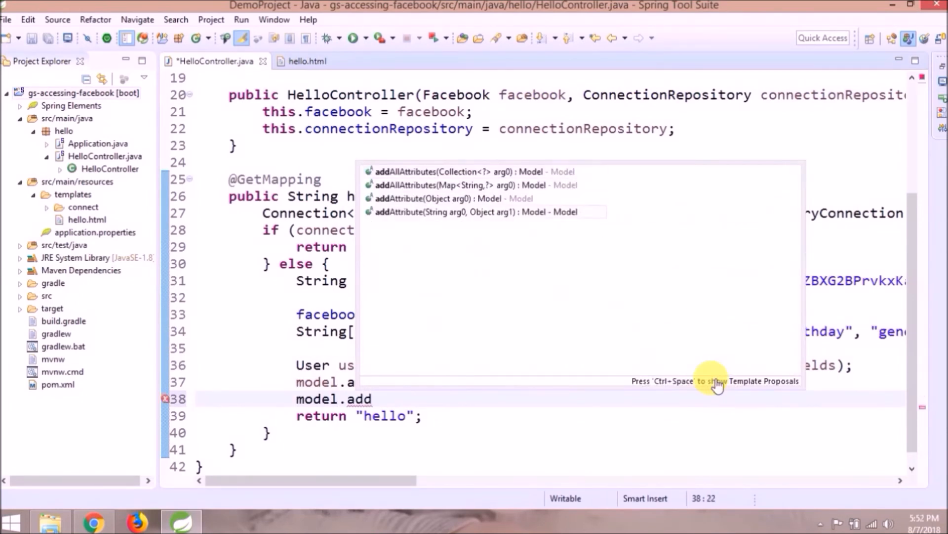
left_click(479, 212)
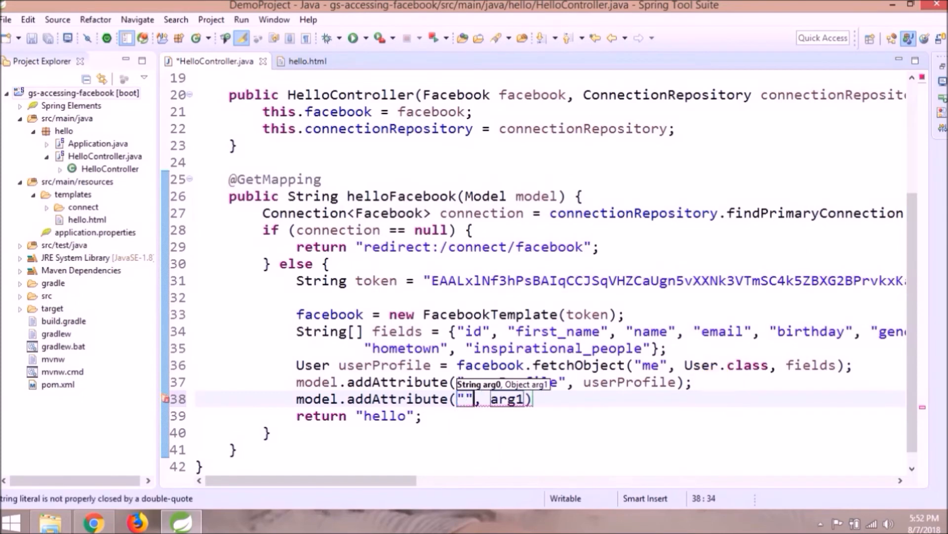
type("feeds")
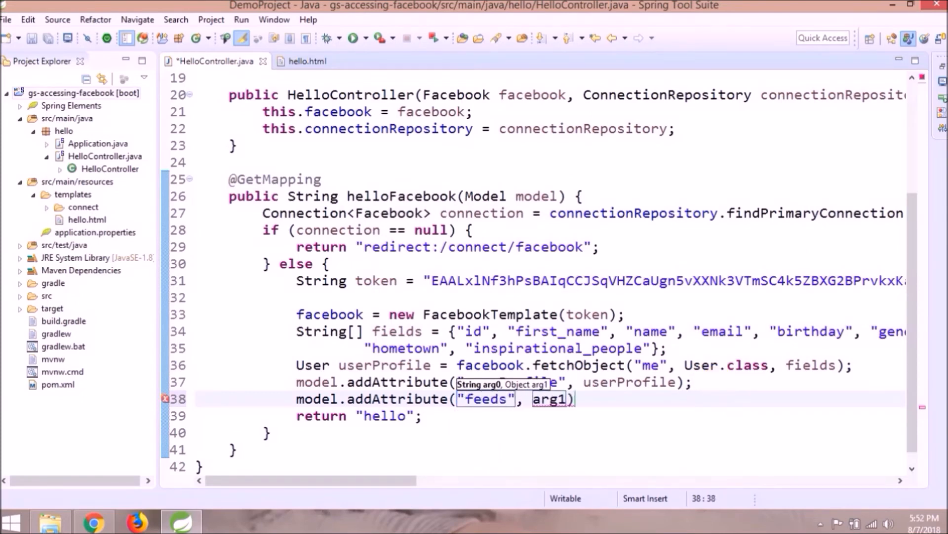
type("fa")
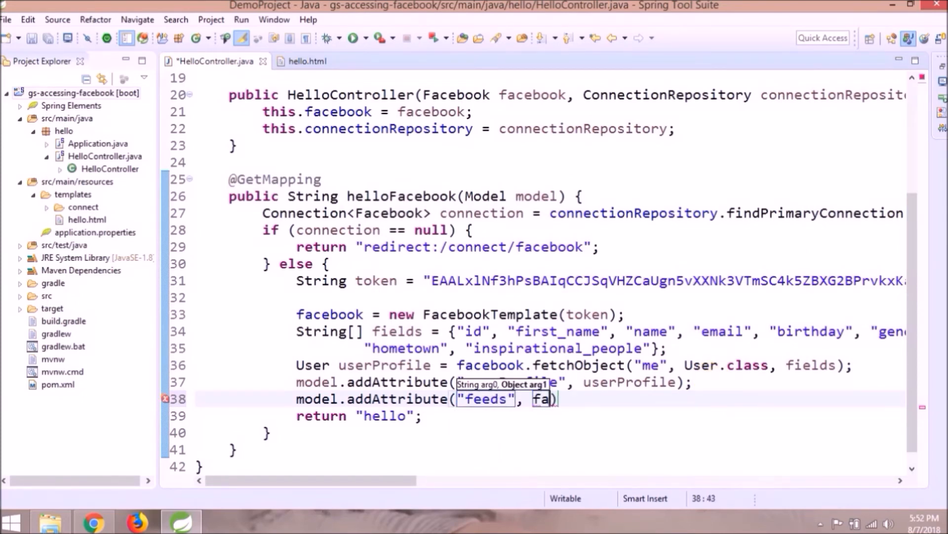
type("cebook.")
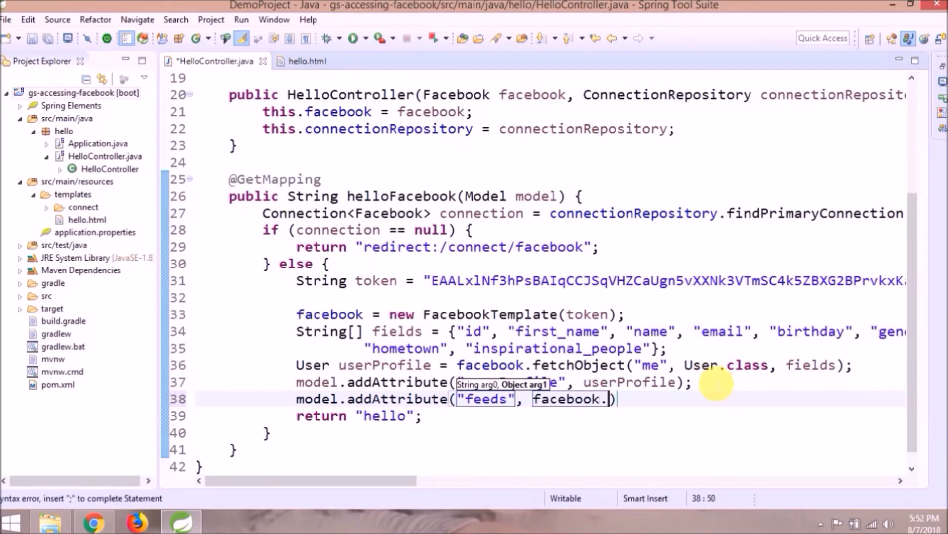
type("feedOperations(")
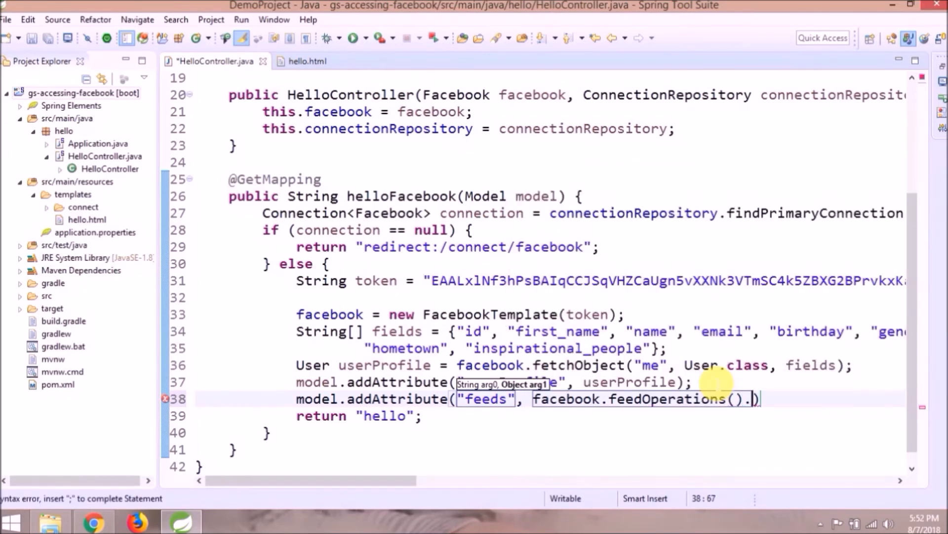
type("getFeed(")
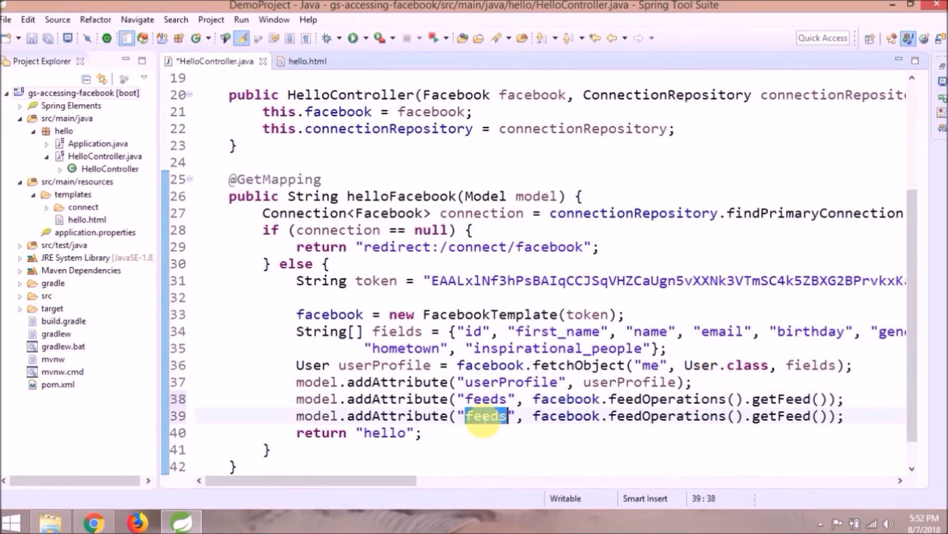
Start an albums model attribute using mediaOperations().getAlbums().
type("albu")
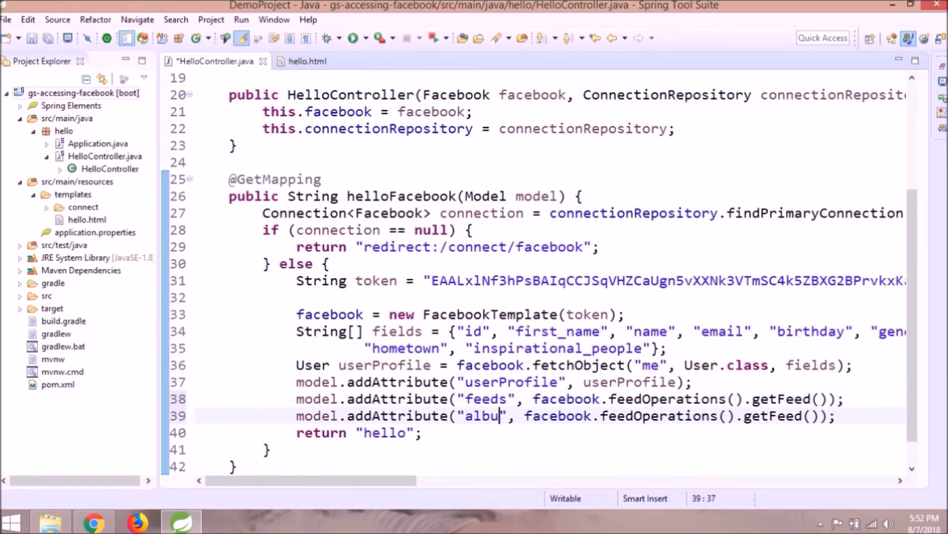
type("ms")
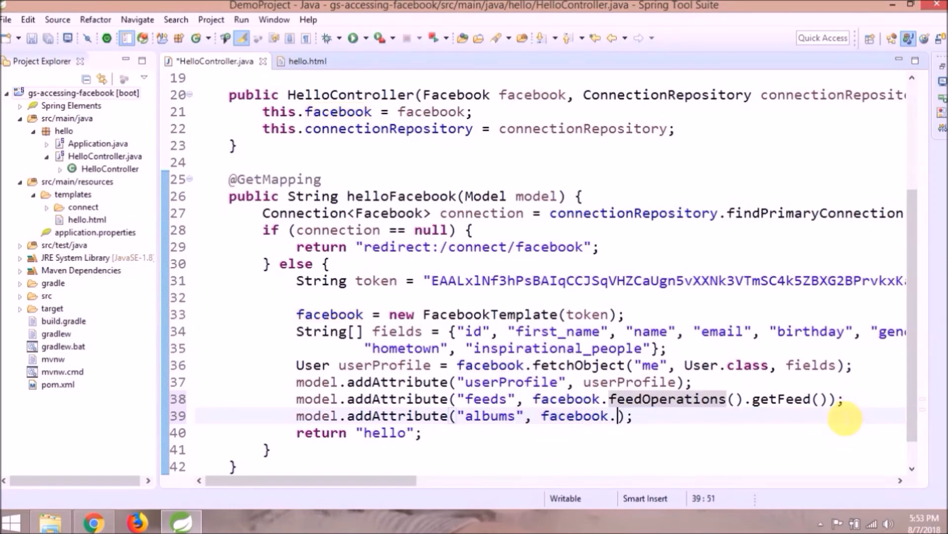
type("mediaOperations()")
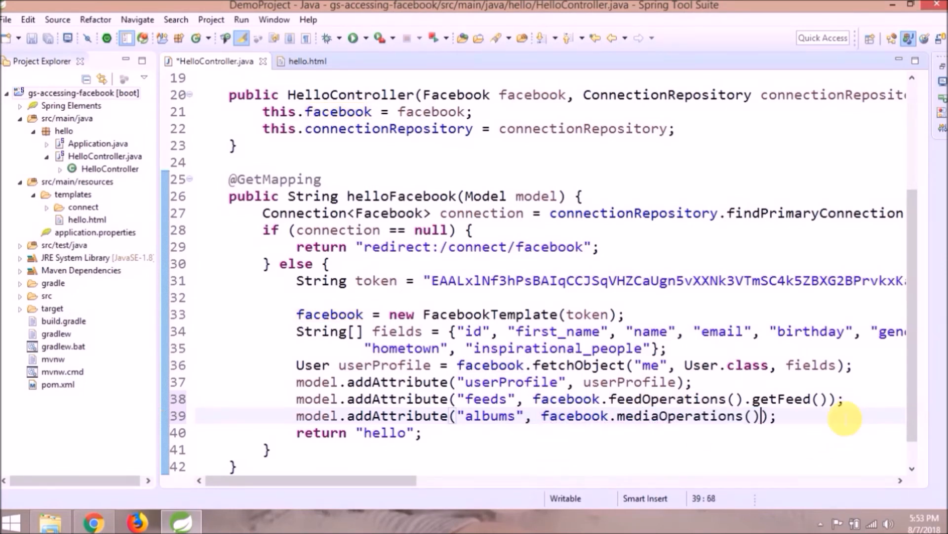
type(".getA")
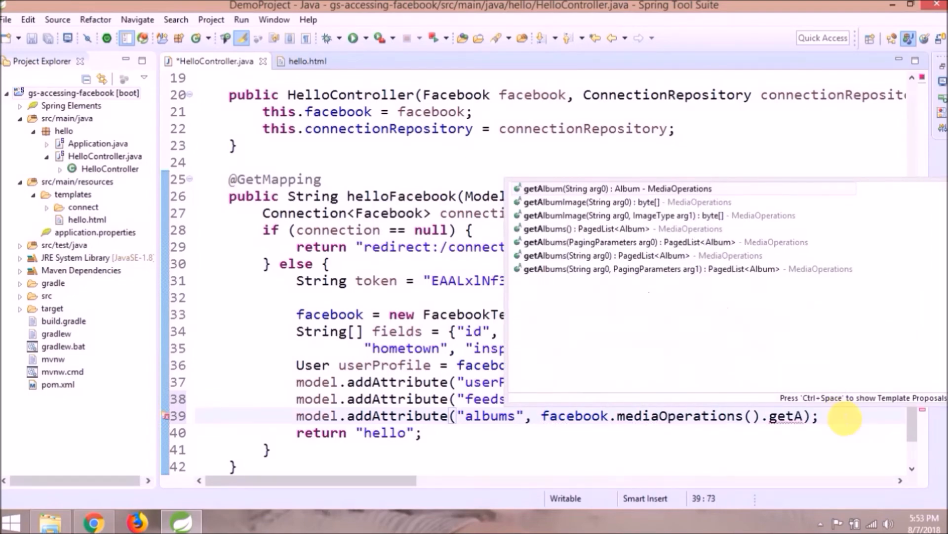
left_click(302, 61)
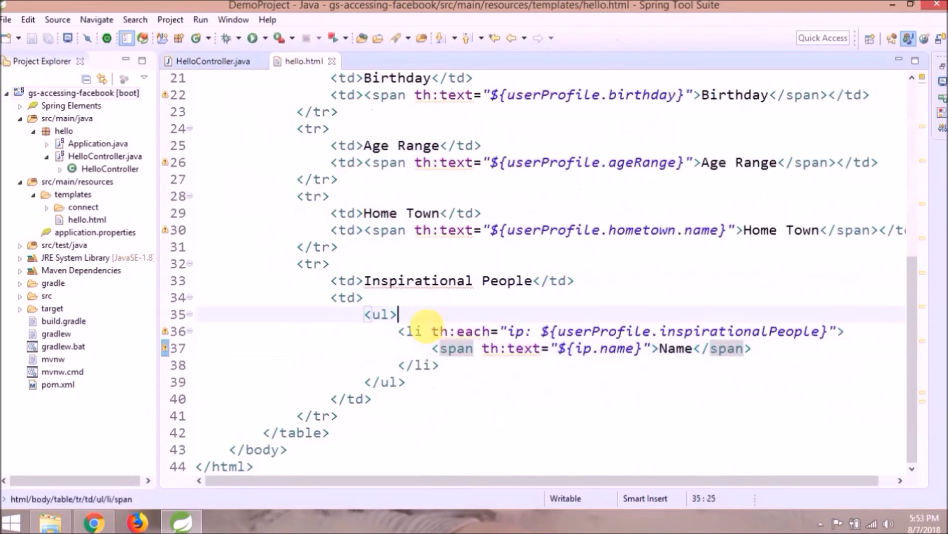
Add Feeds and Albums rows looping over feeds and albums to list names, then save hello.html.
key("Enter")
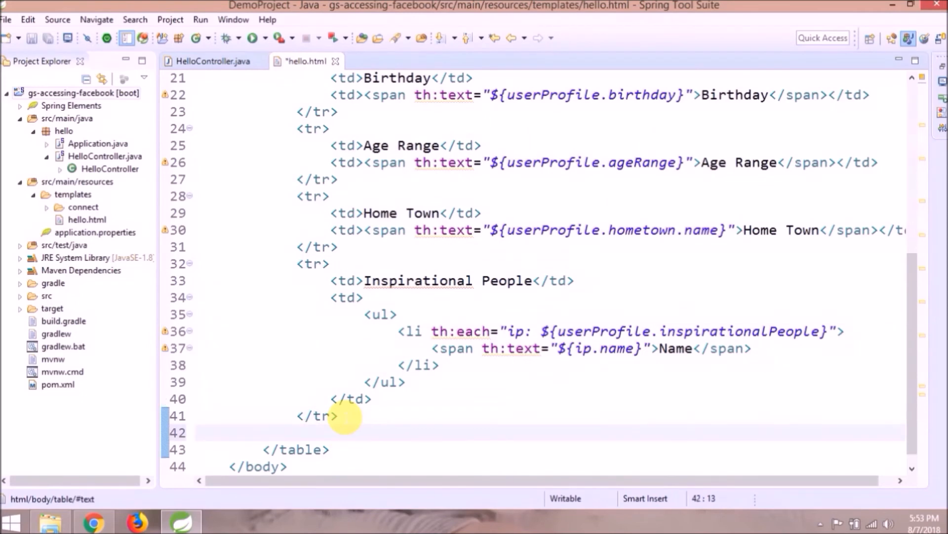
type("Feeds</td>")
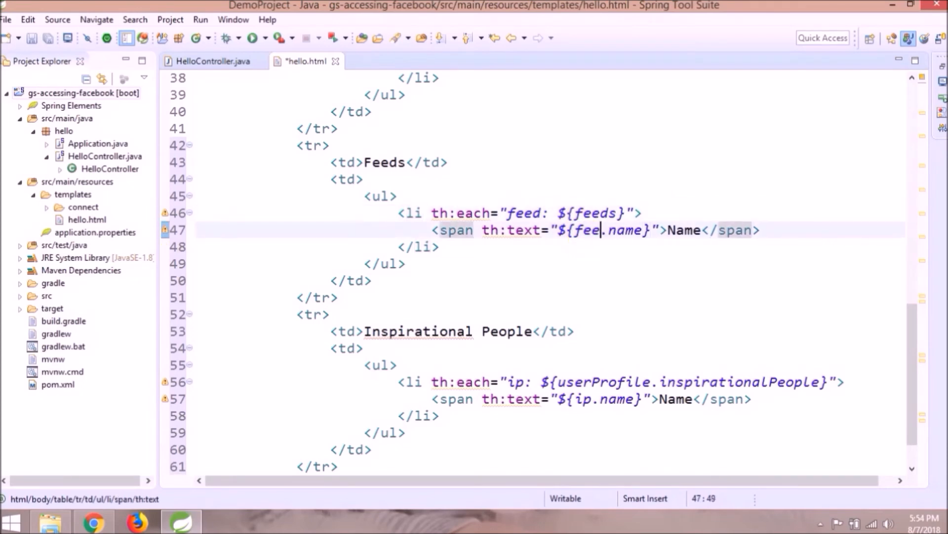
left_click(372, 331)
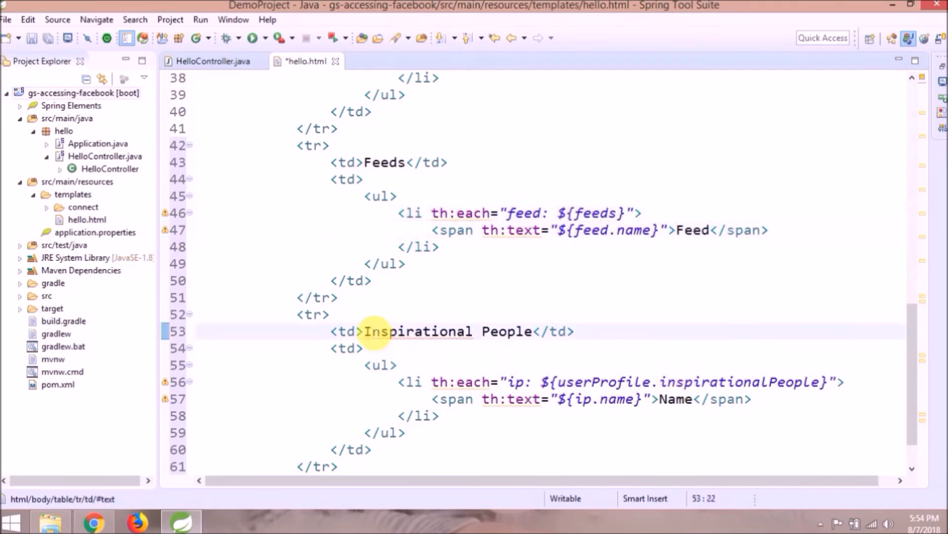
type("Albums</td>")
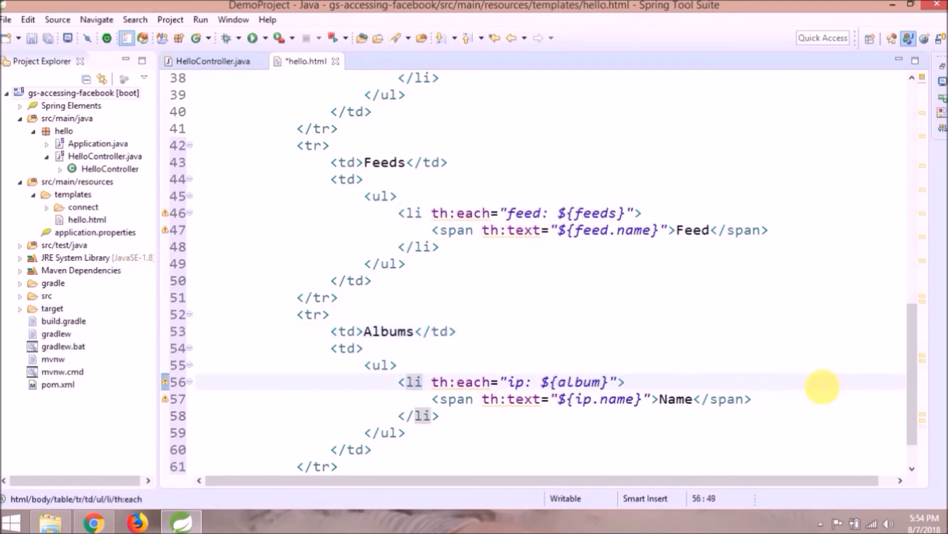
type("album: ${albums}")
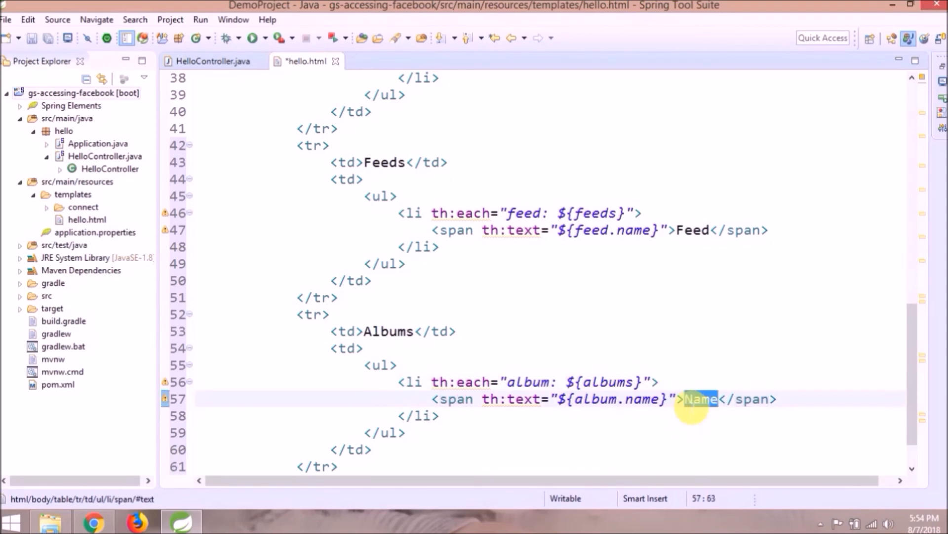
type("Album")
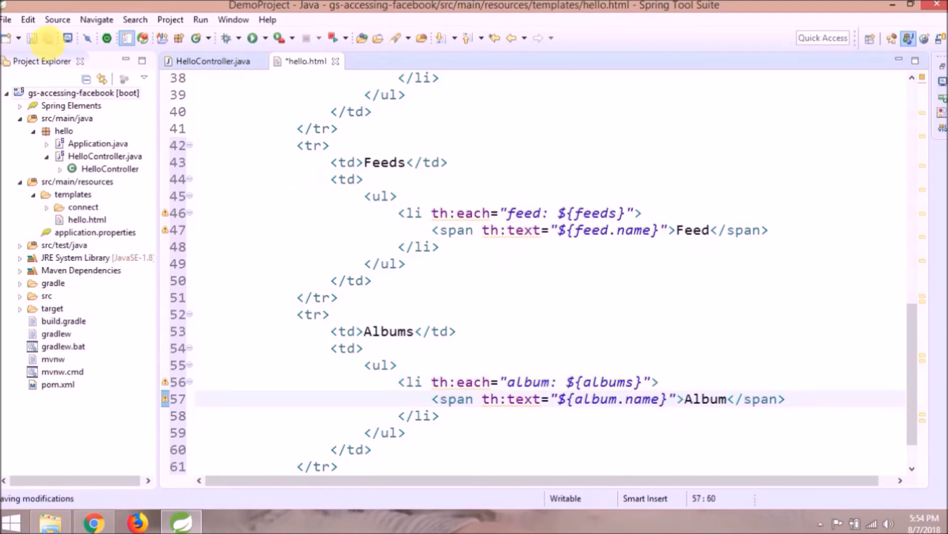
key("ctrl+s")
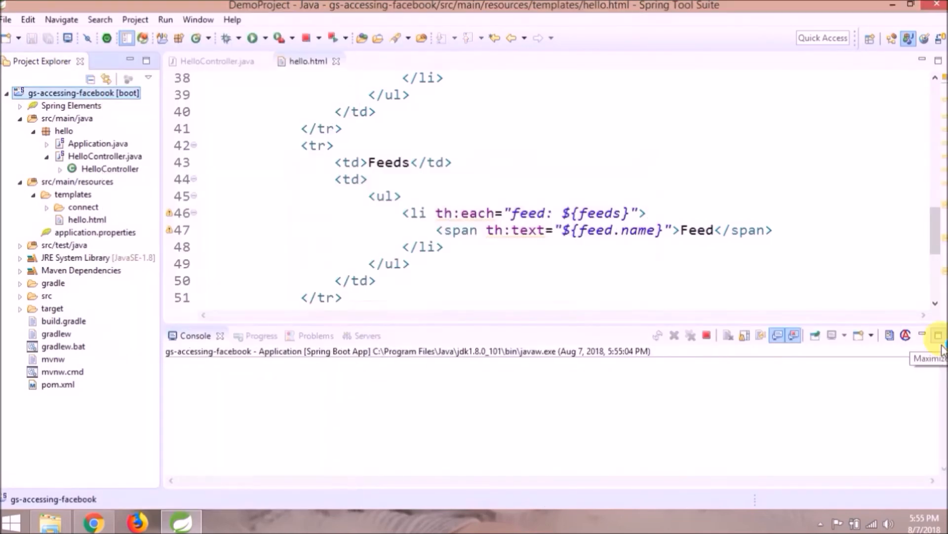
Maximize the Console and scroll through the startup log to the registered request mappings.
left_click(937, 335)
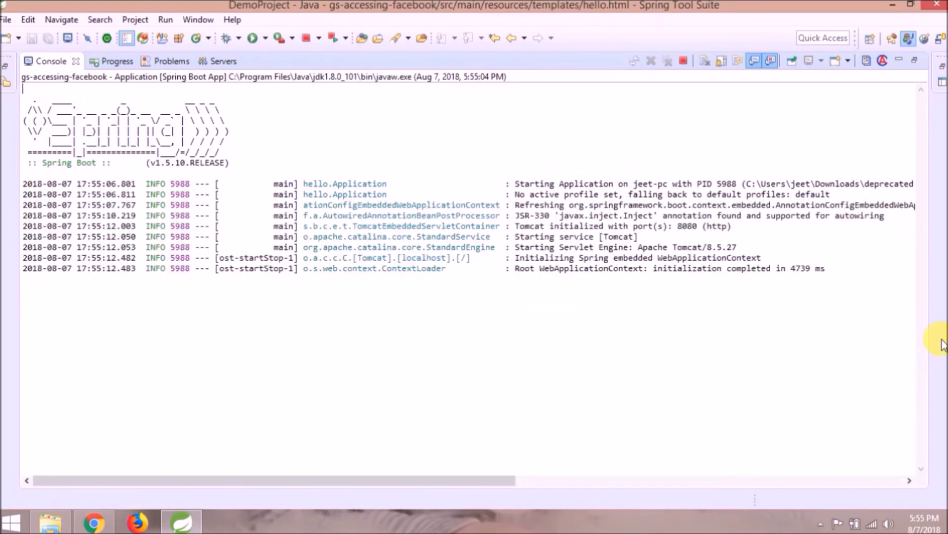
scroll("down", 3)
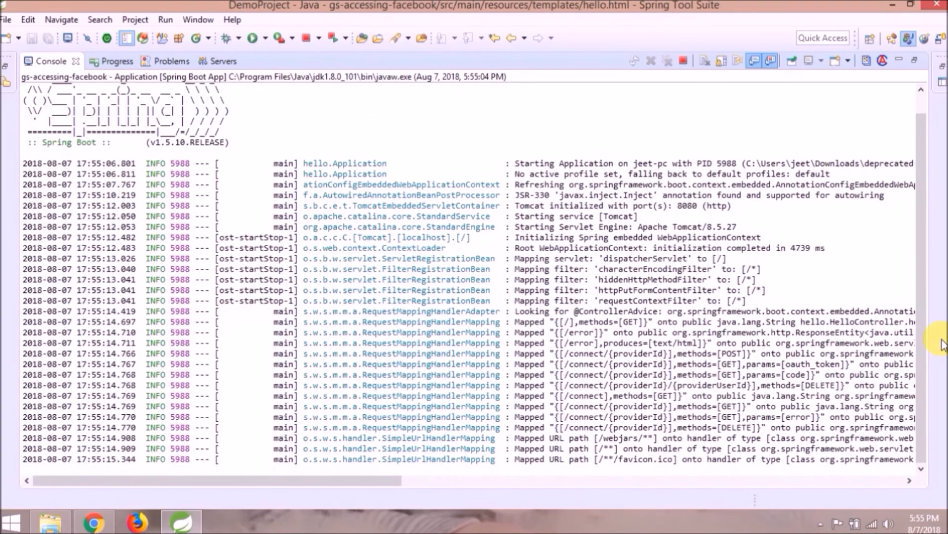
scroll("down", 3)
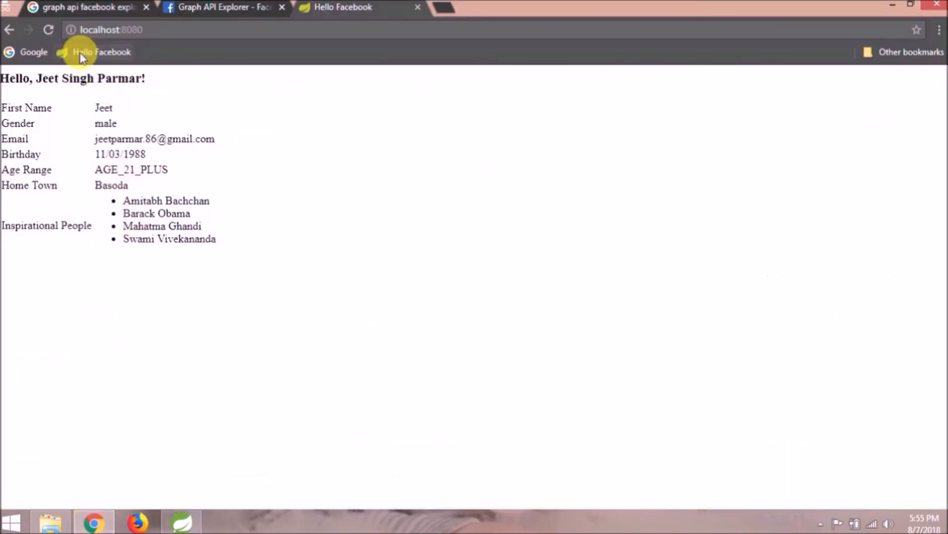
Load Hello Facebook from the bookmark, connect to Facebook, review the Feeds list, then return to the IDE.
left_click(101, 51)
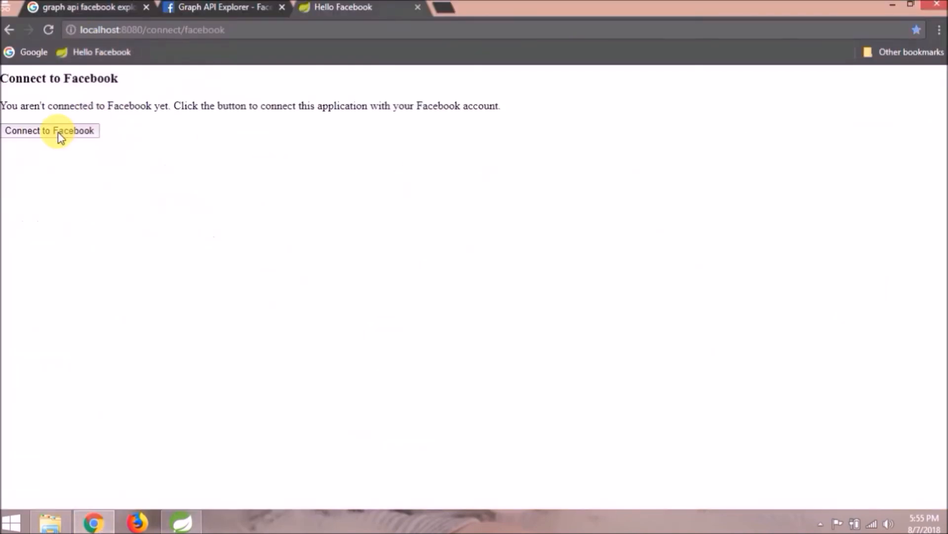
left_click(49, 130)
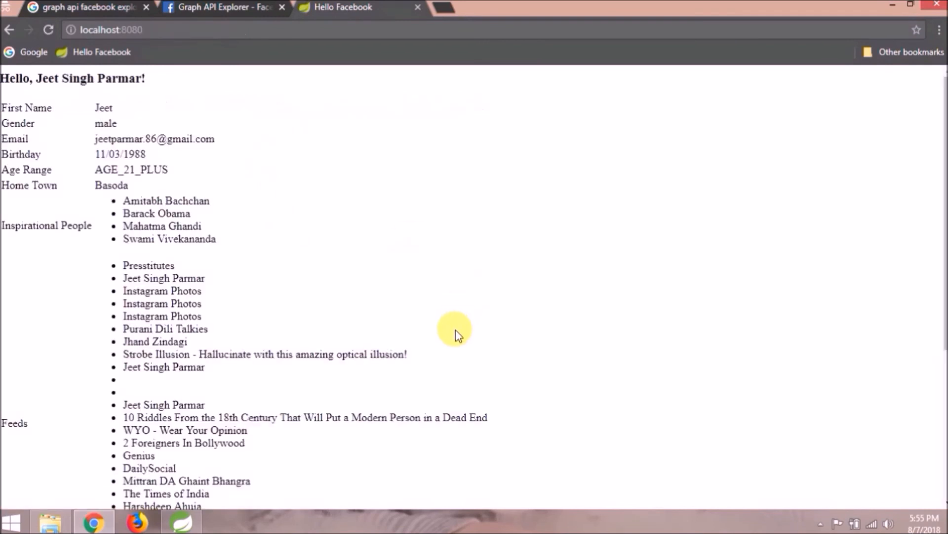
mouse_move(357, 380)
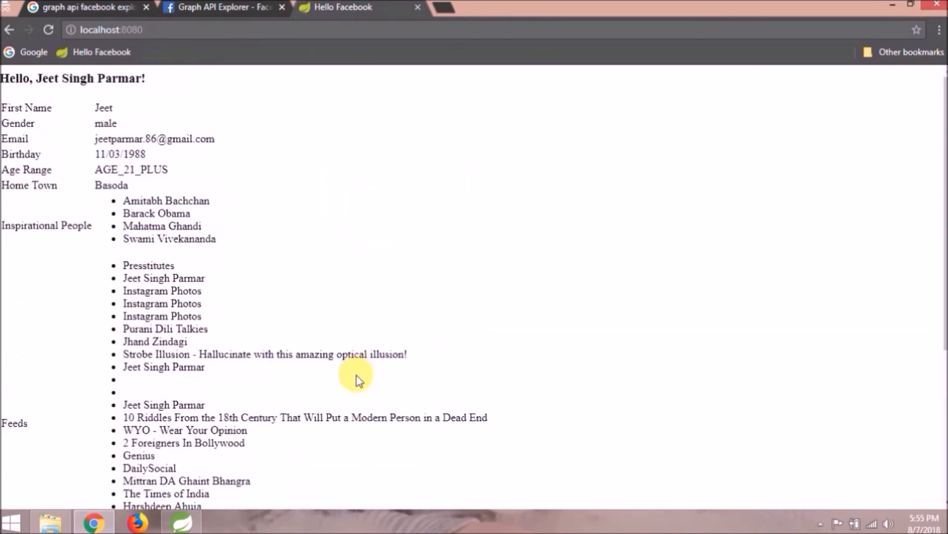
left_click(180, 521)
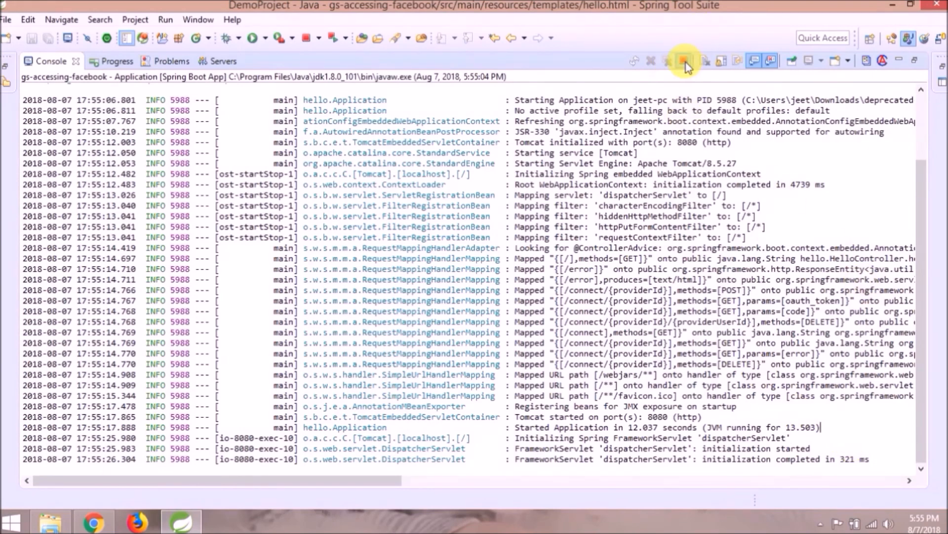
Terminate the running application from the Console.
left_click(685, 60)
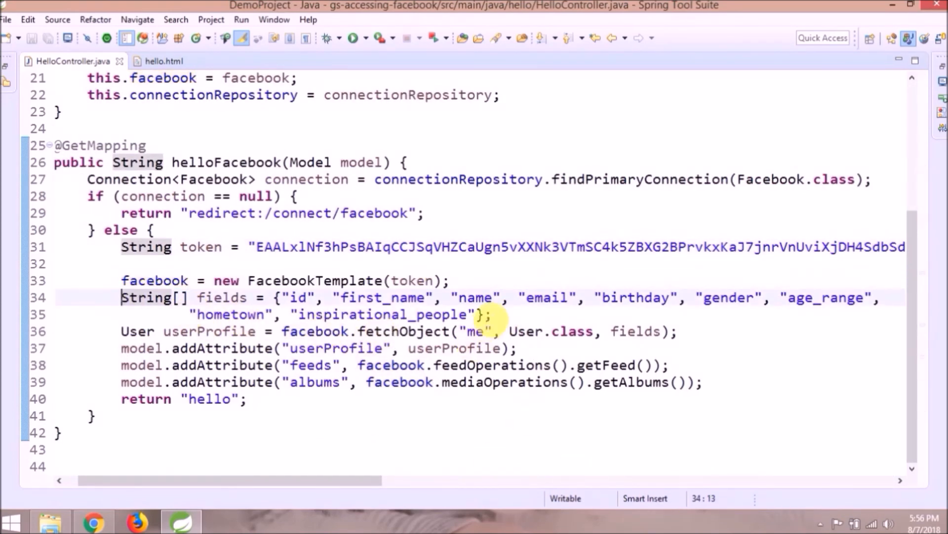
Switch to the hello.html template and scroll down through its Feeds and Albums rows.
left_click(181, 297)
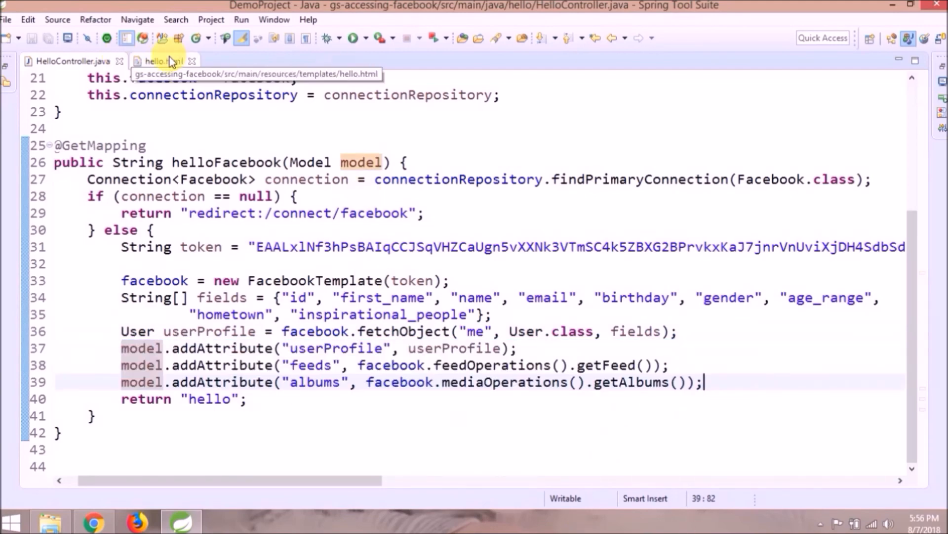
left_click(163, 61)
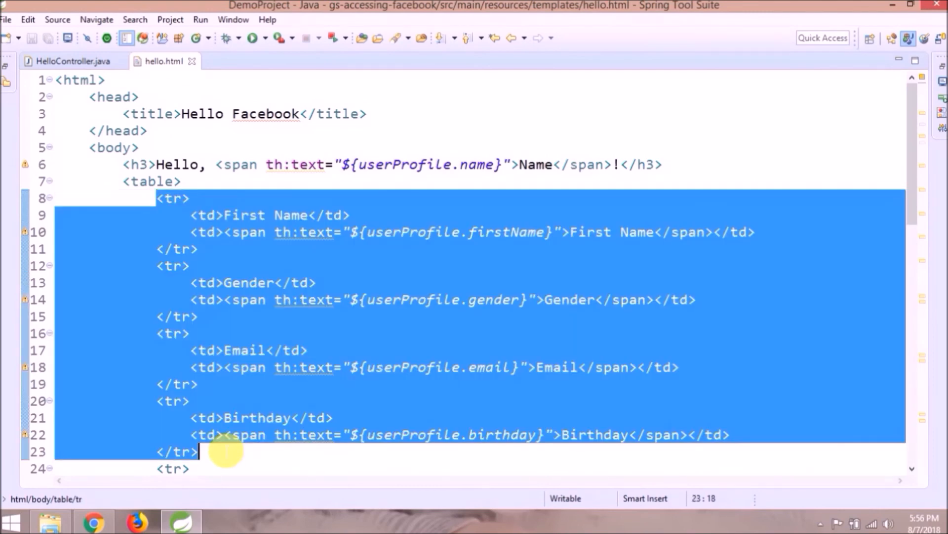
scroll("down", 3)
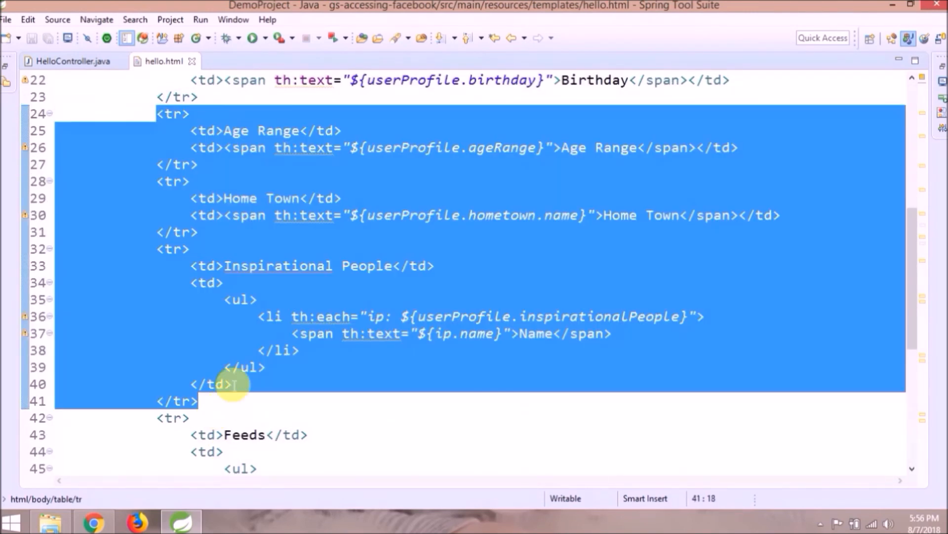
scroll("down", 3)
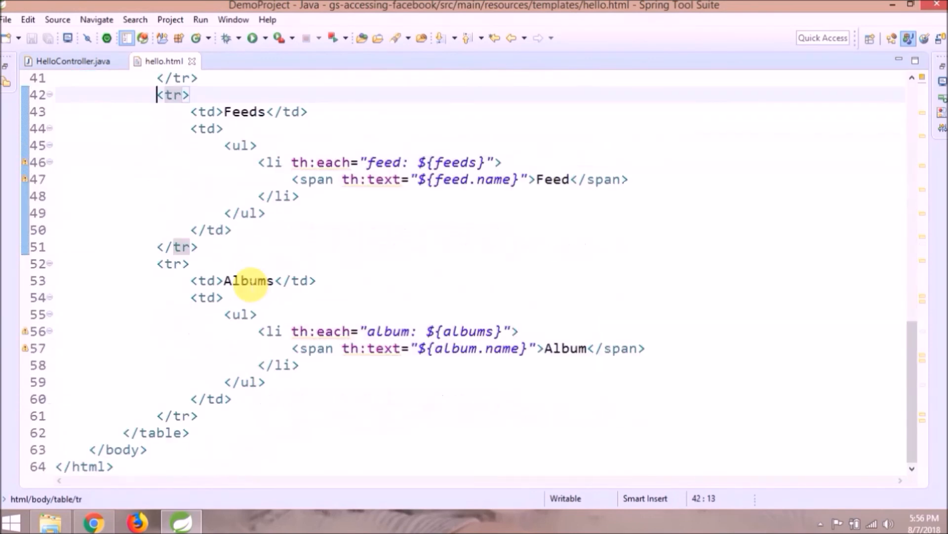